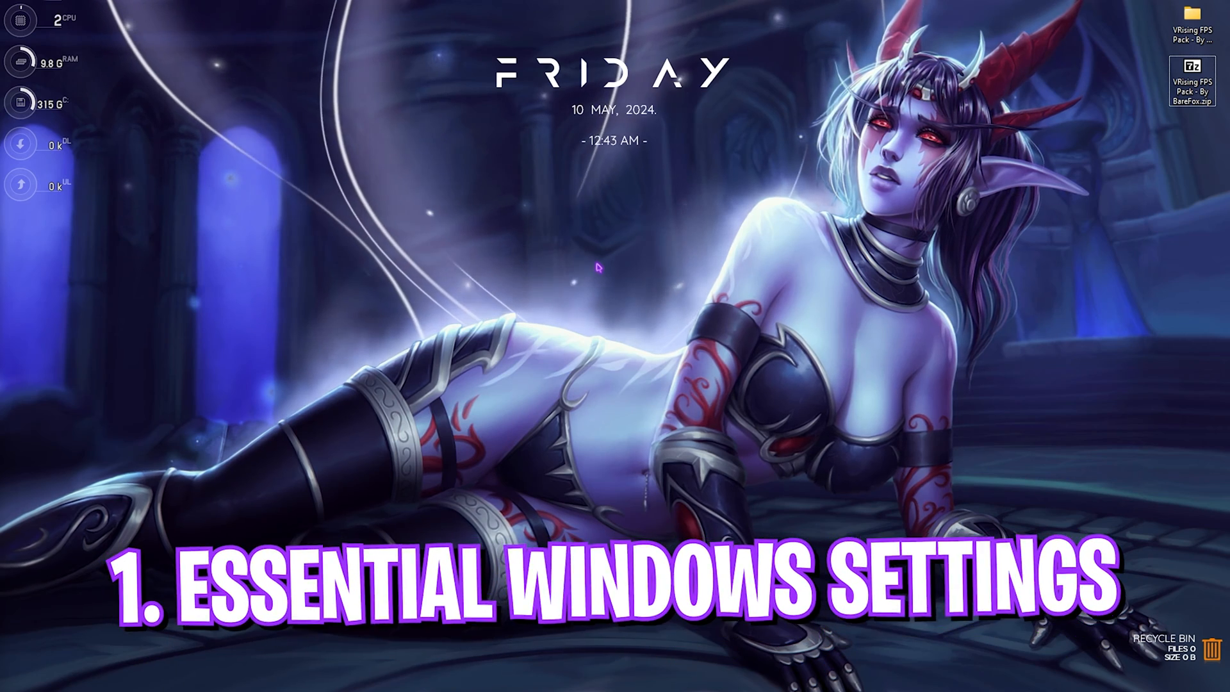
Launch Settings and confirm Game Bar's controller shortcut is Off and Game Mode is On
click(467, 676)
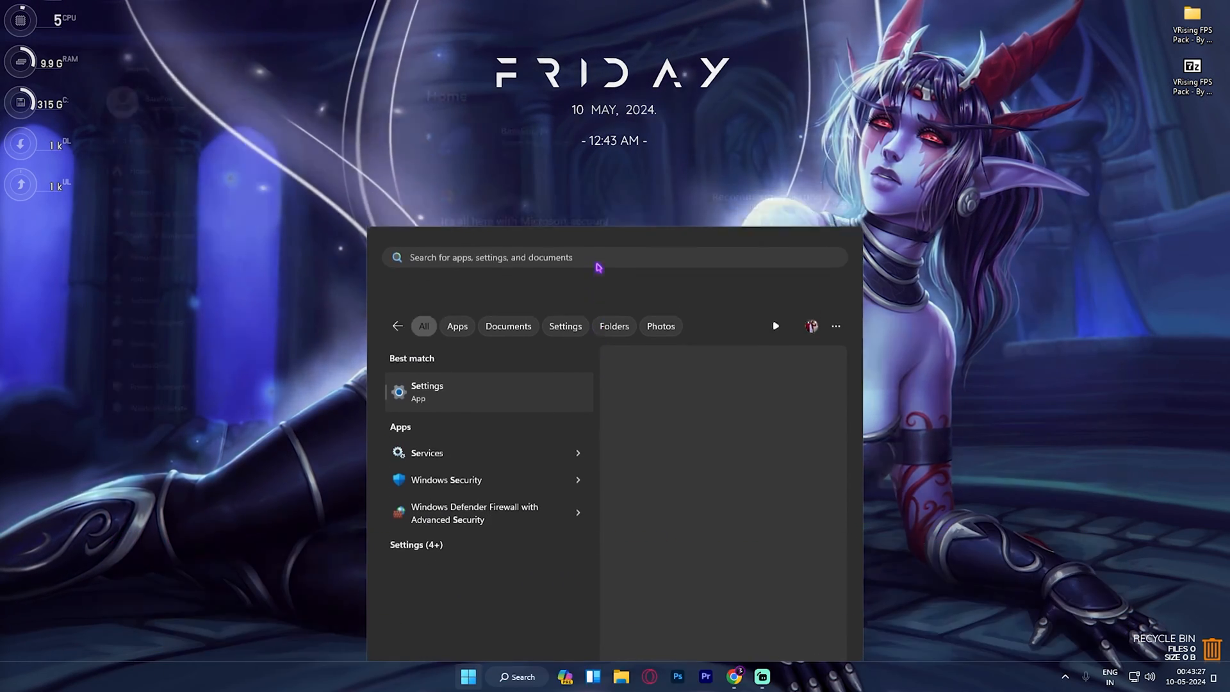
click(426, 391)
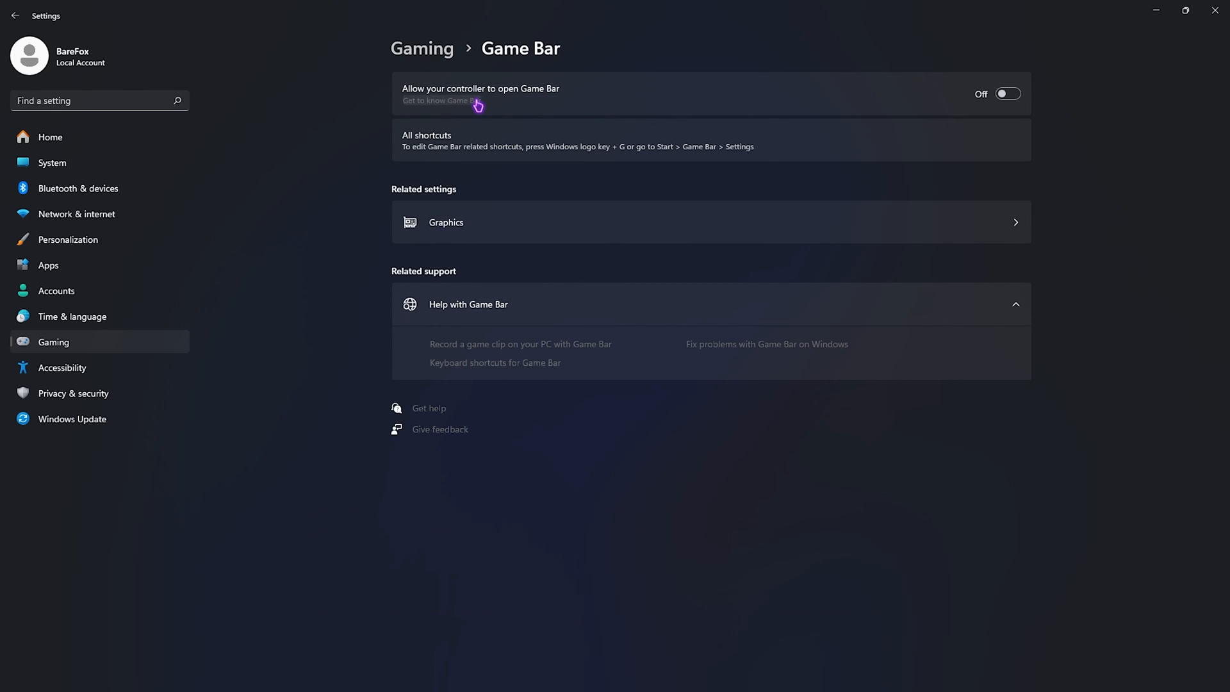
mouse_move(471, 104)
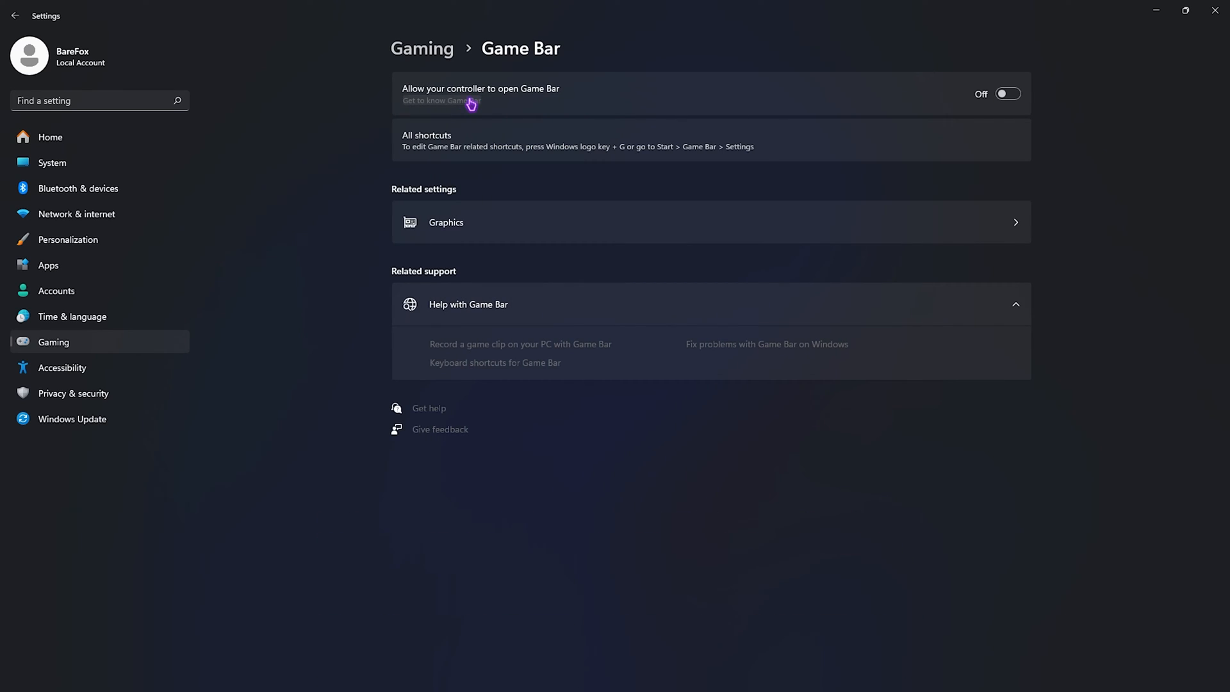
click(422, 48)
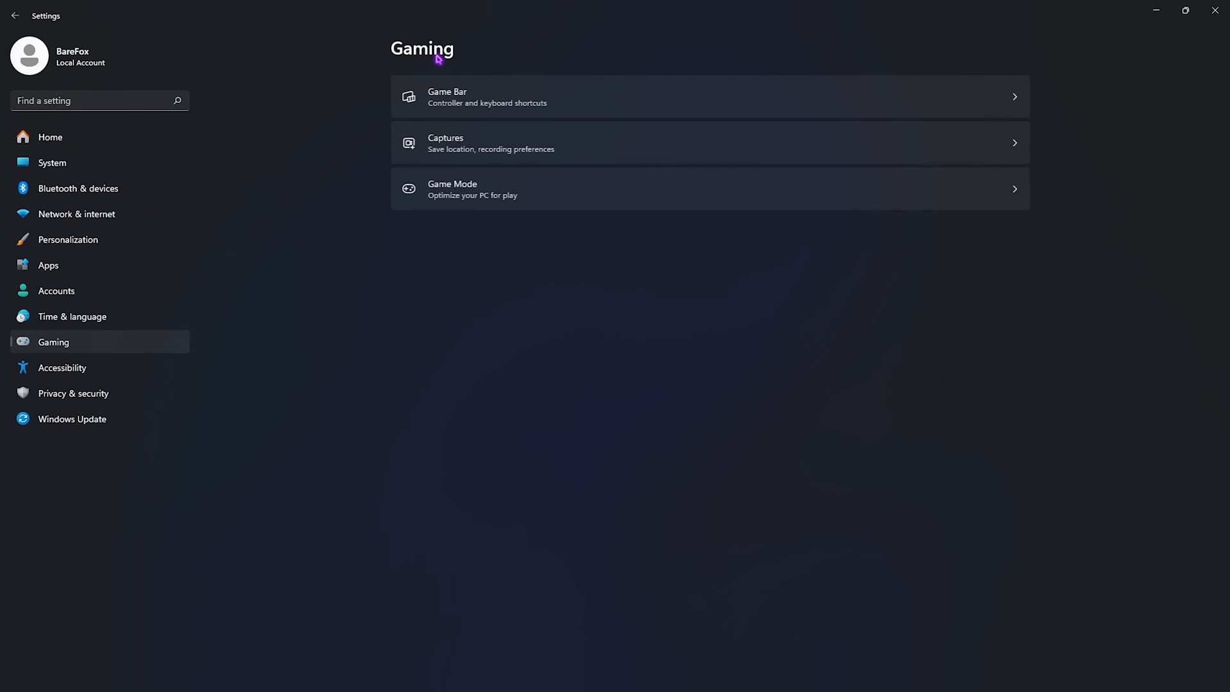
click(471, 189)
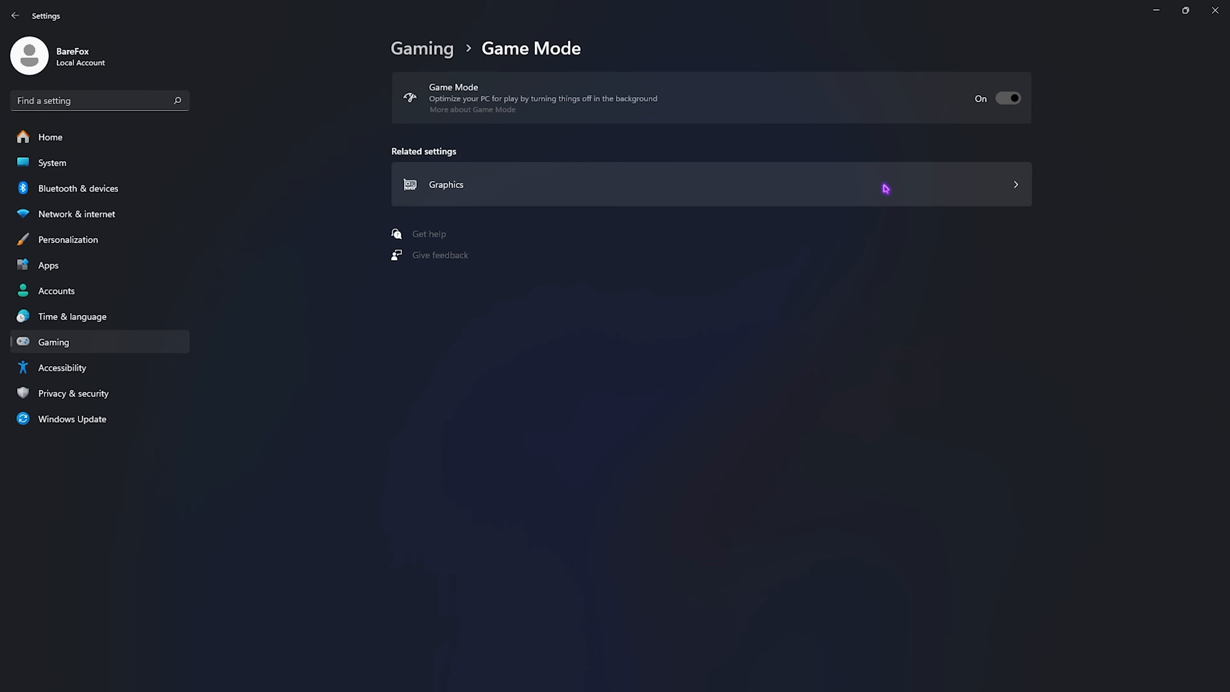
mouse_move(464, 186)
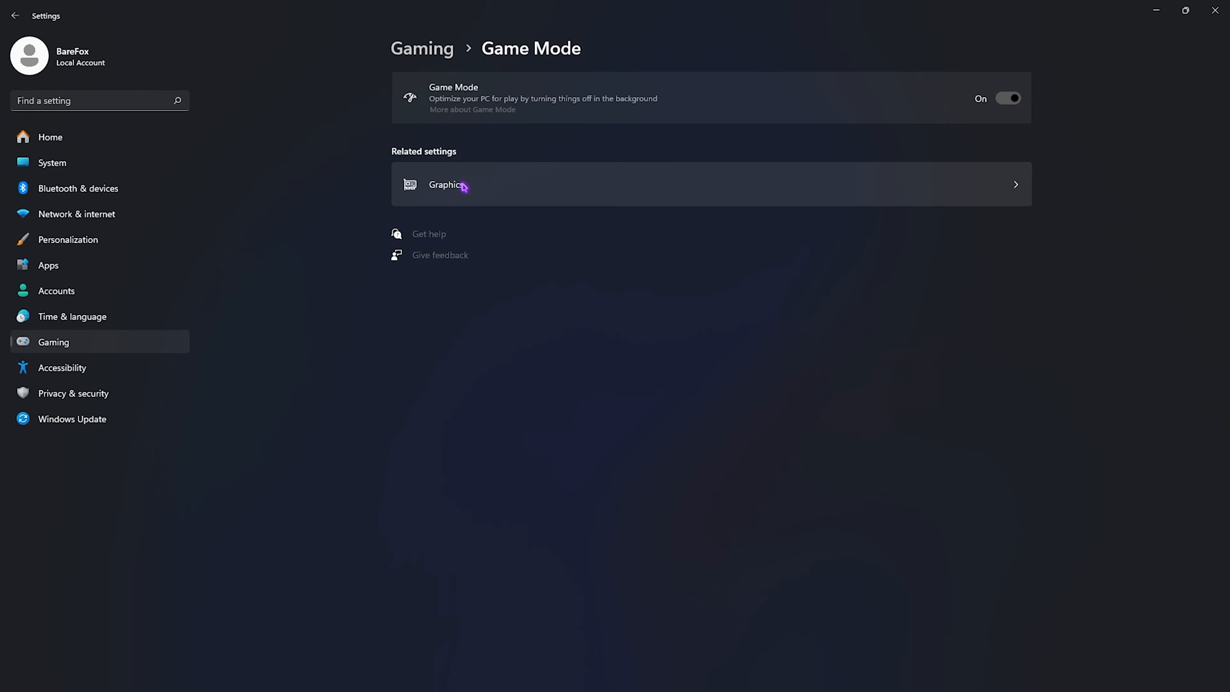
Check that hardware-accelerated GPU scheduling and windowed game optimizations are both On
click(448, 185)
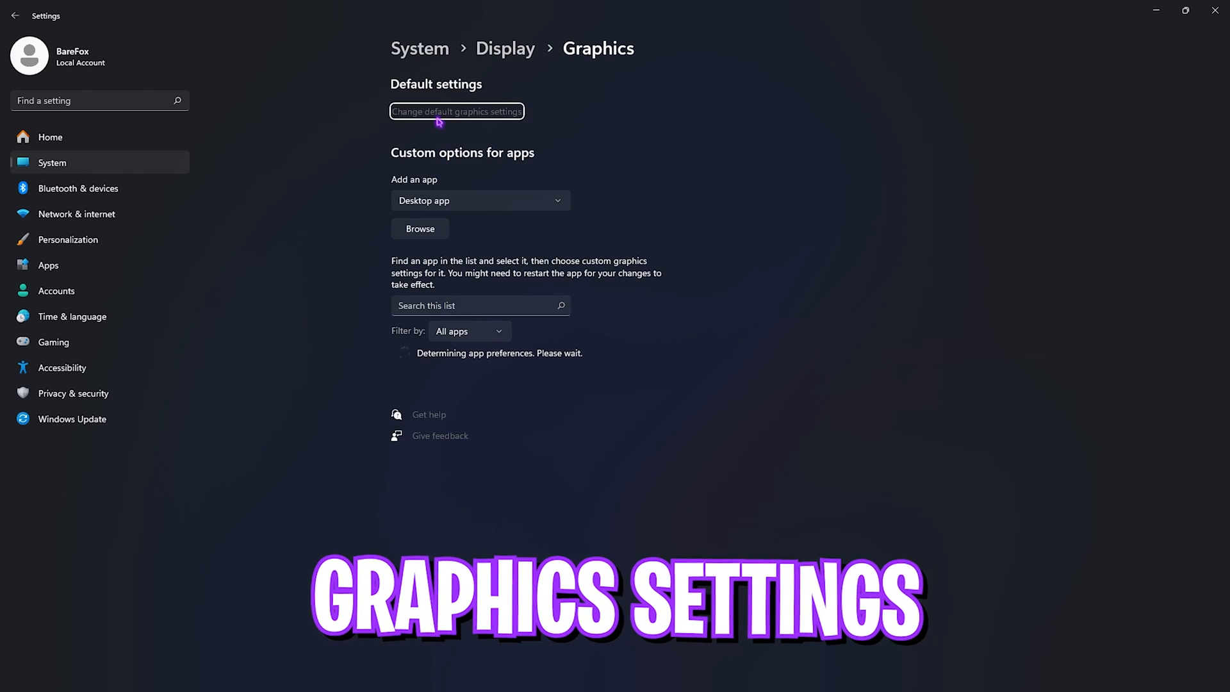
click(455, 112)
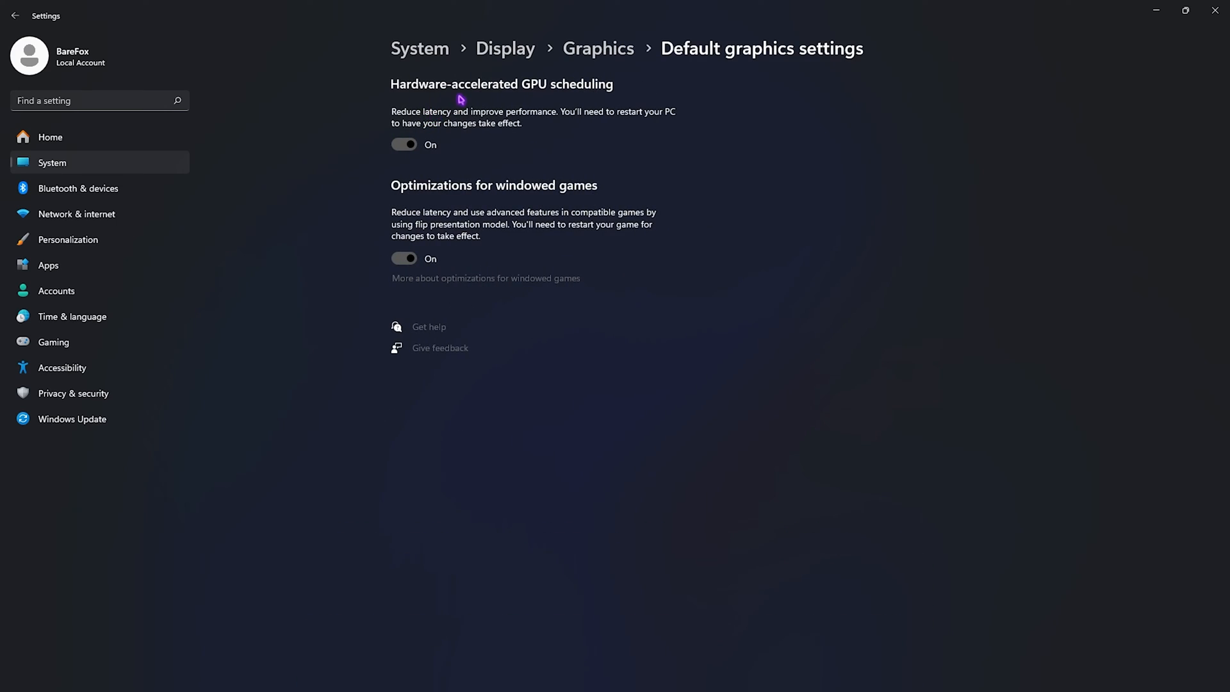
mouse_move(560, 208)
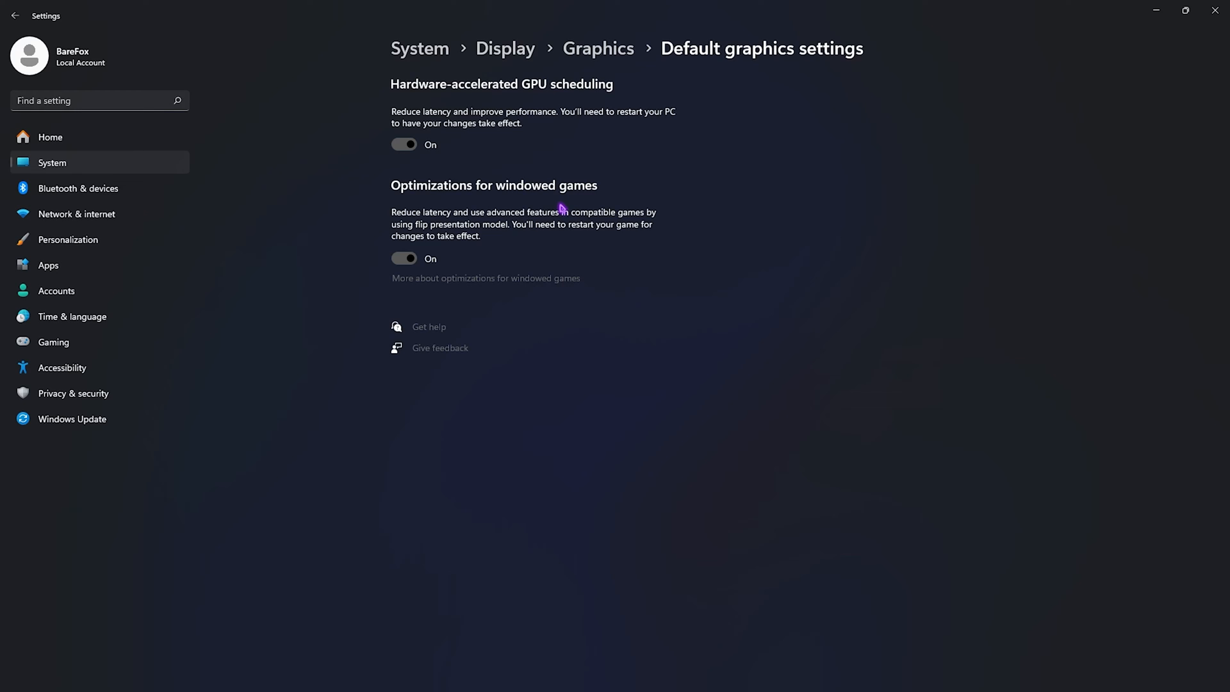
mouse_move(589, 66)
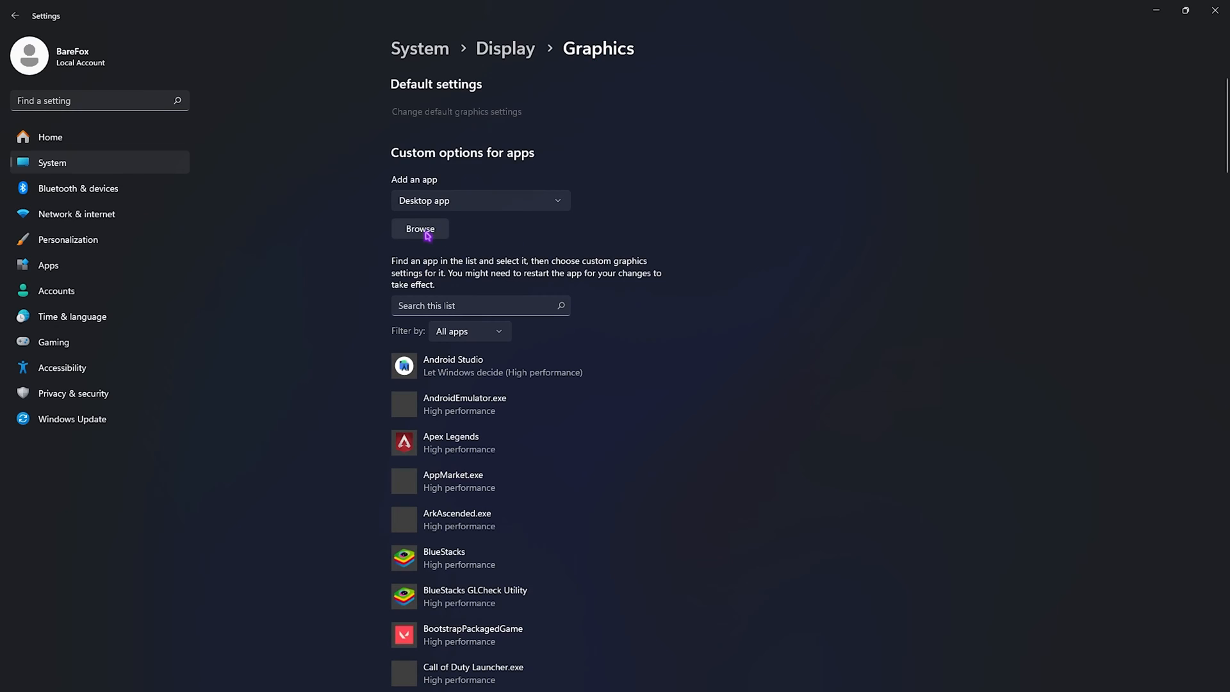
Add VRising.exe to the graphics app list and save its preference as High performance
click(420, 229)
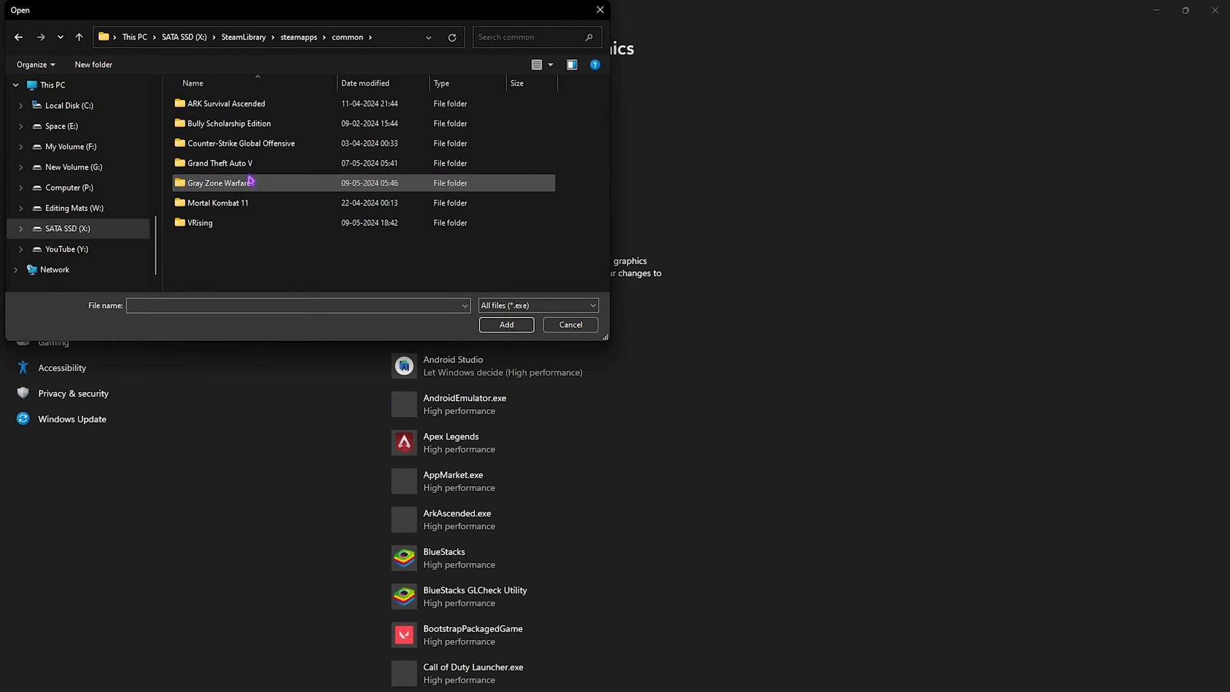
double_click(201, 222)
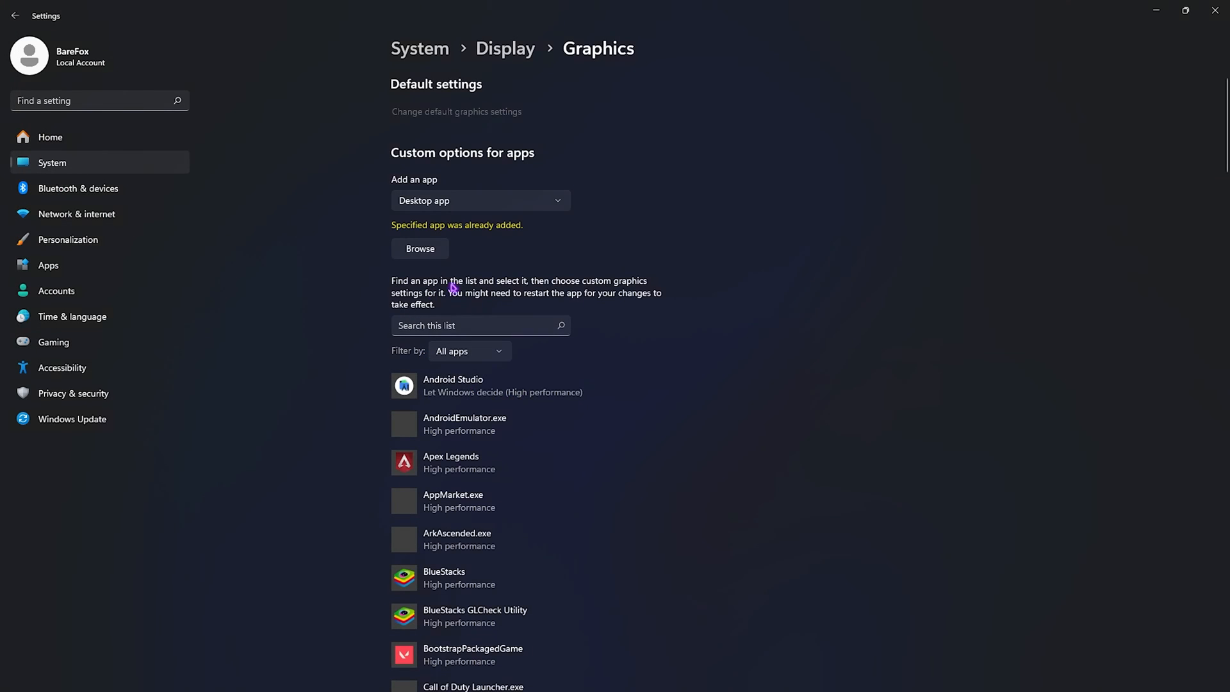
scroll(down, 3)
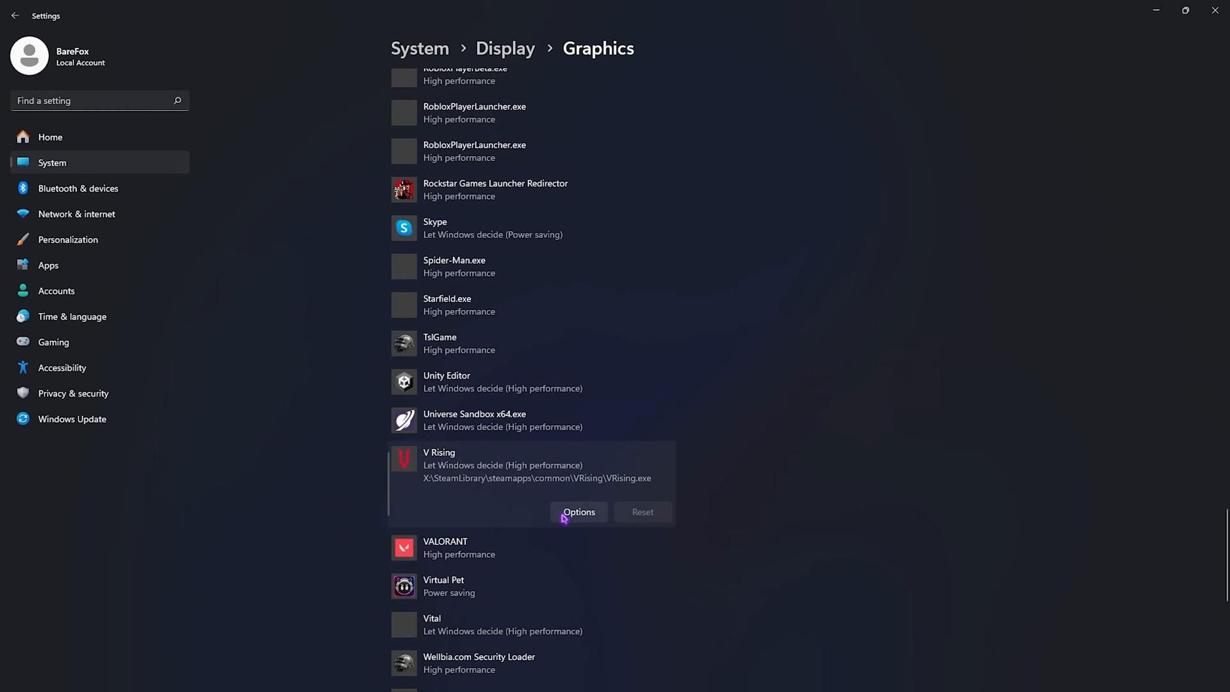
click(578, 511)
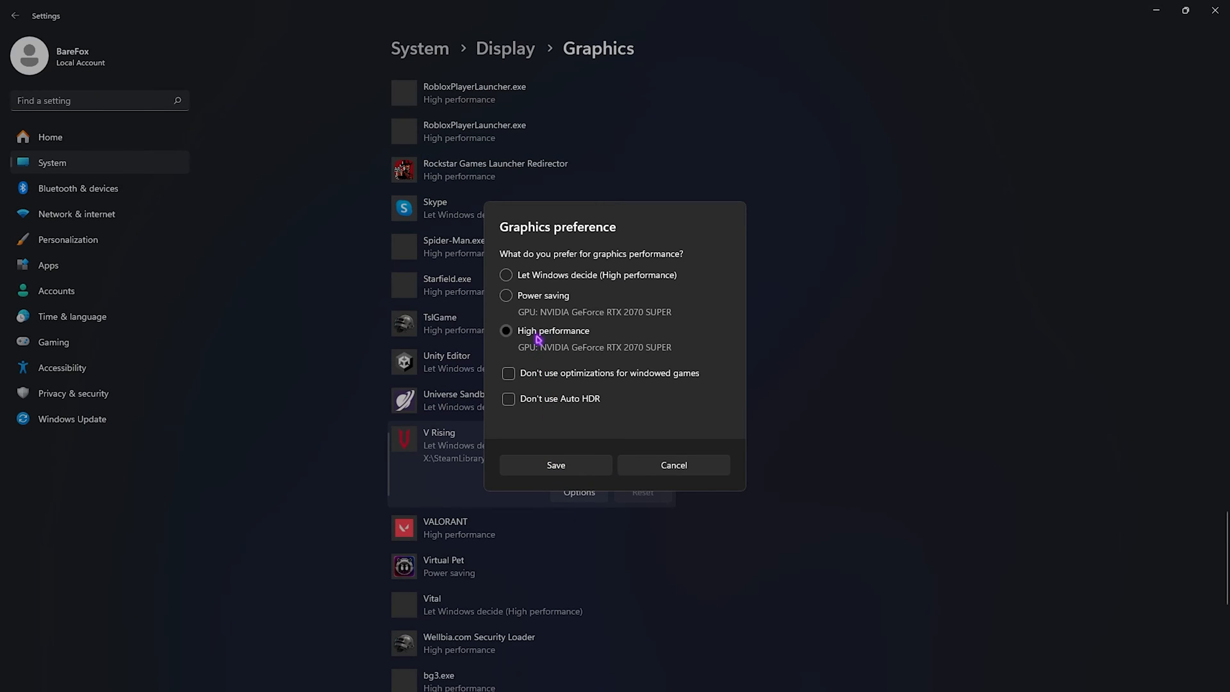
click(555, 464)
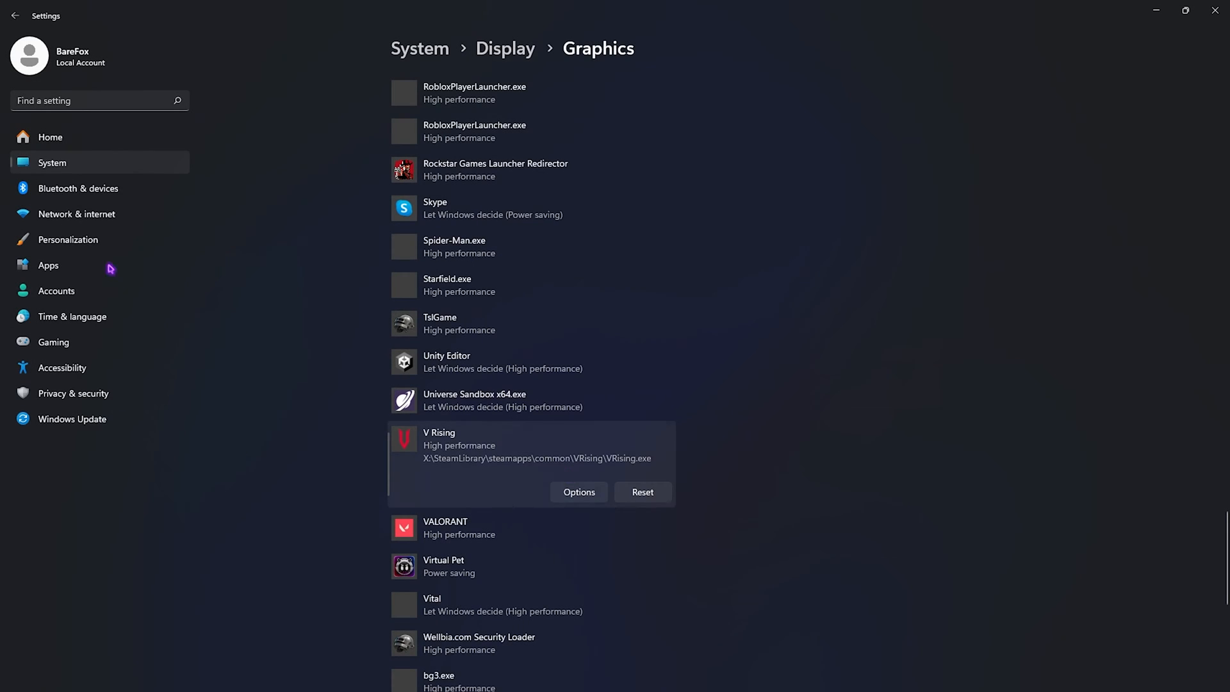
text(Stor)
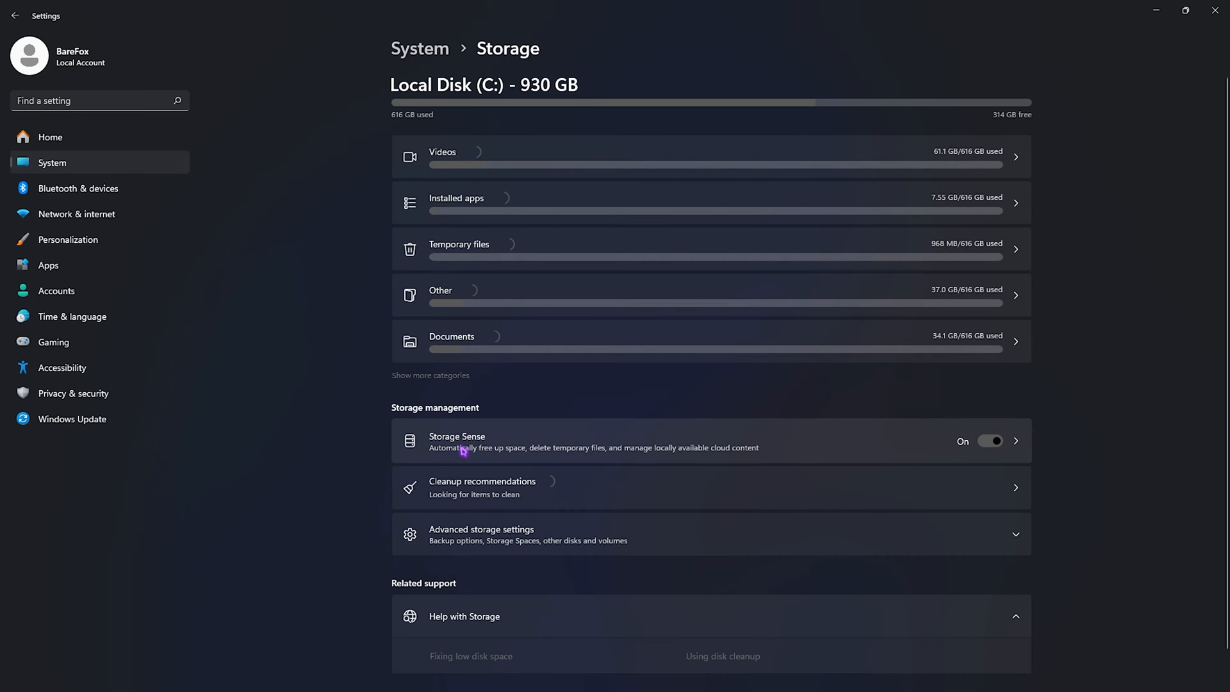
Enable Storage Sense automatic user content cleanup daily and run Storage Sense now
click(457, 437)
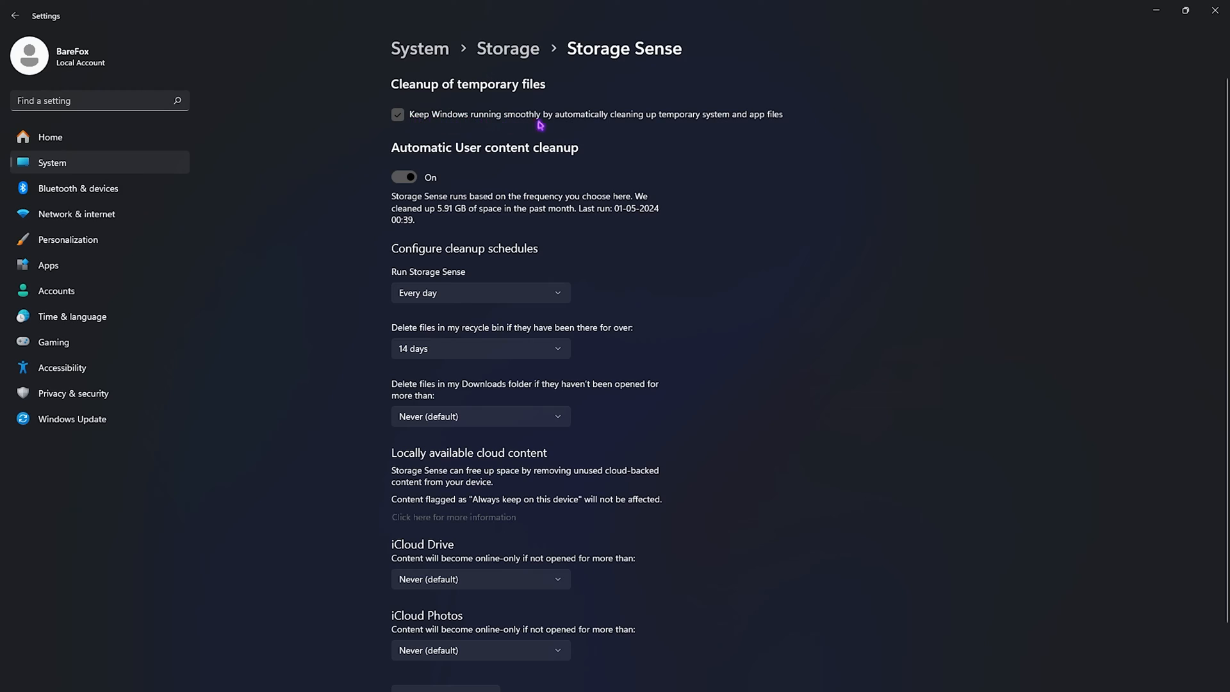
mouse_move(654, 125)
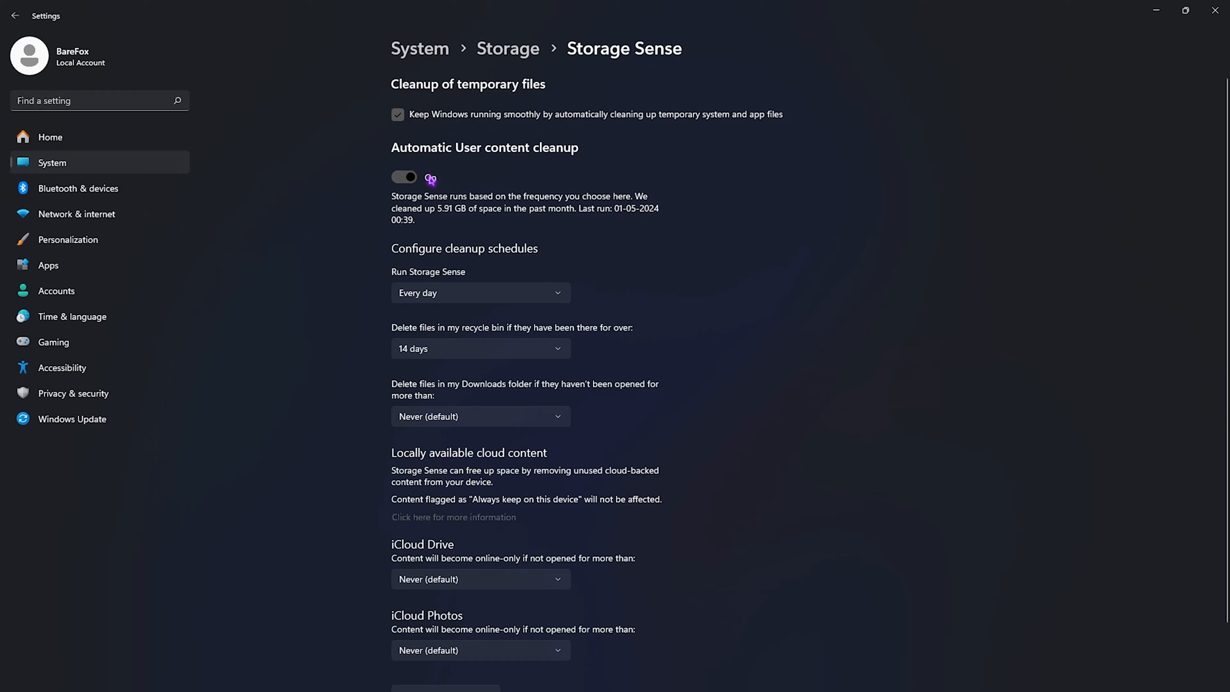
click(404, 177)
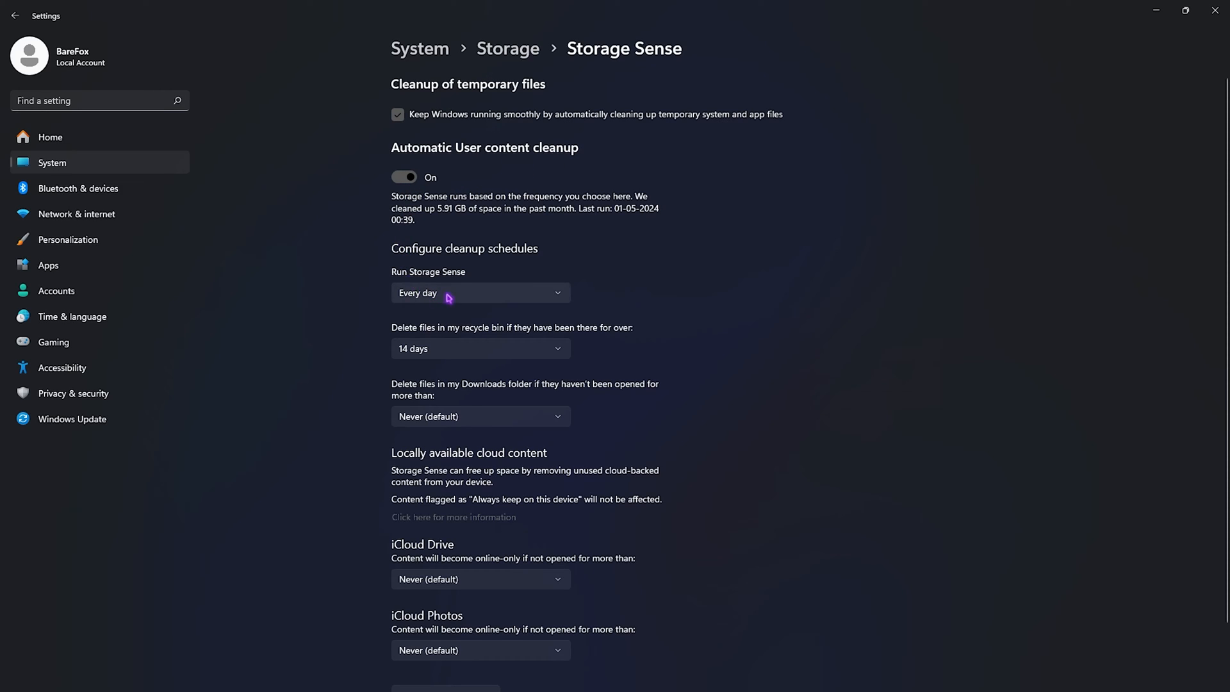
mouse_move(474, 345)
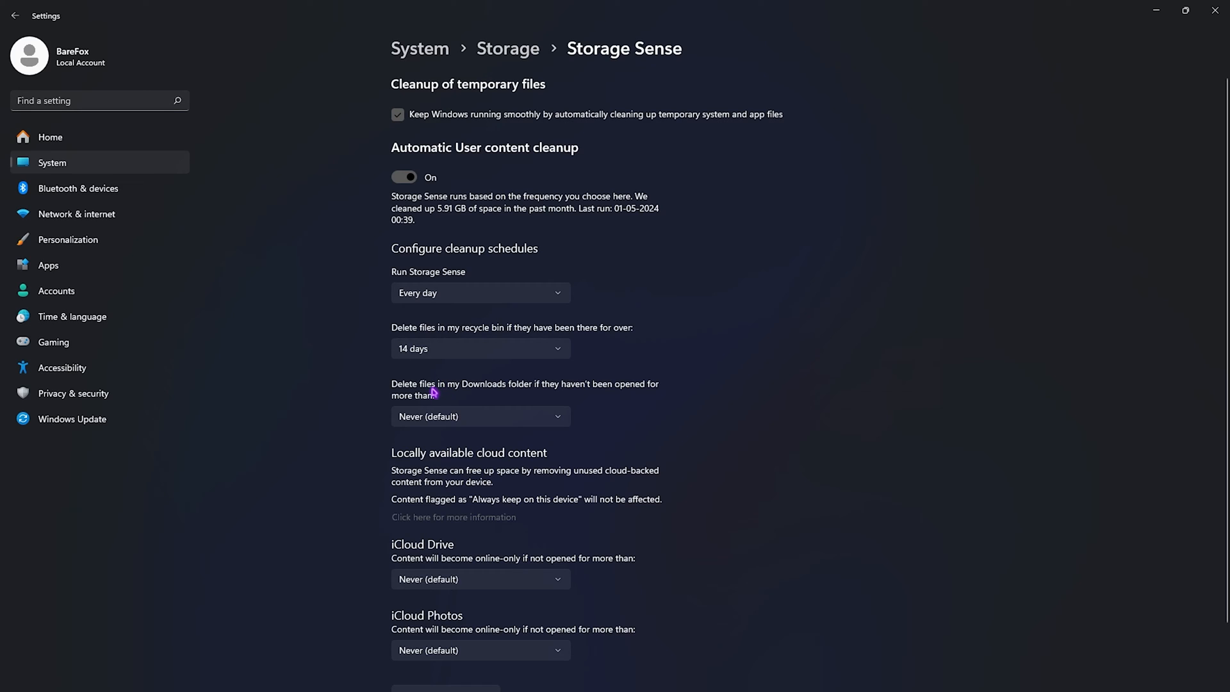
scroll(down, 3)
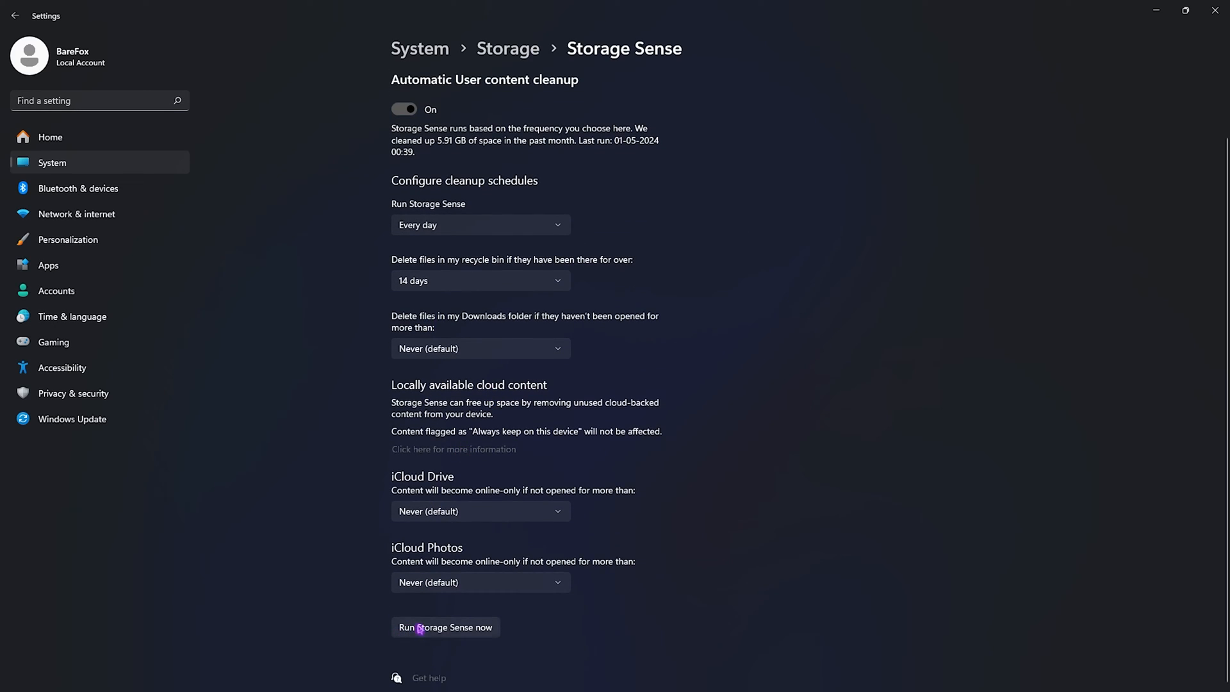
click(445, 626)
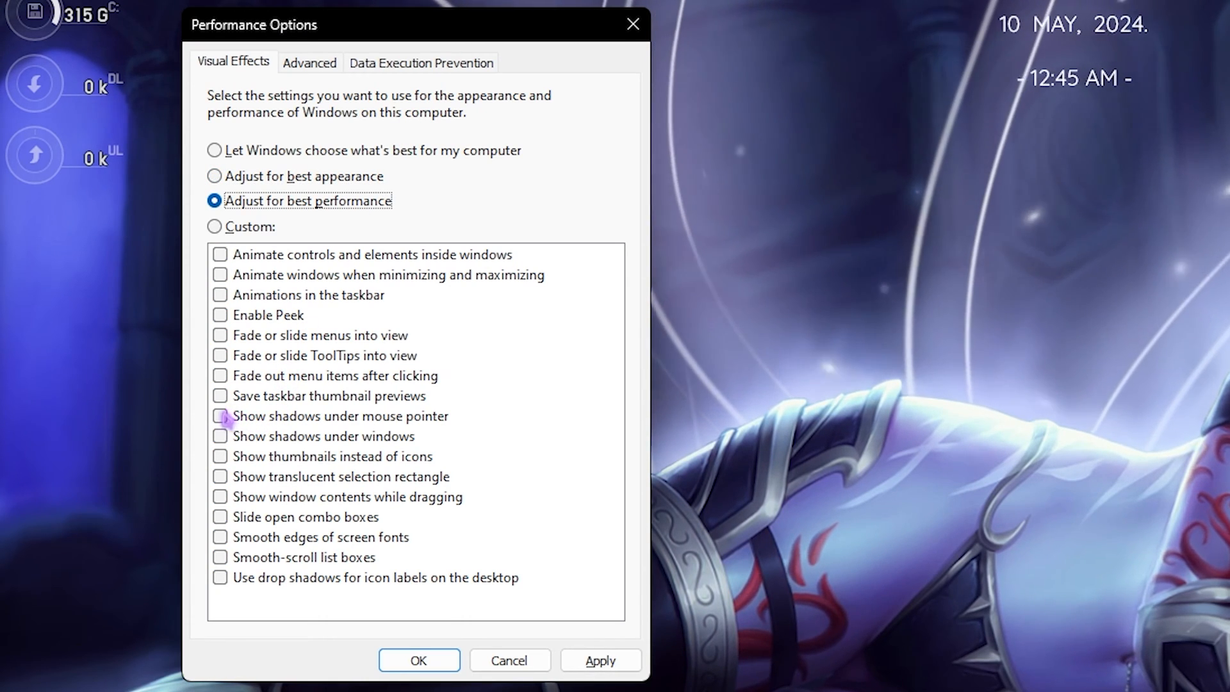
Choose 'Adjust for best performance' under Visual Effects and apply it
click(219, 456)
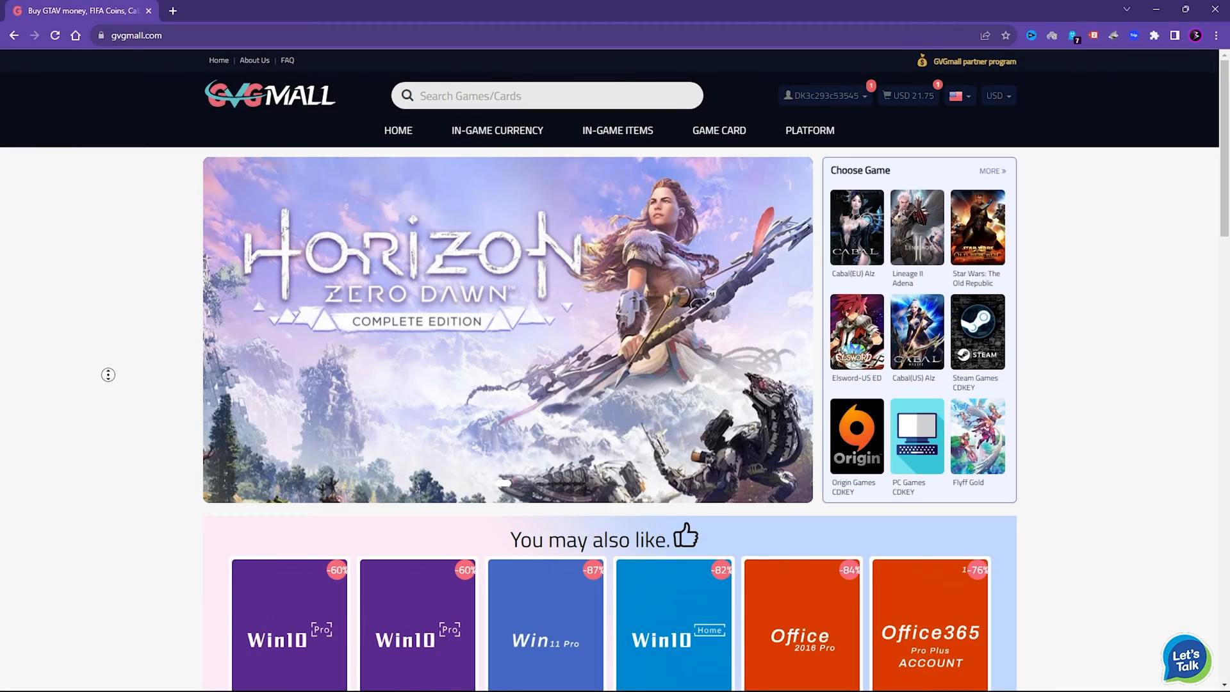
Scroll the GVGMall homepage down to the MS Windows 10 Pro OEM CD-Key GLOBAL product
scroll(down, 3)
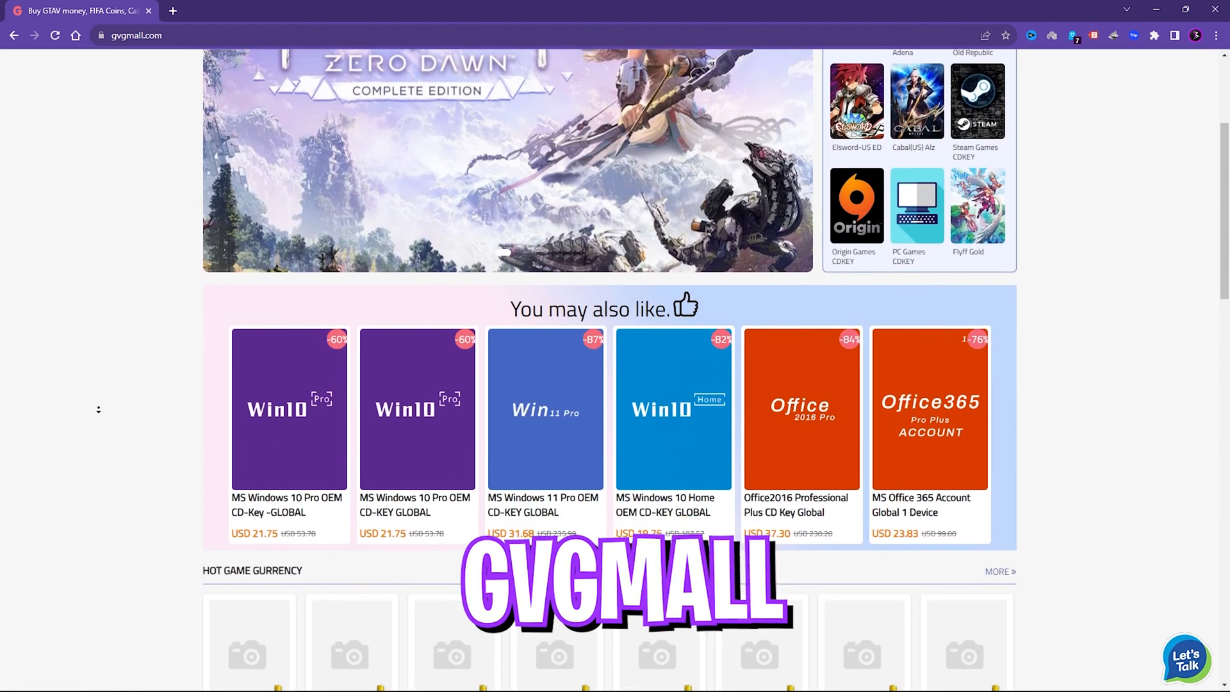
scroll(down, 3)
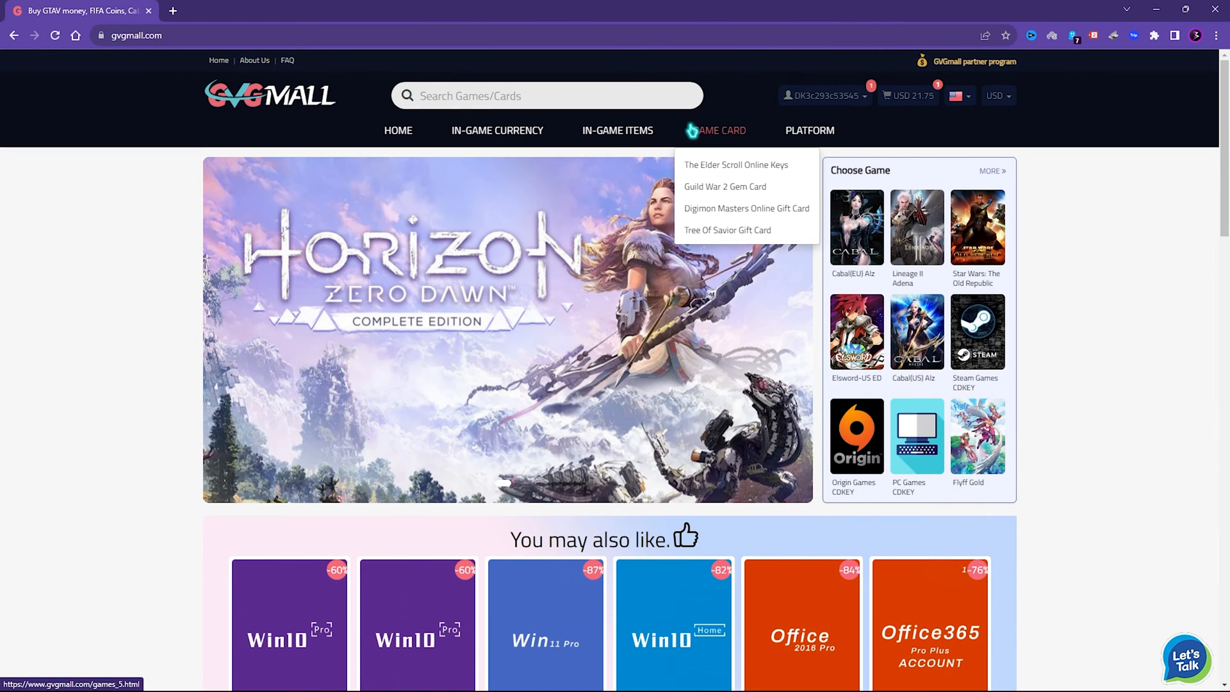
mouse_move(808, 130)
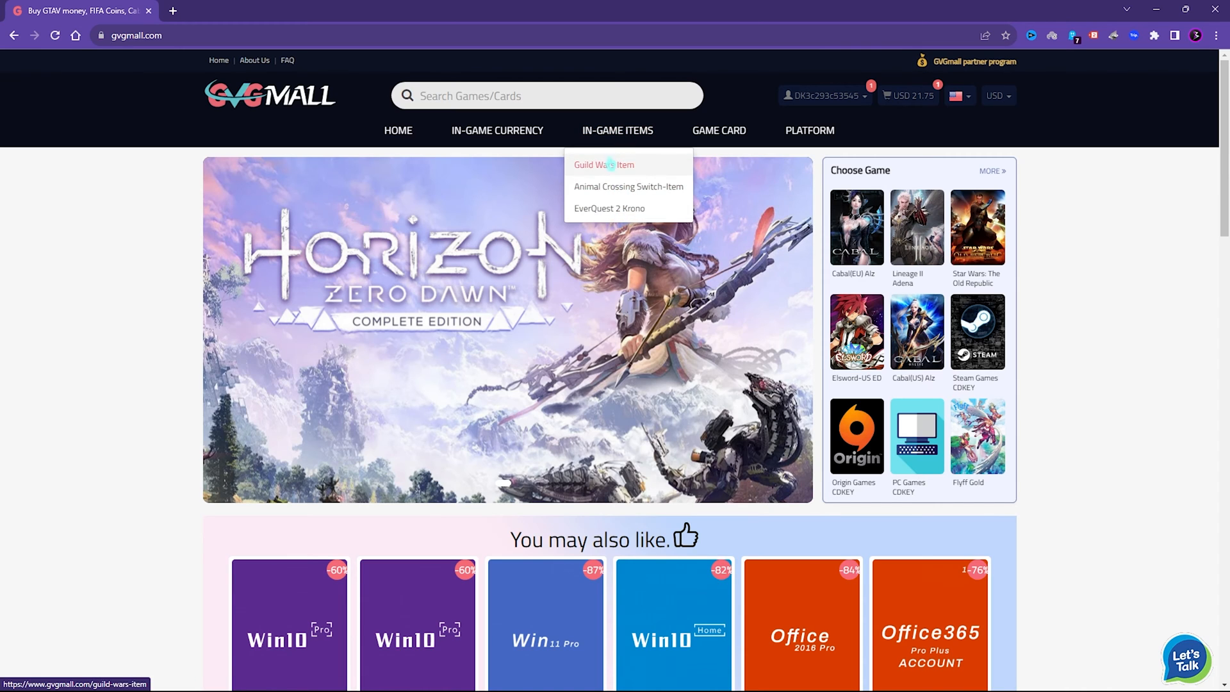
mouse_move(496, 130)
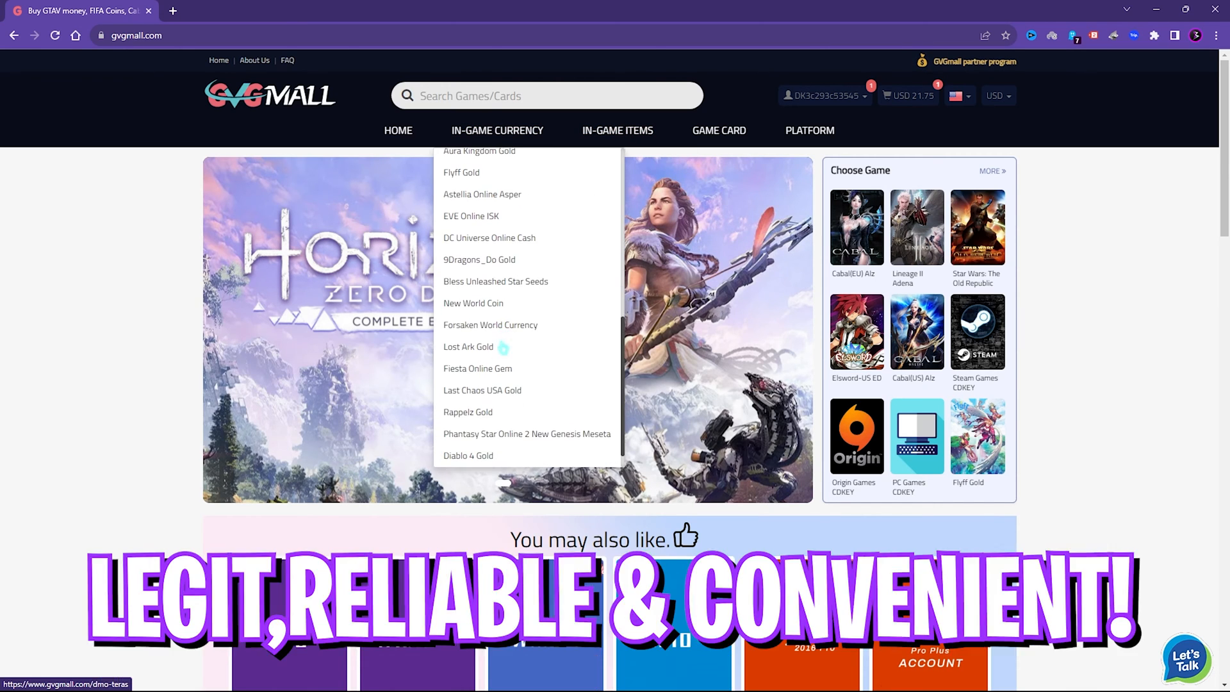
scroll(down, 3)
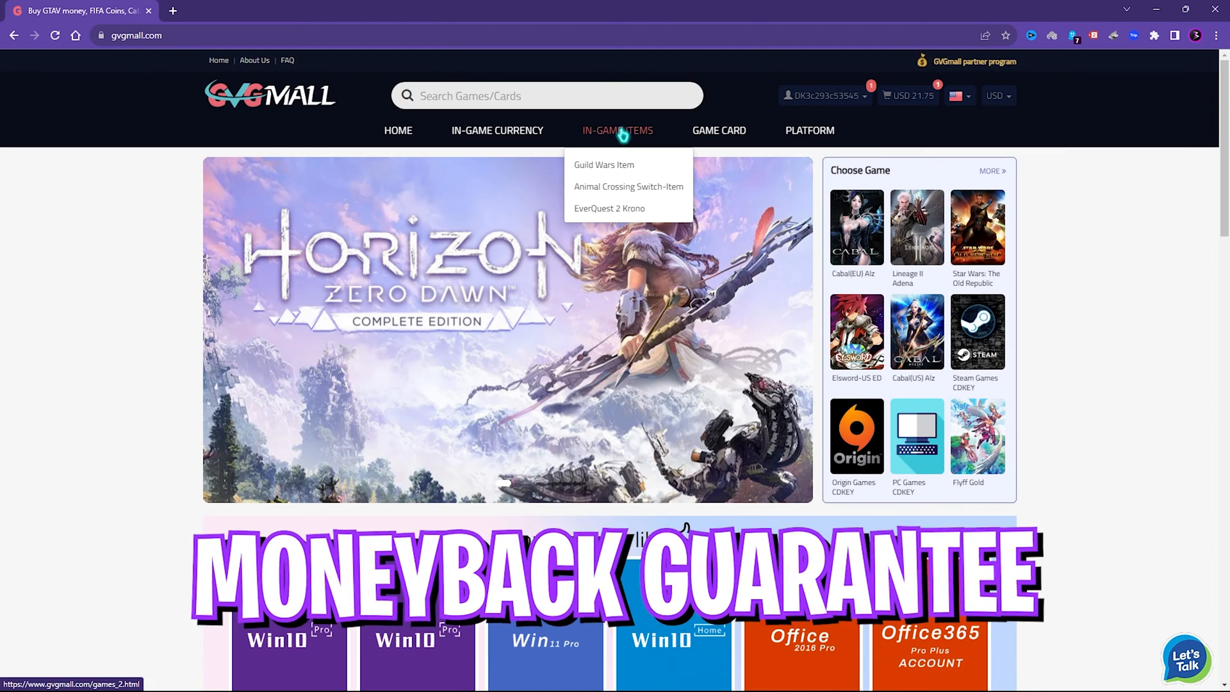
mouse_move(497, 130)
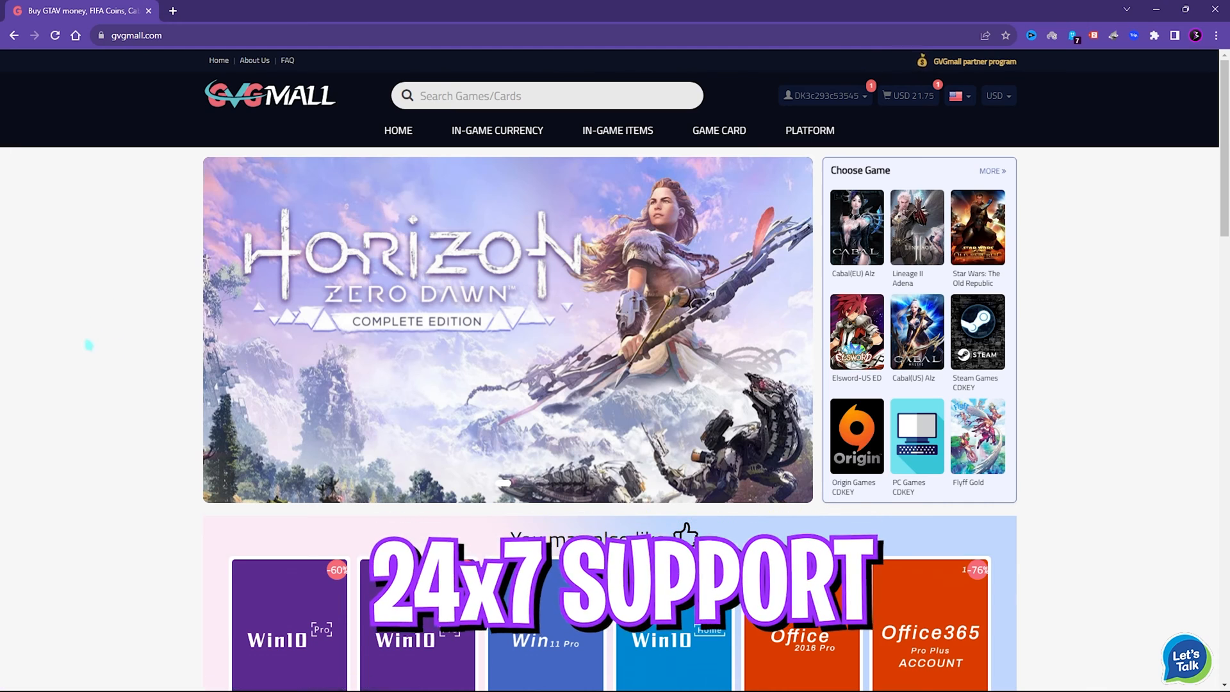
scroll(down, 3)
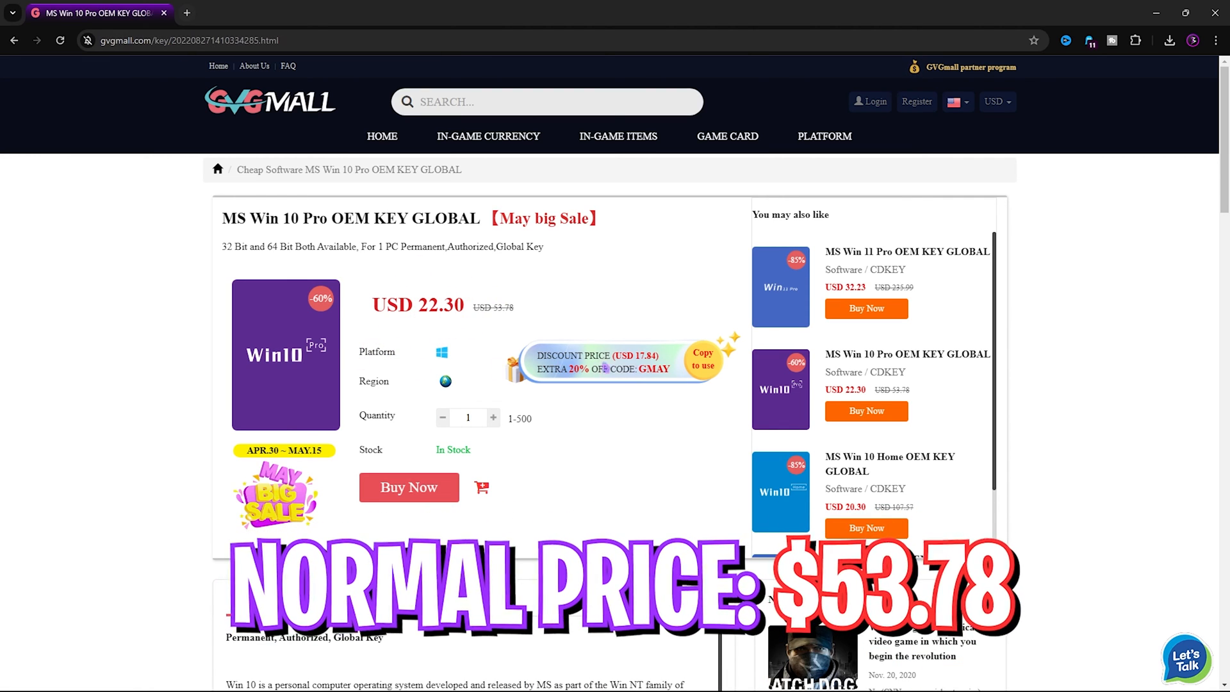
Apply promotion code FOX25 so the order total drops to USD 16.31
click(408, 487)
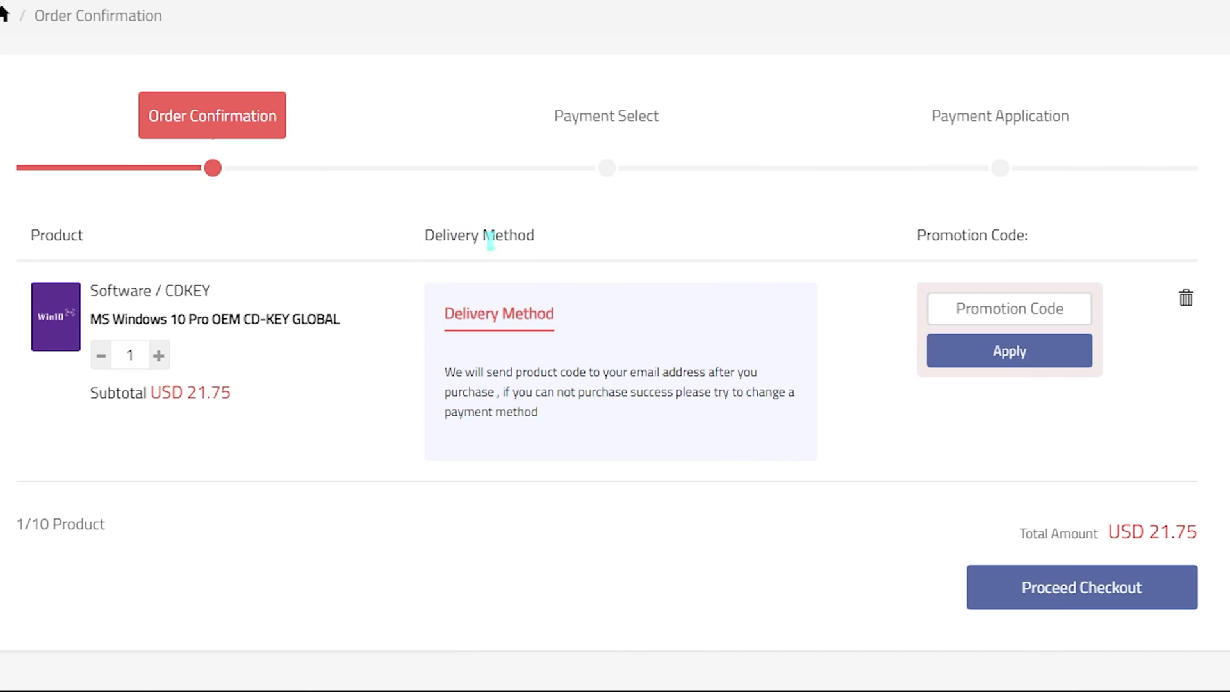
text(FOX25)
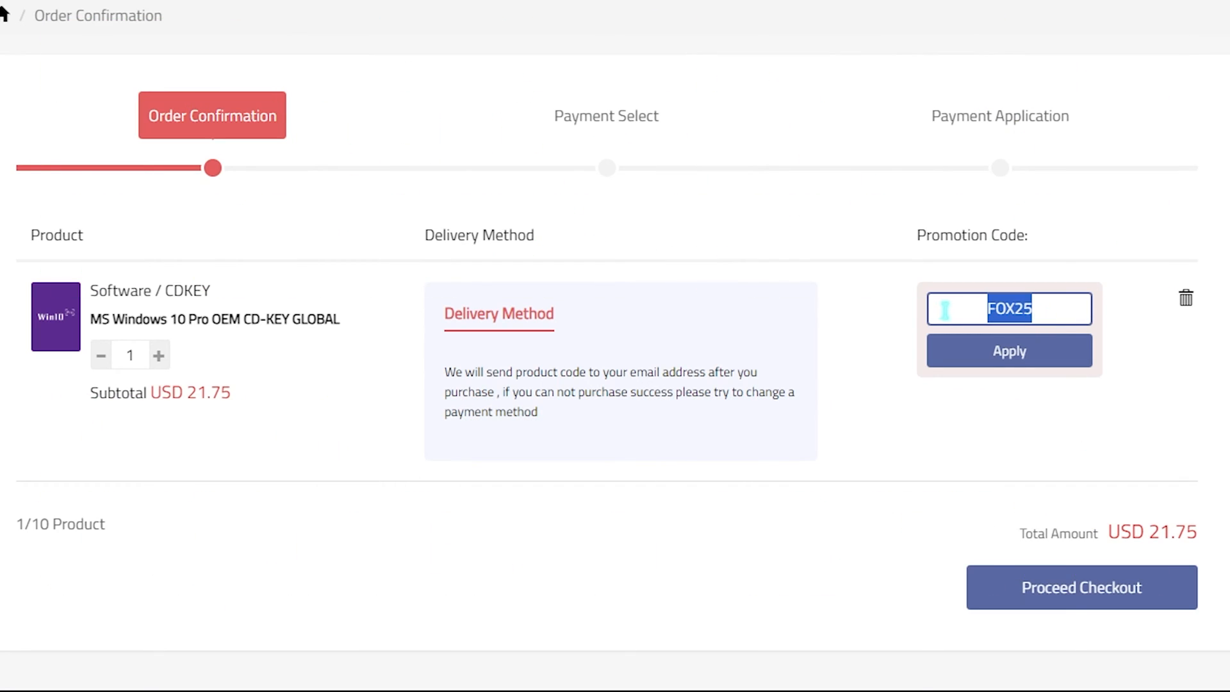
click(1009, 351)
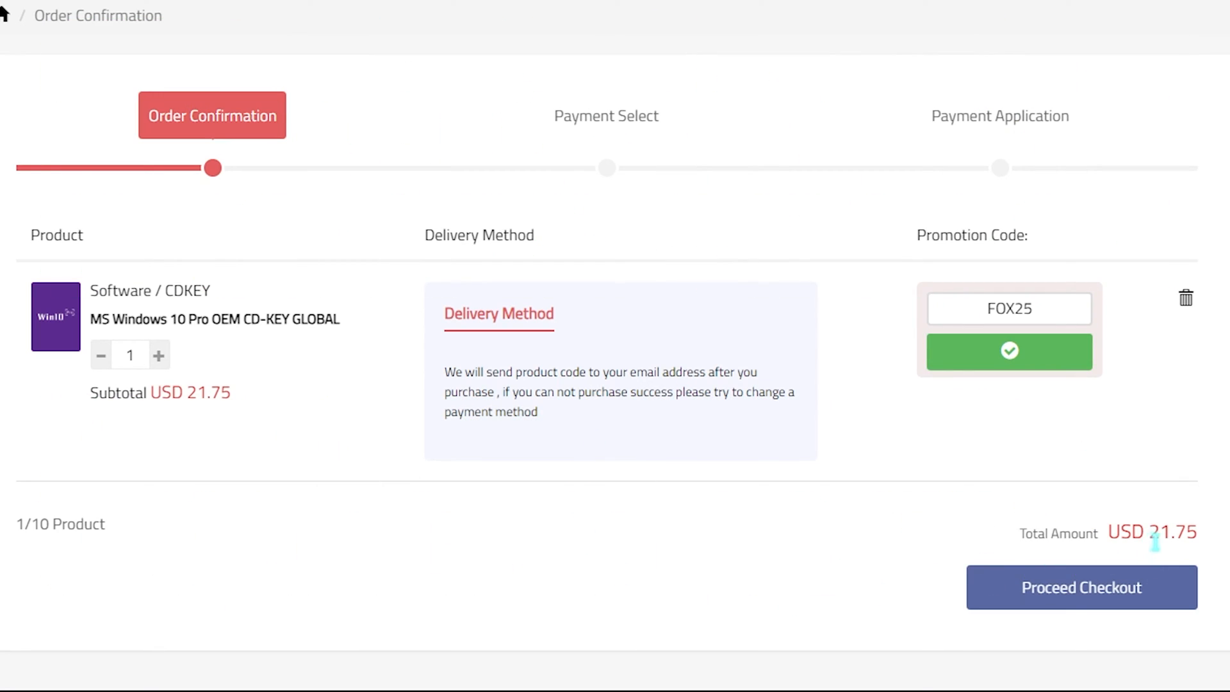
click(1009, 352)
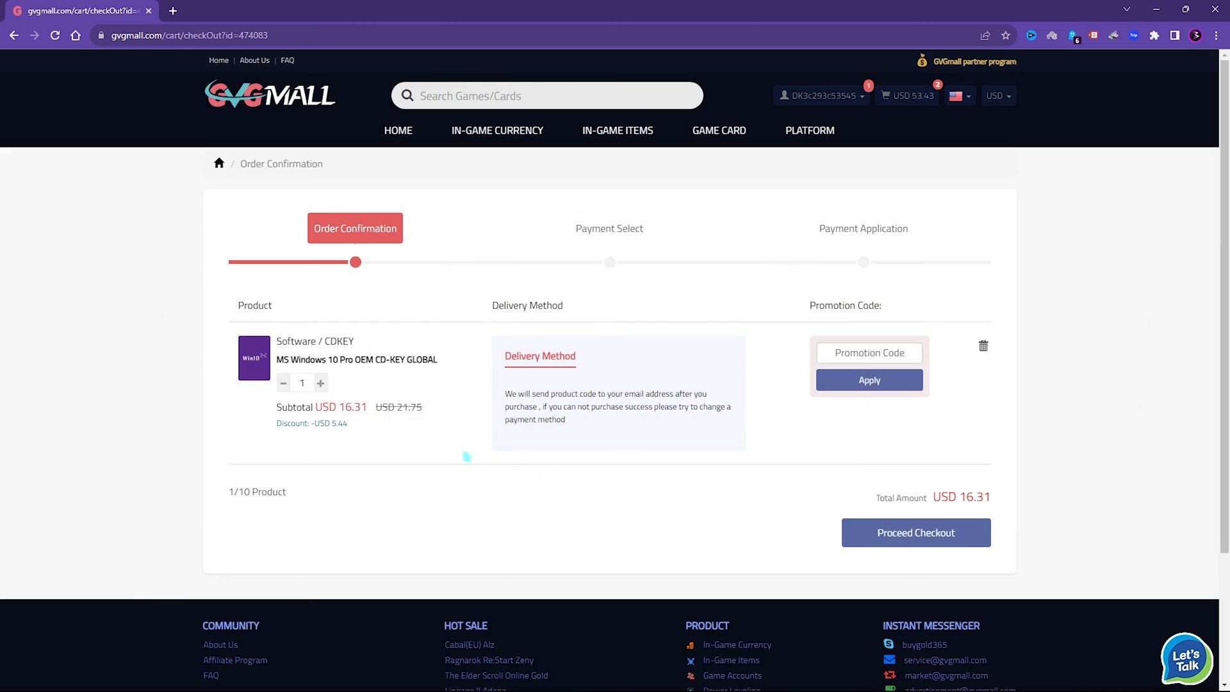
click(915, 532)
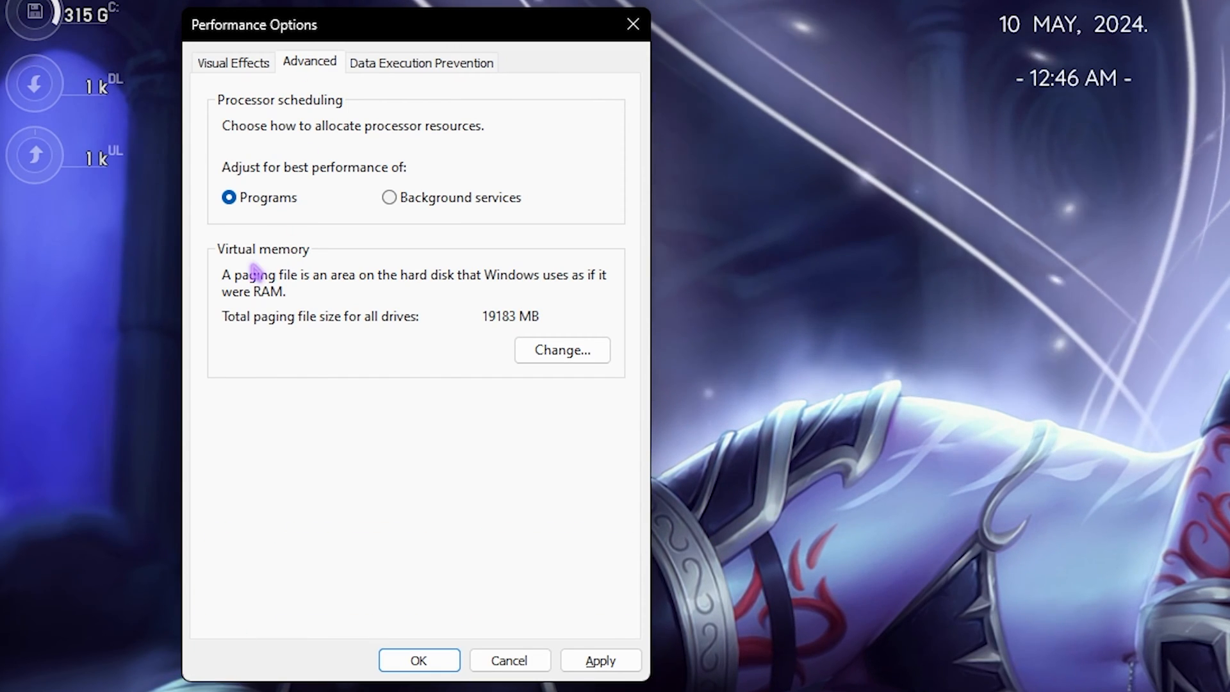
Open Virtual Memory, showing drive C: with a custom 1361–16384 MB paging file
click(562, 350)
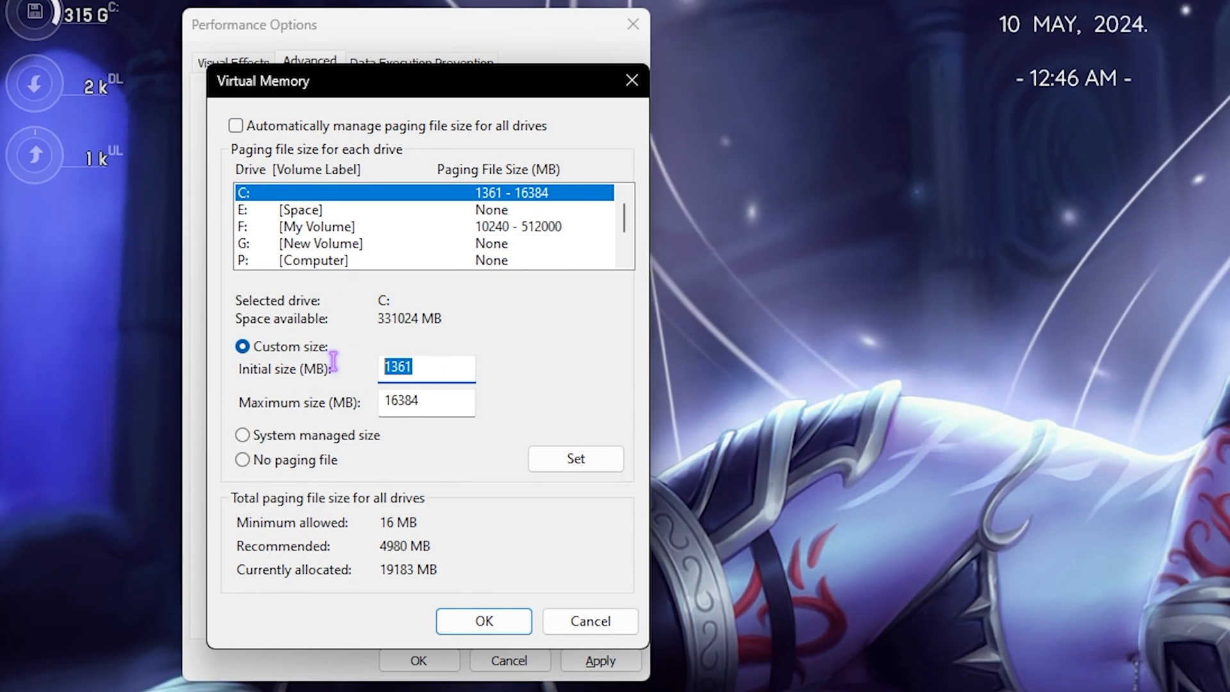
click(426, 401)
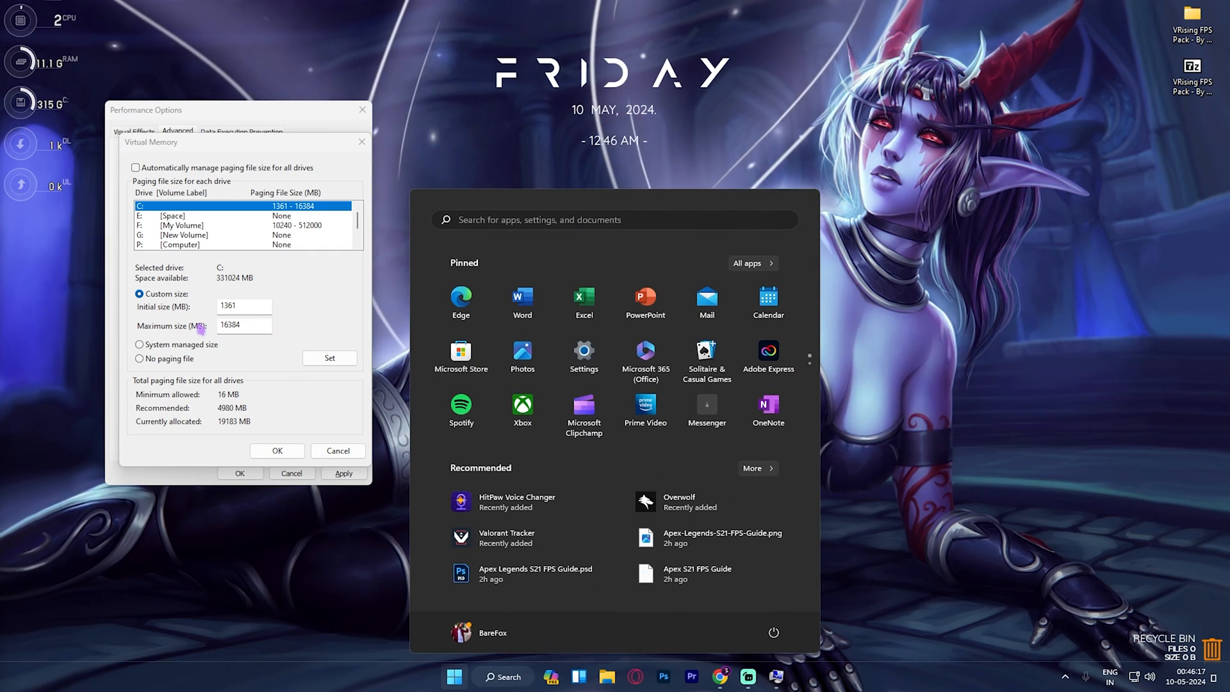
text(syts)
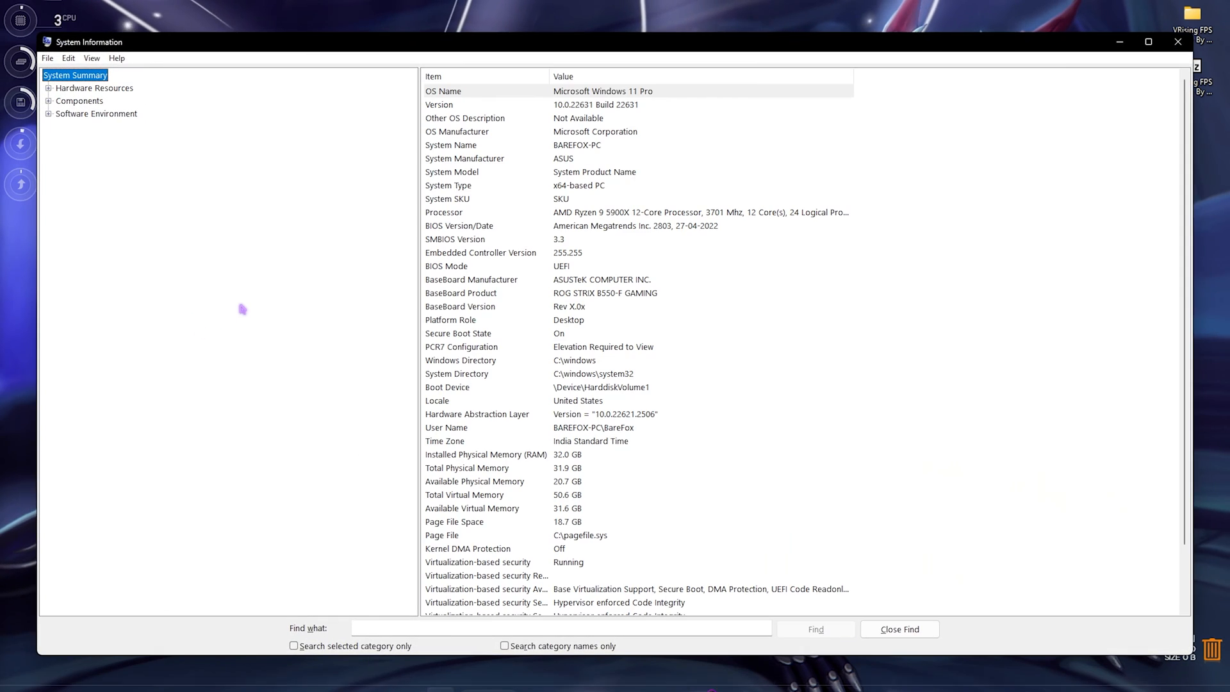
click(486, 454)
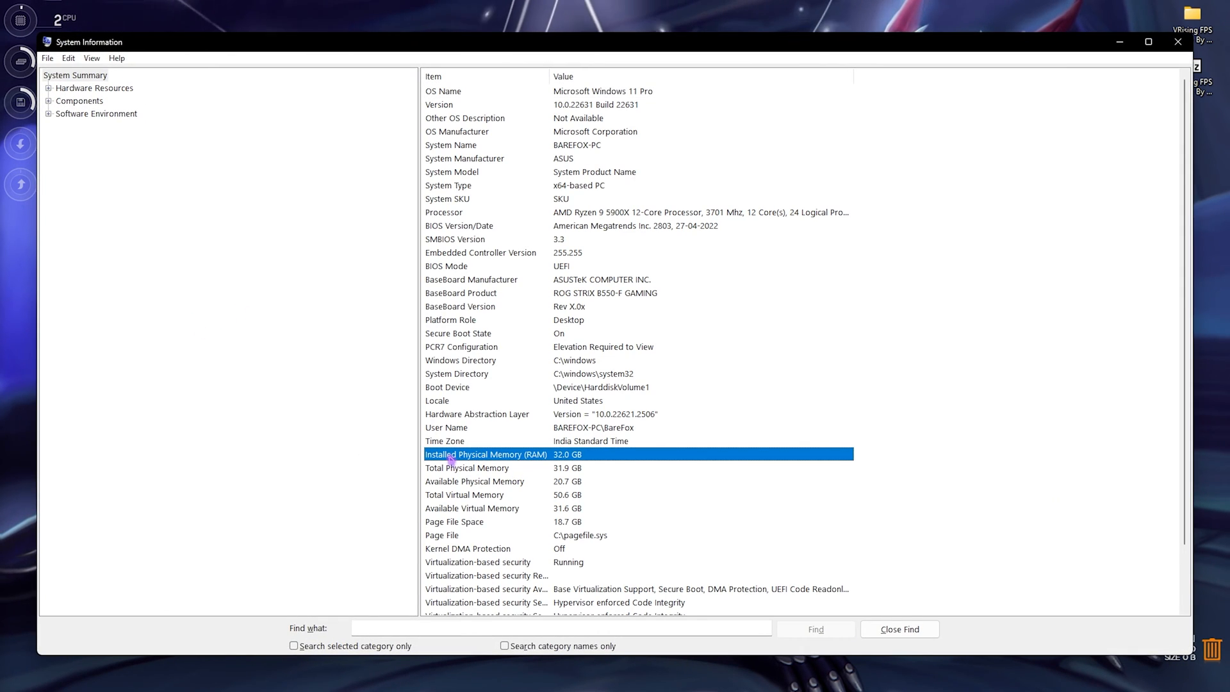
mouse_move(1105, 108)
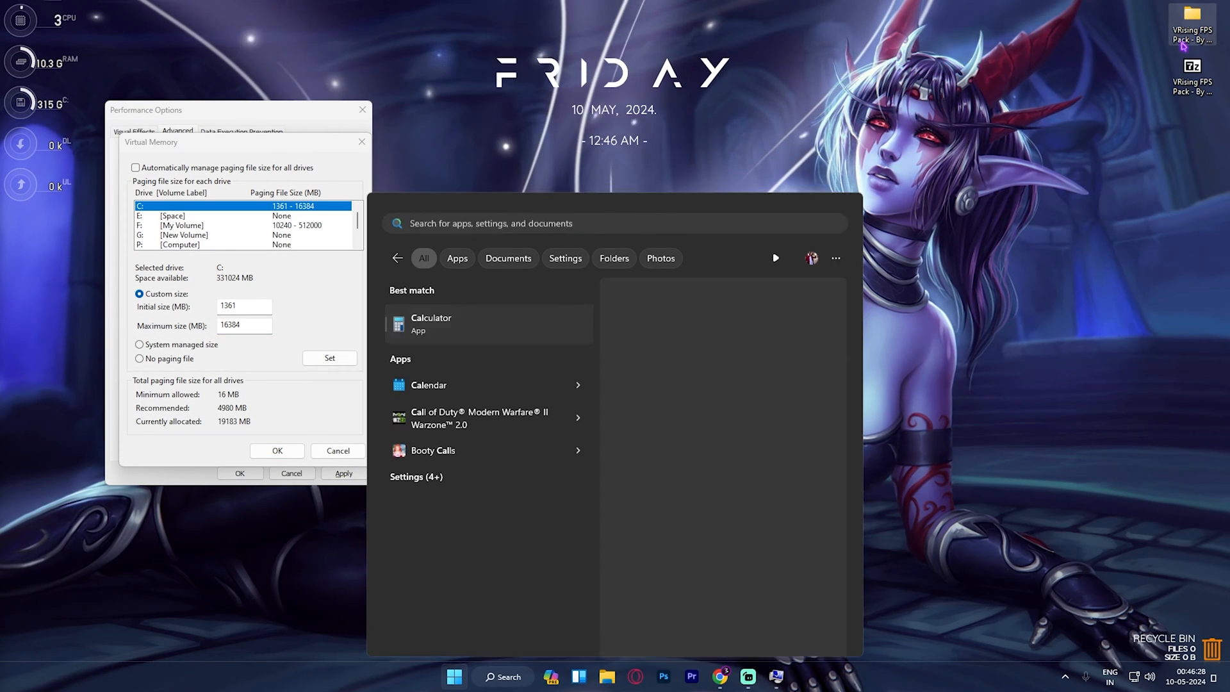
click(430, 323)
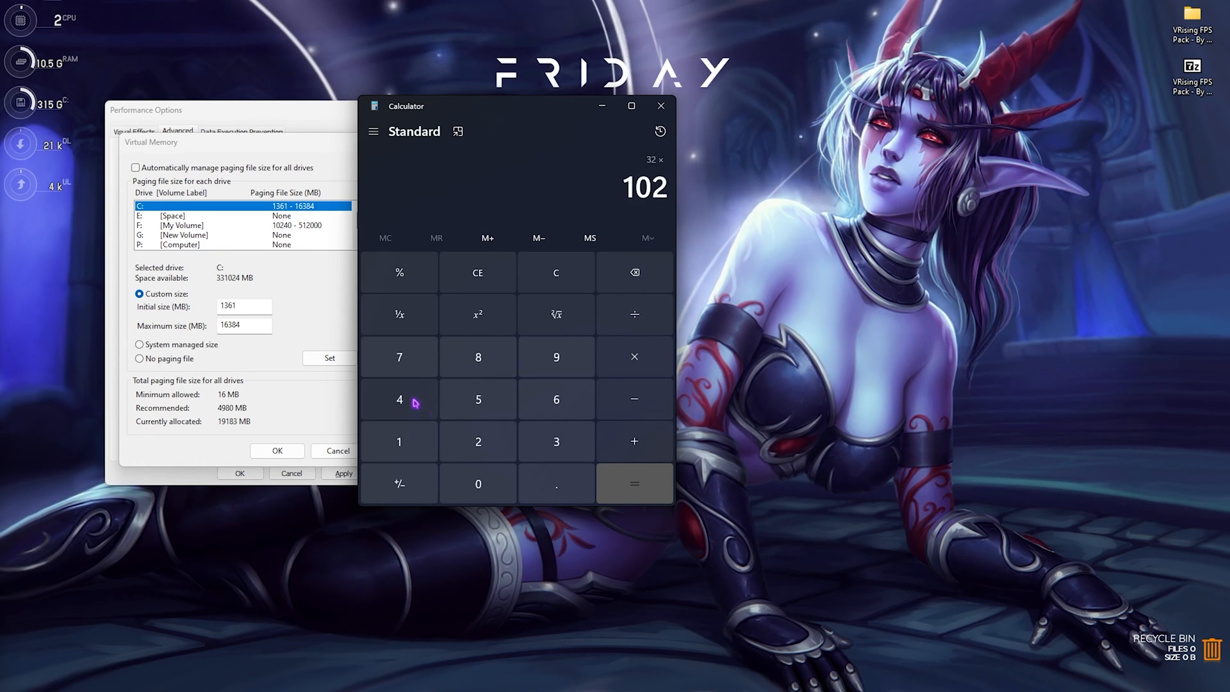
click(633, 483)
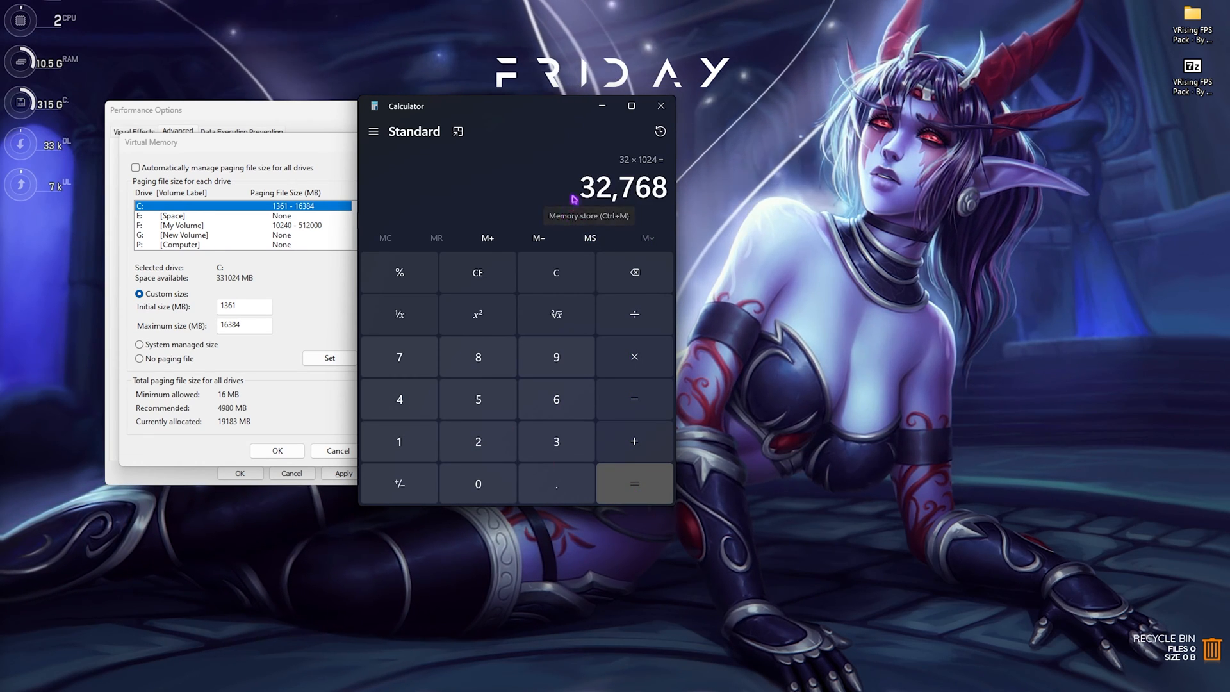
click(634, 483)
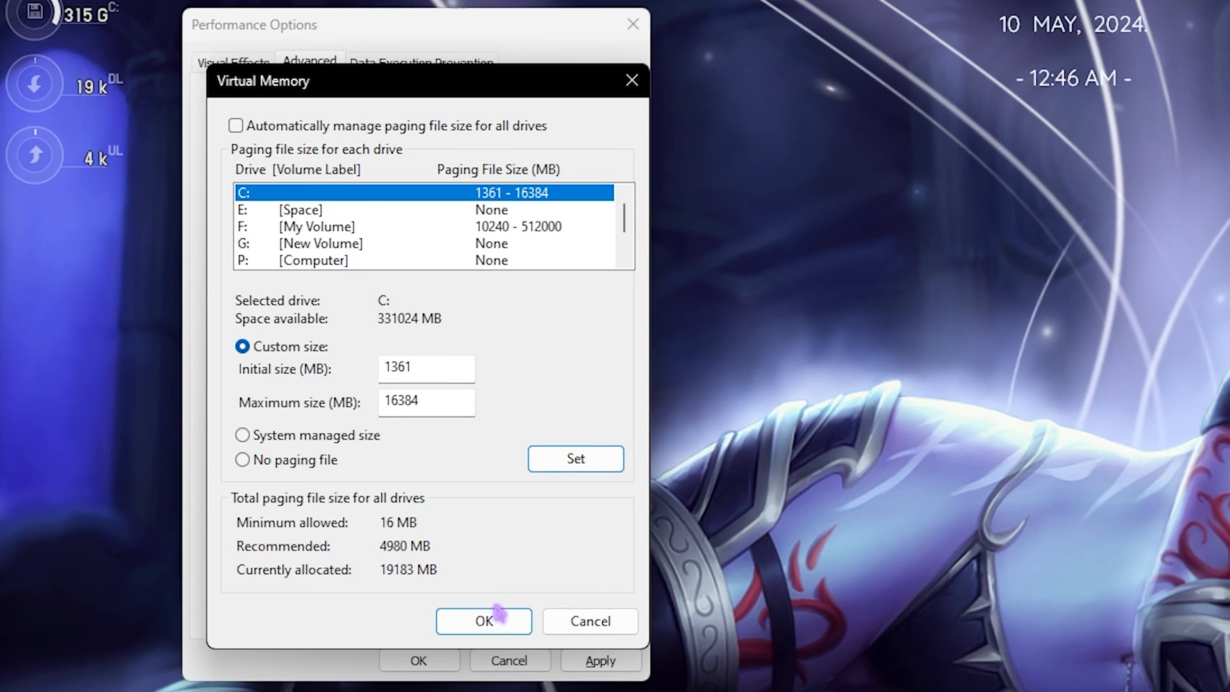
Close Virtual Memory with the paging file unchanged and exit Performance Options
click(483, 621)
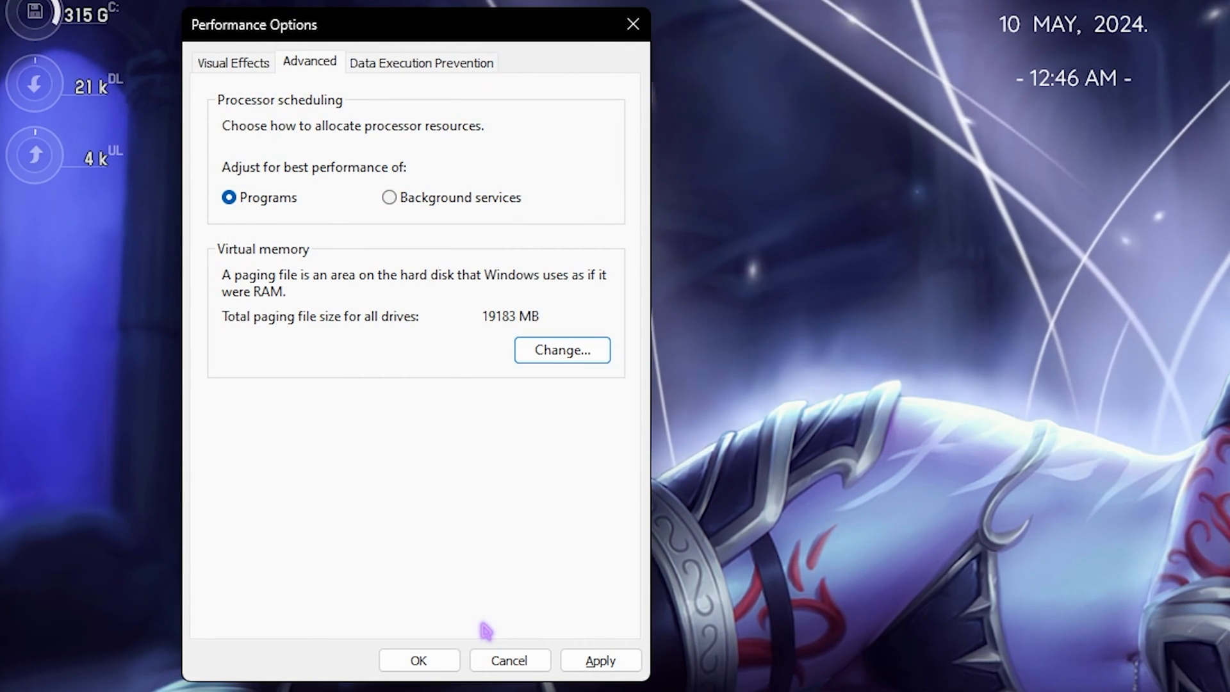
mouse_move(565, 287)
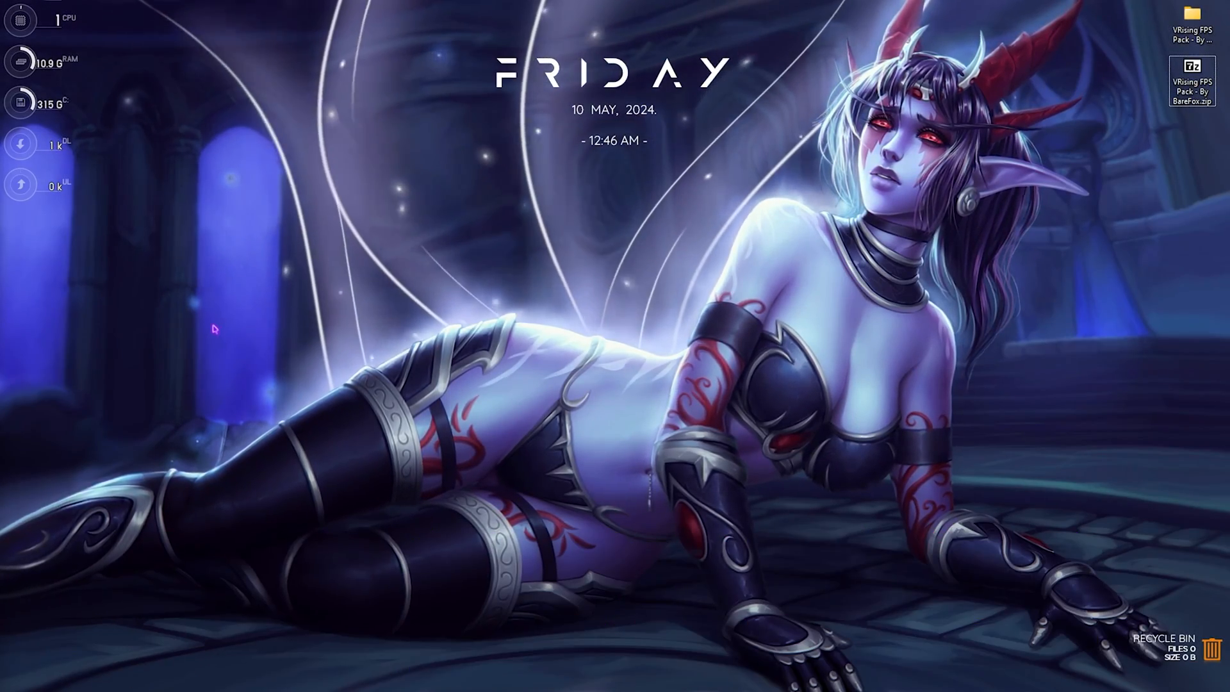
text(loc)
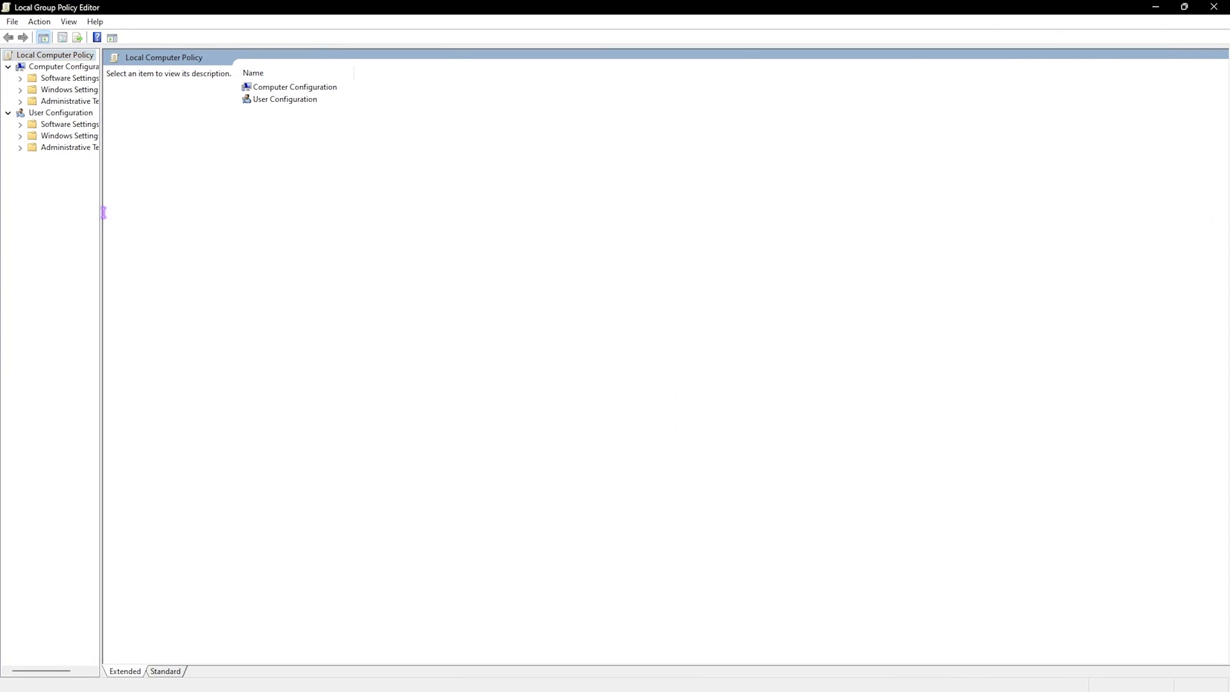
Enable 'Let Windows apps run in the background' under App Privacy with Force Deny for all apps
drag(102, 214, 159, 214)
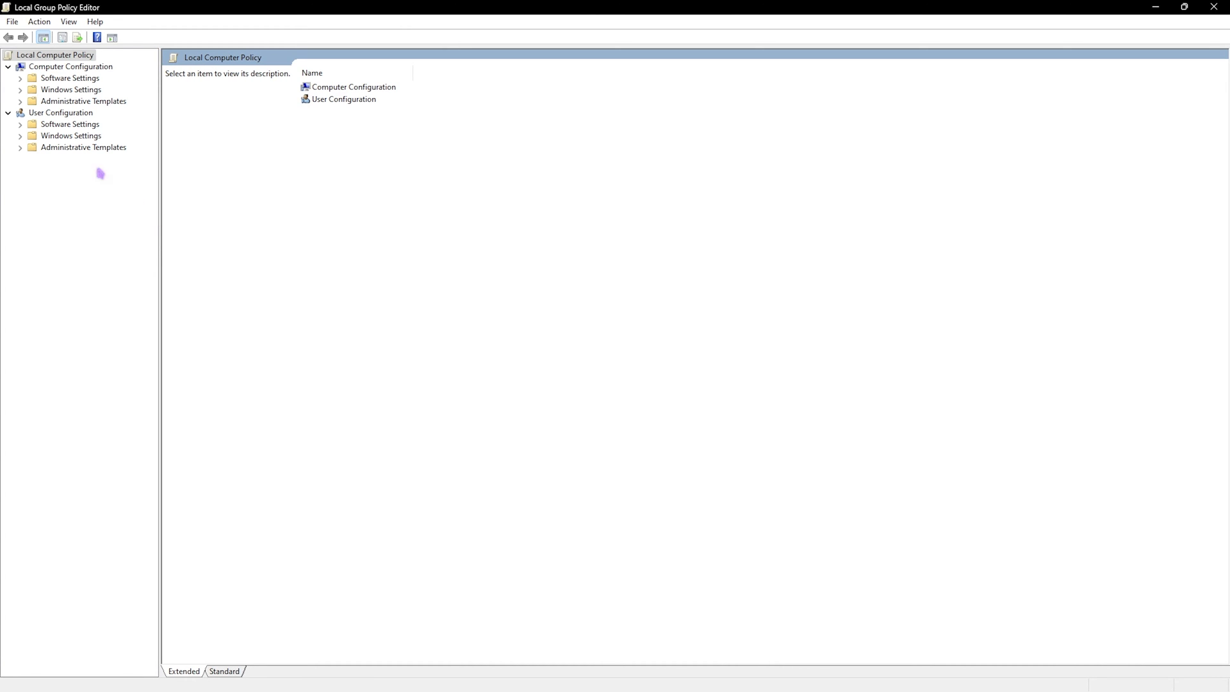
click(20, 100)
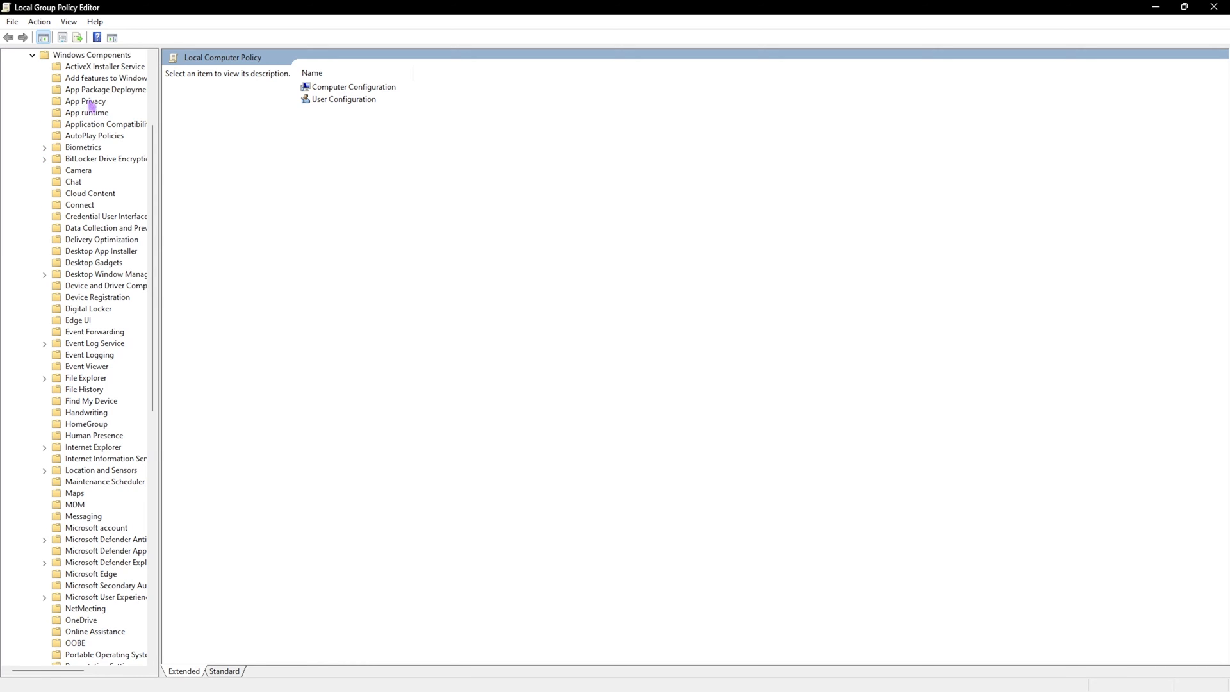
click(85, 101)
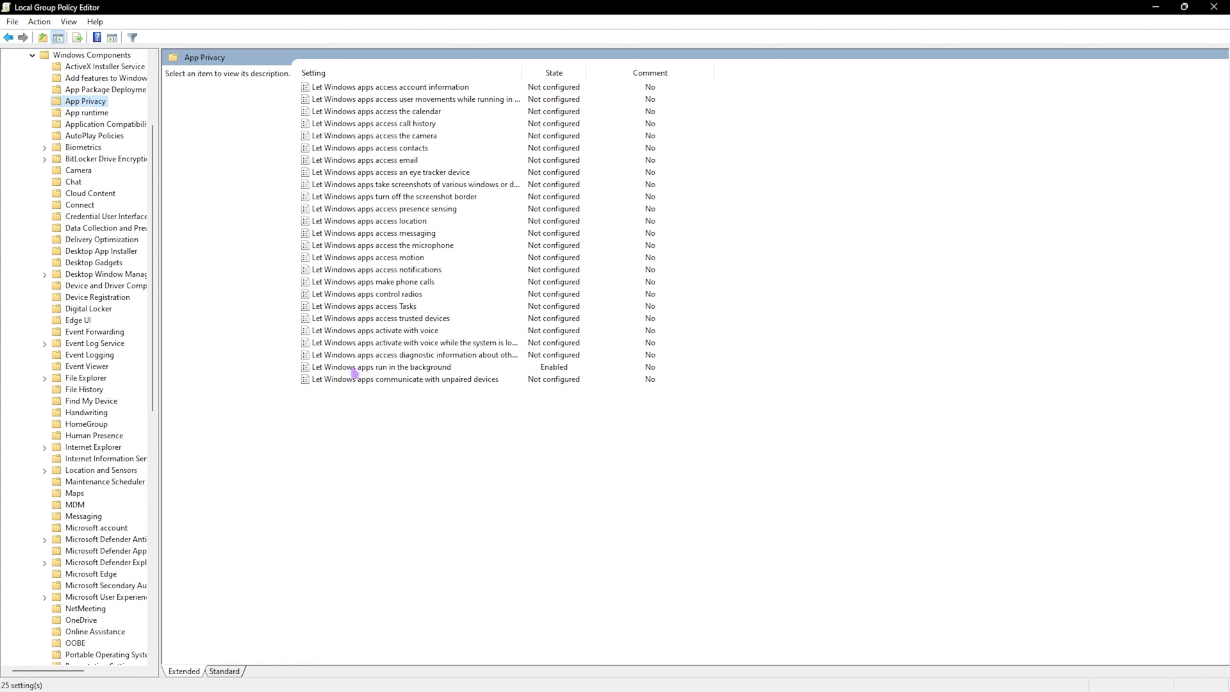
double_click(382, 367)
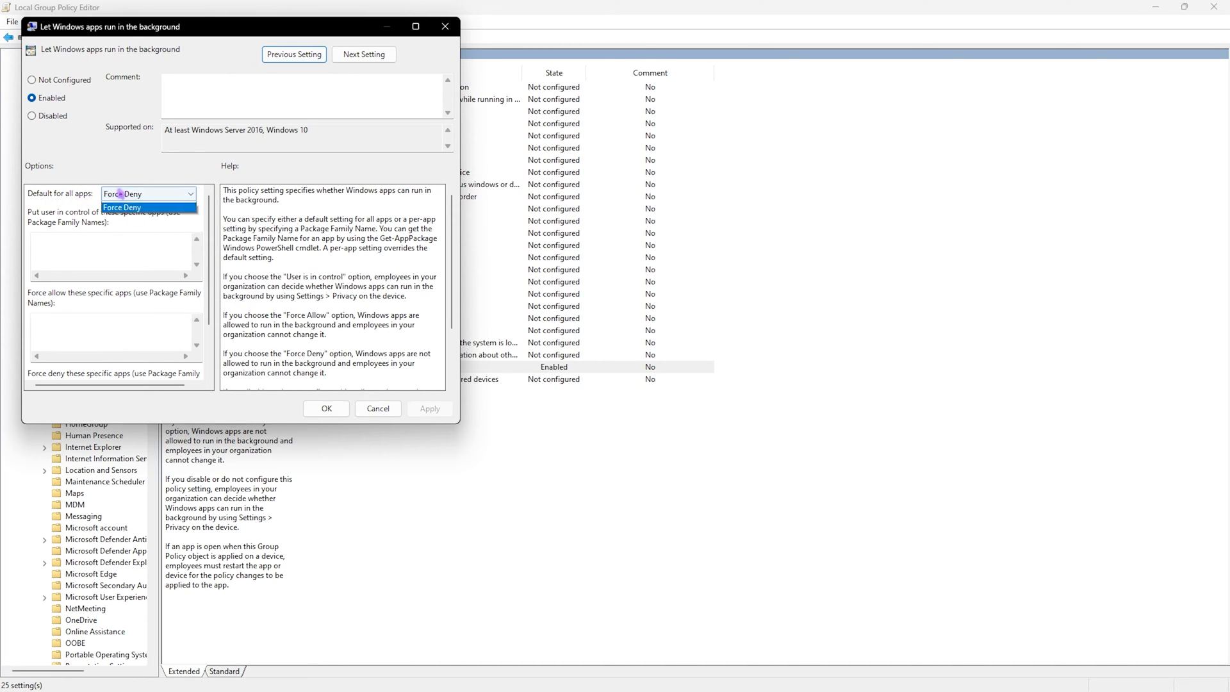
click(121, 194)
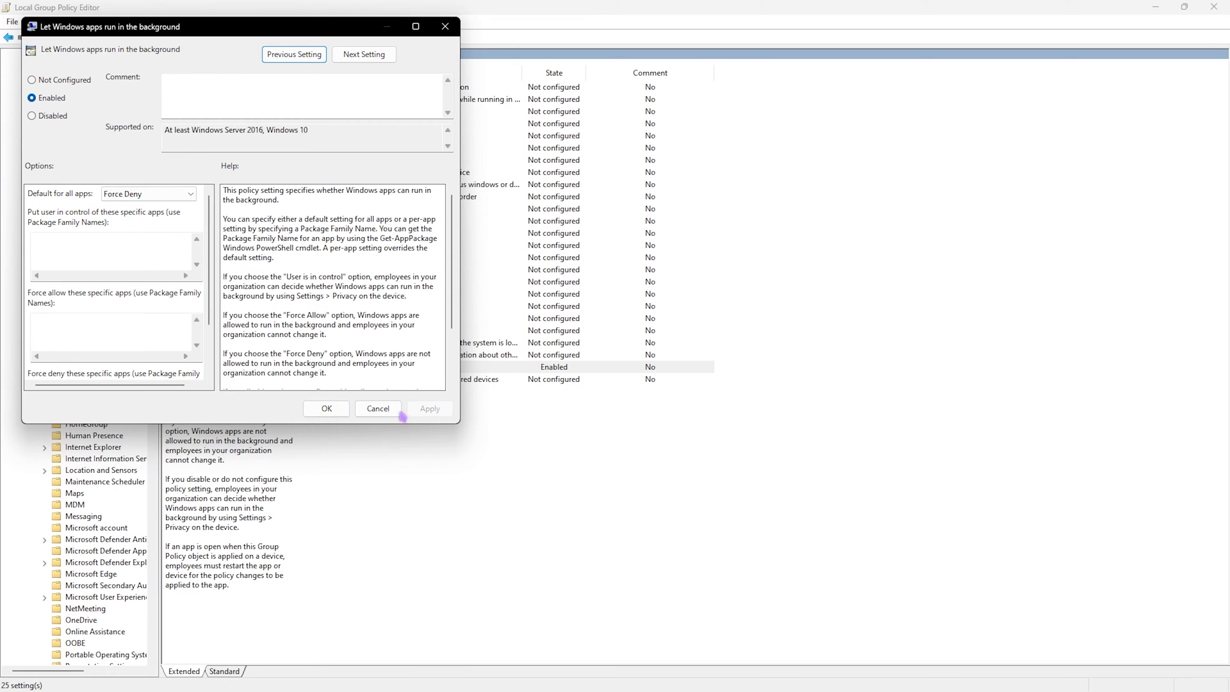
click(377, 408)
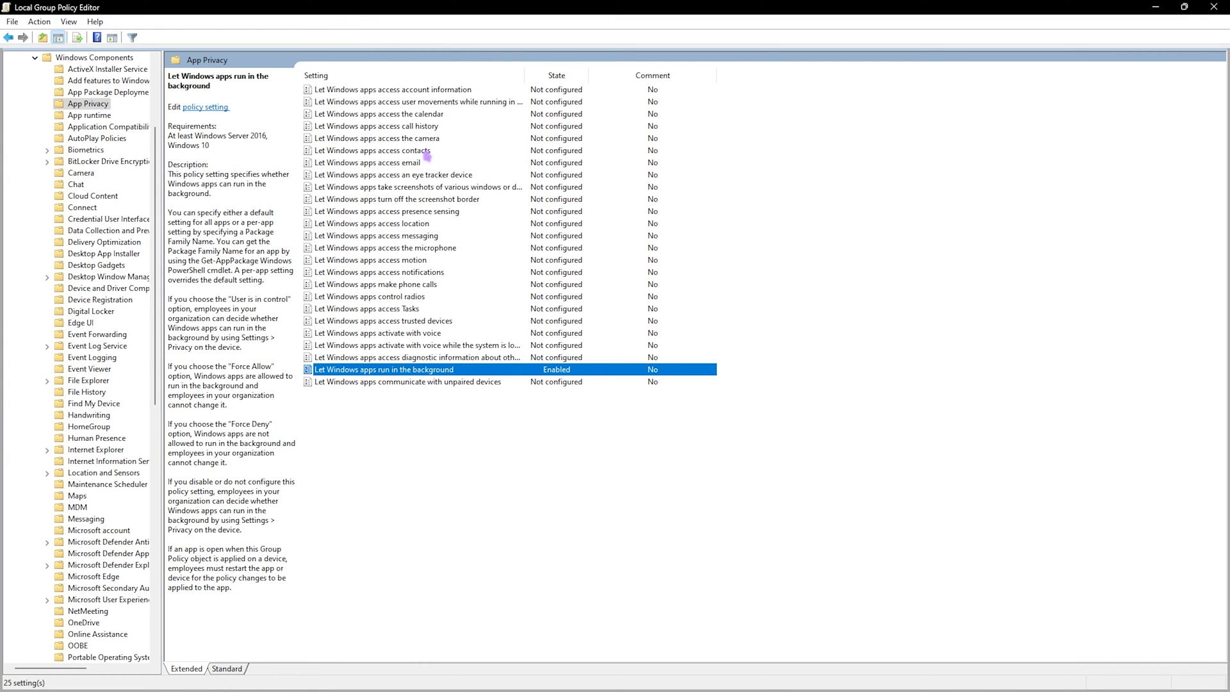
mouse_move(1202, 21)
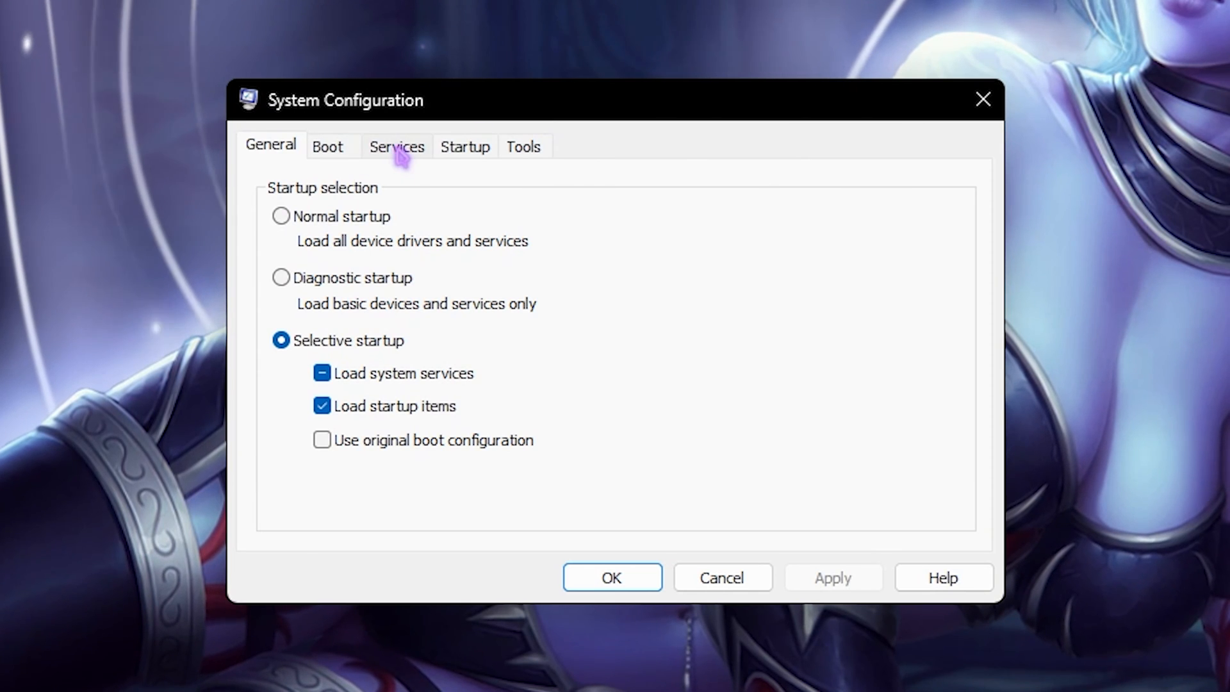
List services with Microsoft services hidden and review the remaining third-party ones like MySQL and Origin
click(397, 146)
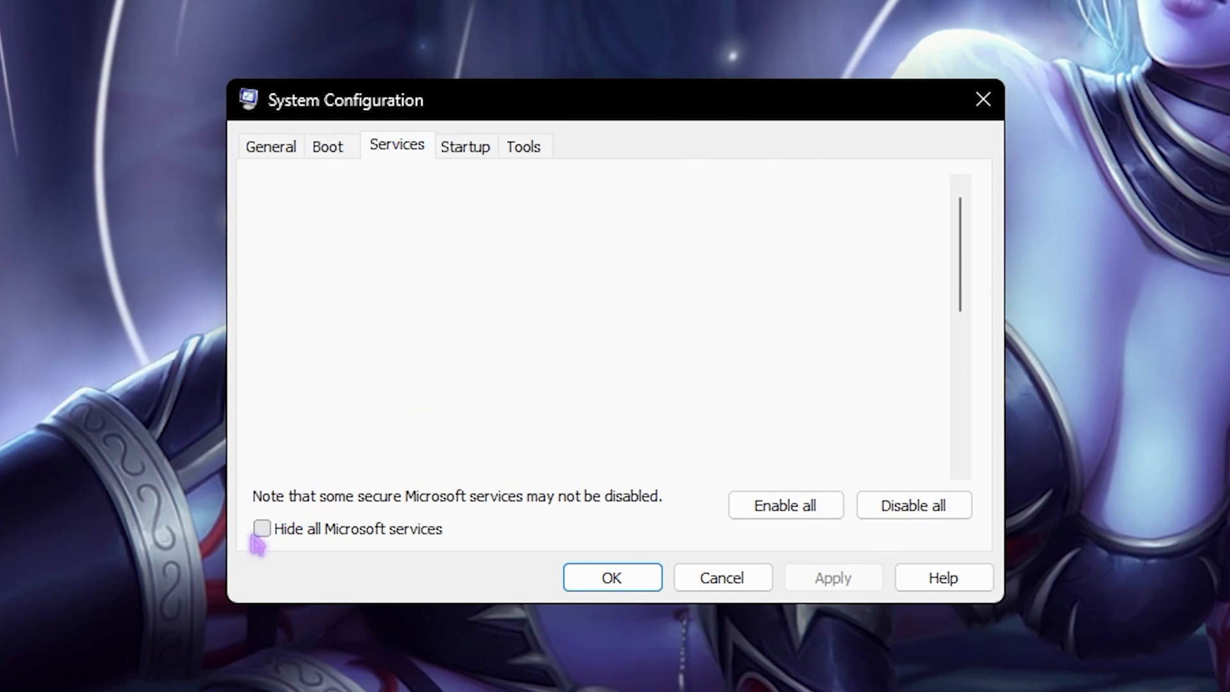
click(261, 527)
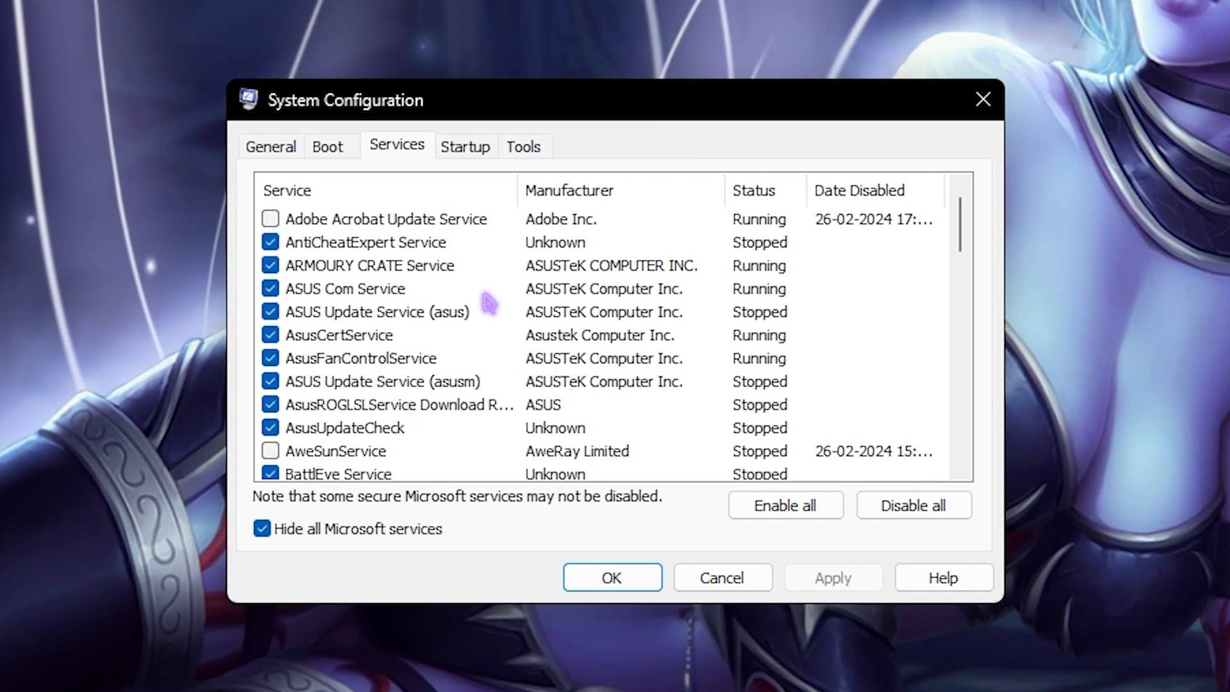
scroll(down, 3)
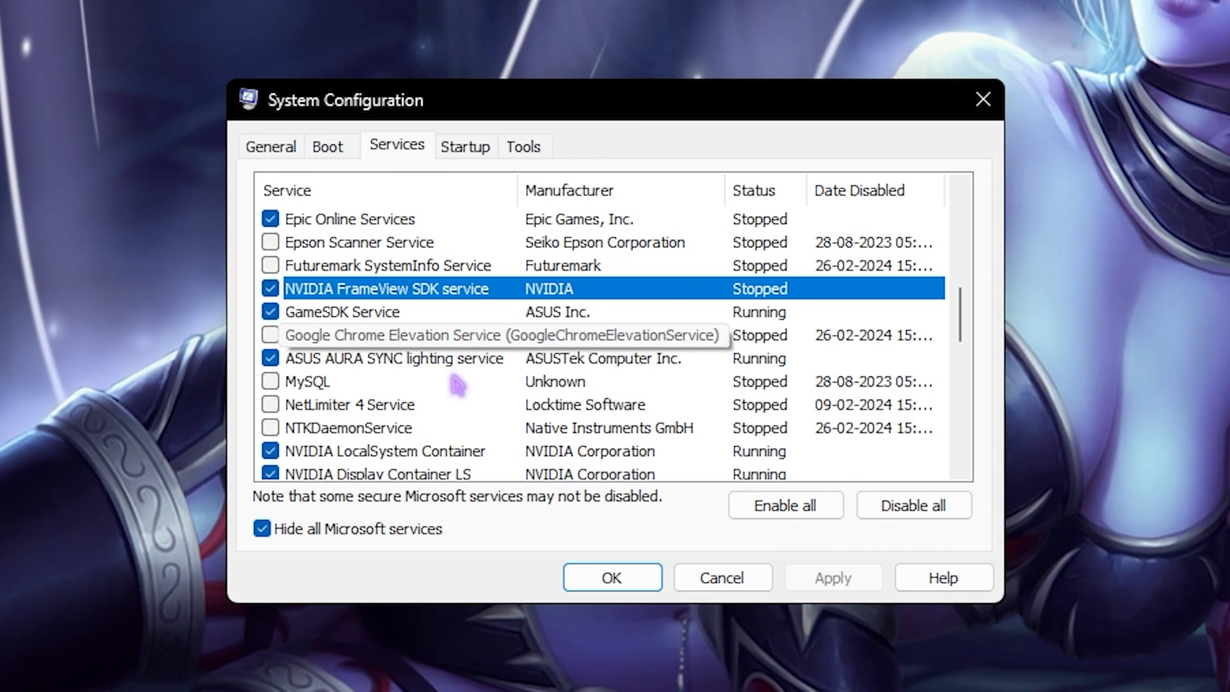
scroll(down, 3)
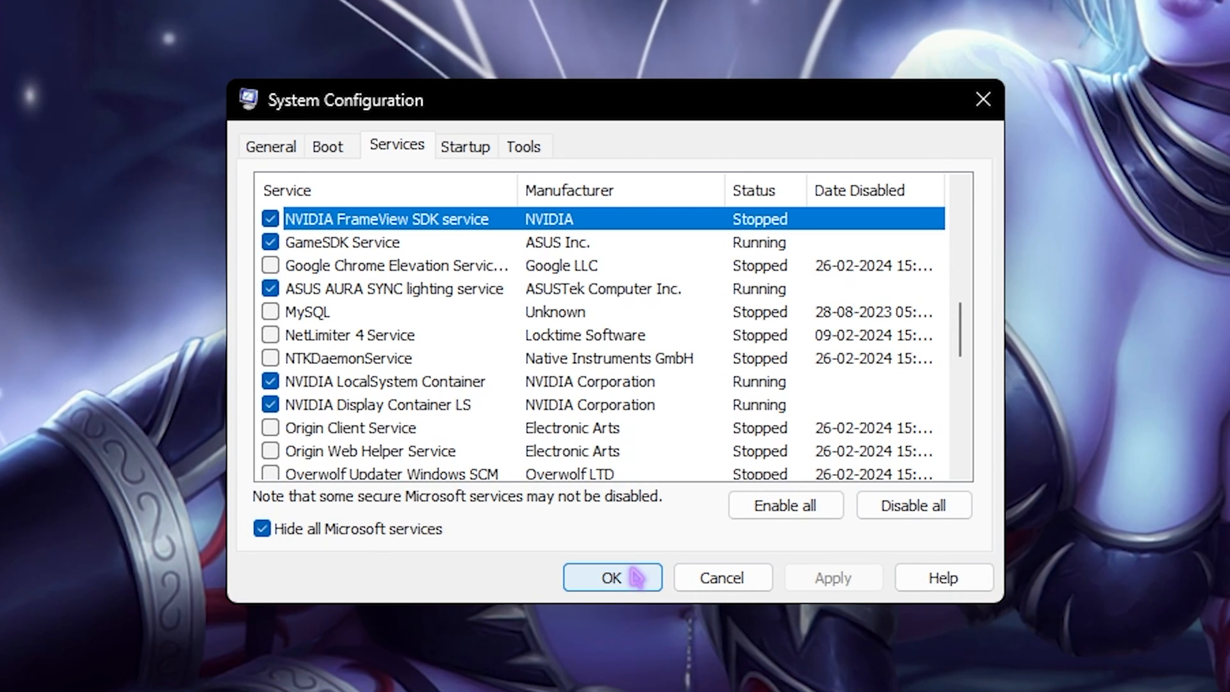
scroll(down, 3)
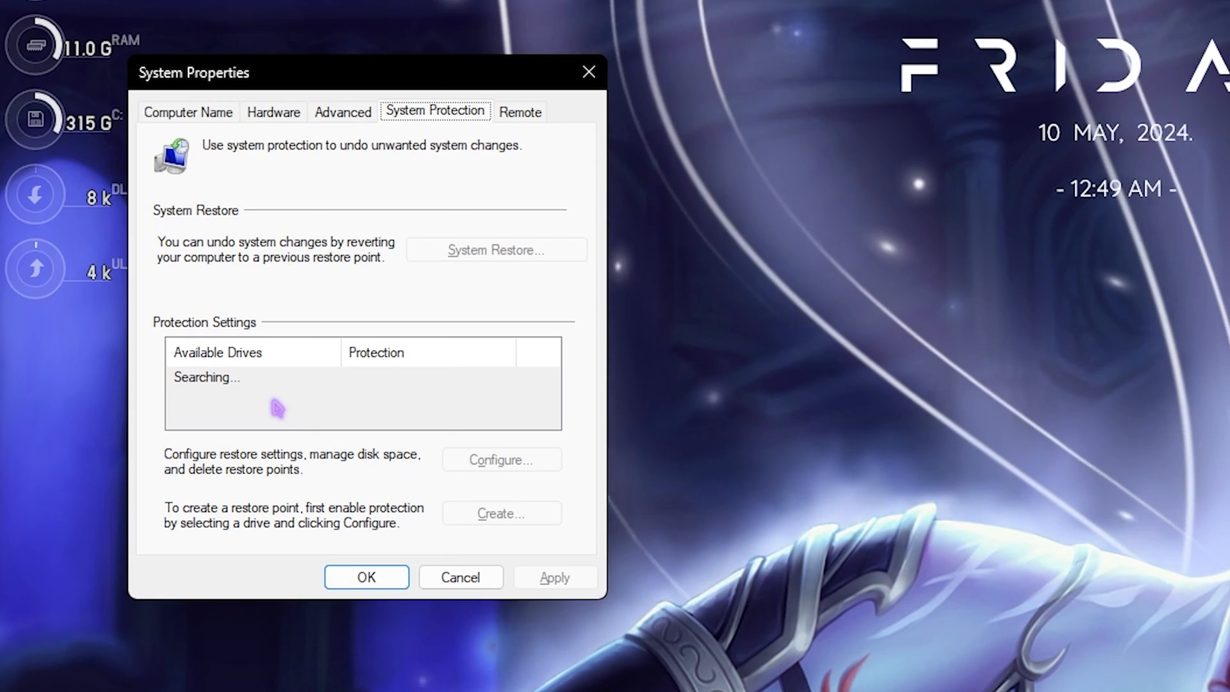
Create a new restore point with the description 'VRis'
click(501, 513)
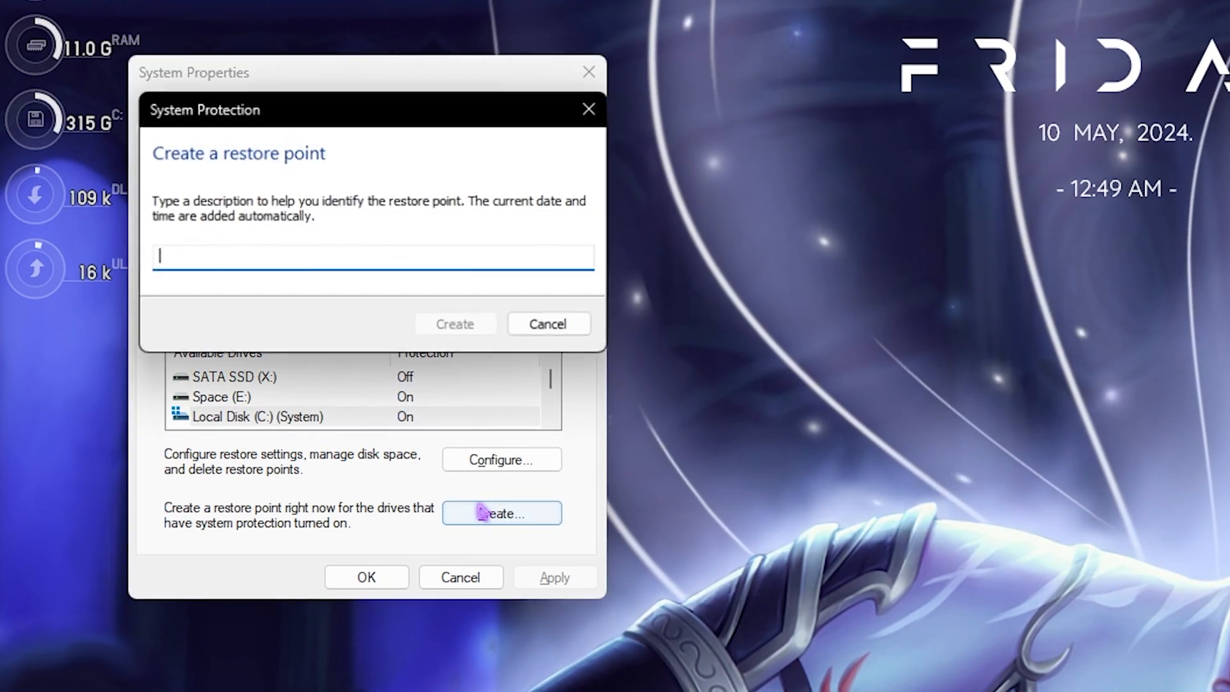
text(VRis)
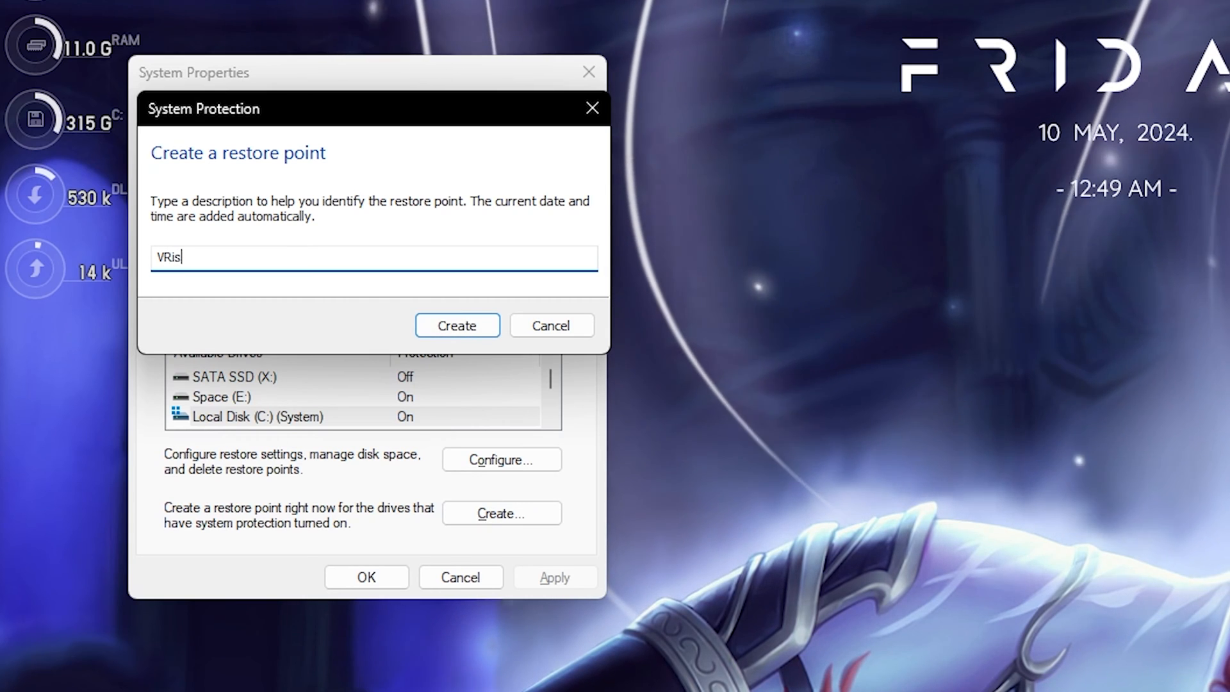
click(456, 325)
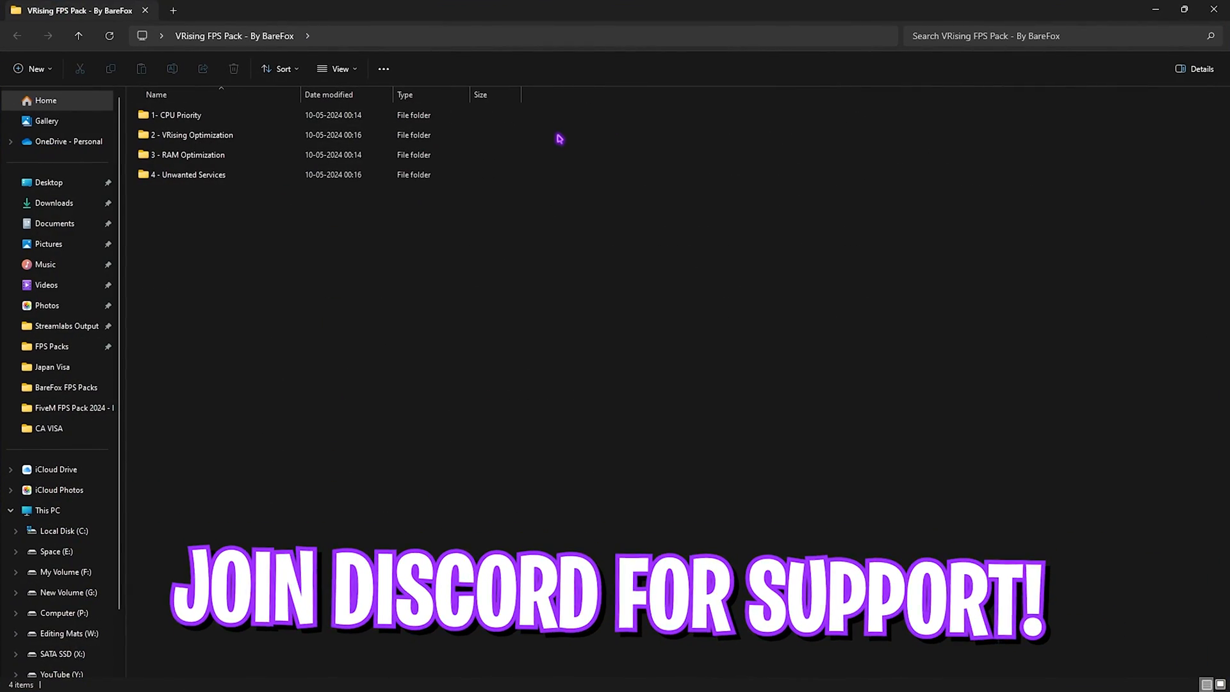
Open the 1- CPU Priority > AMD folder and select the VRising High Priority registry file
key(ctrl+a)
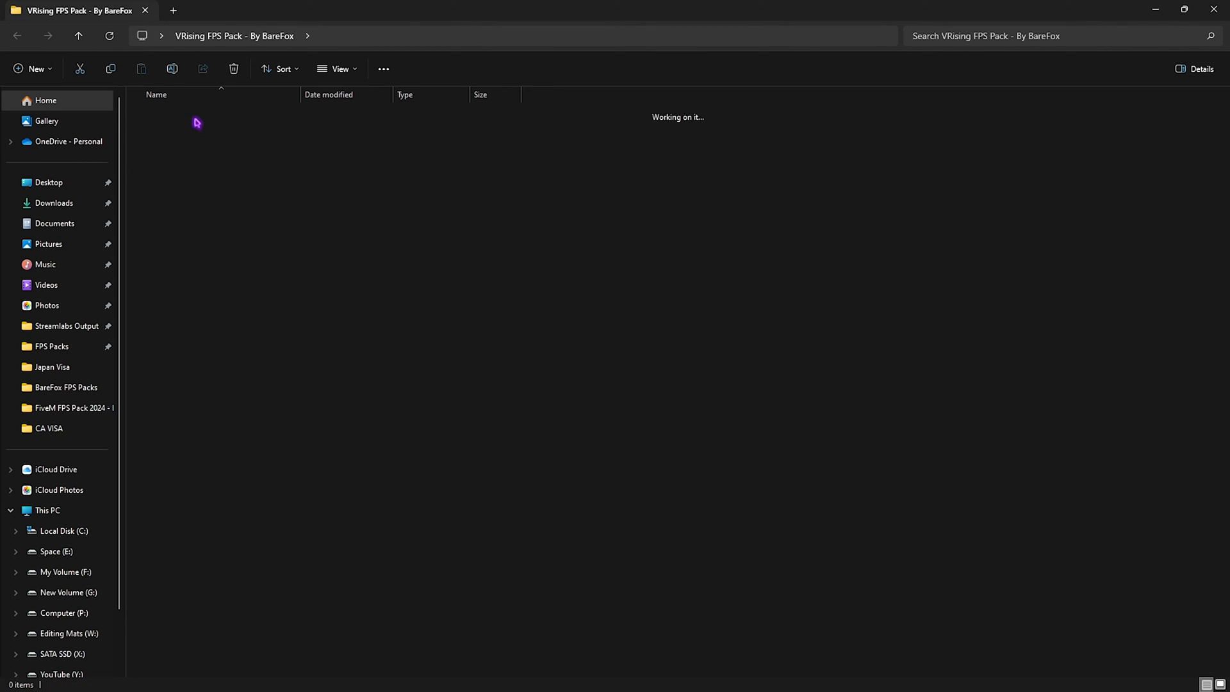
double_click(196, 122)
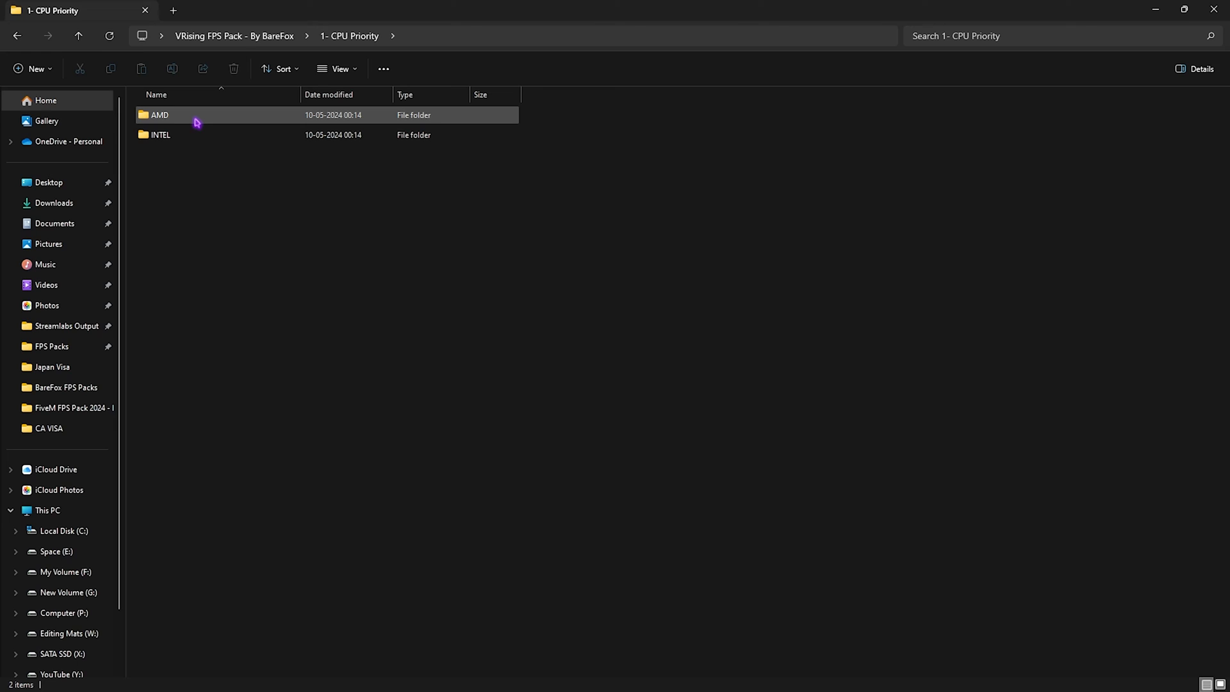
double_click(159, 115)
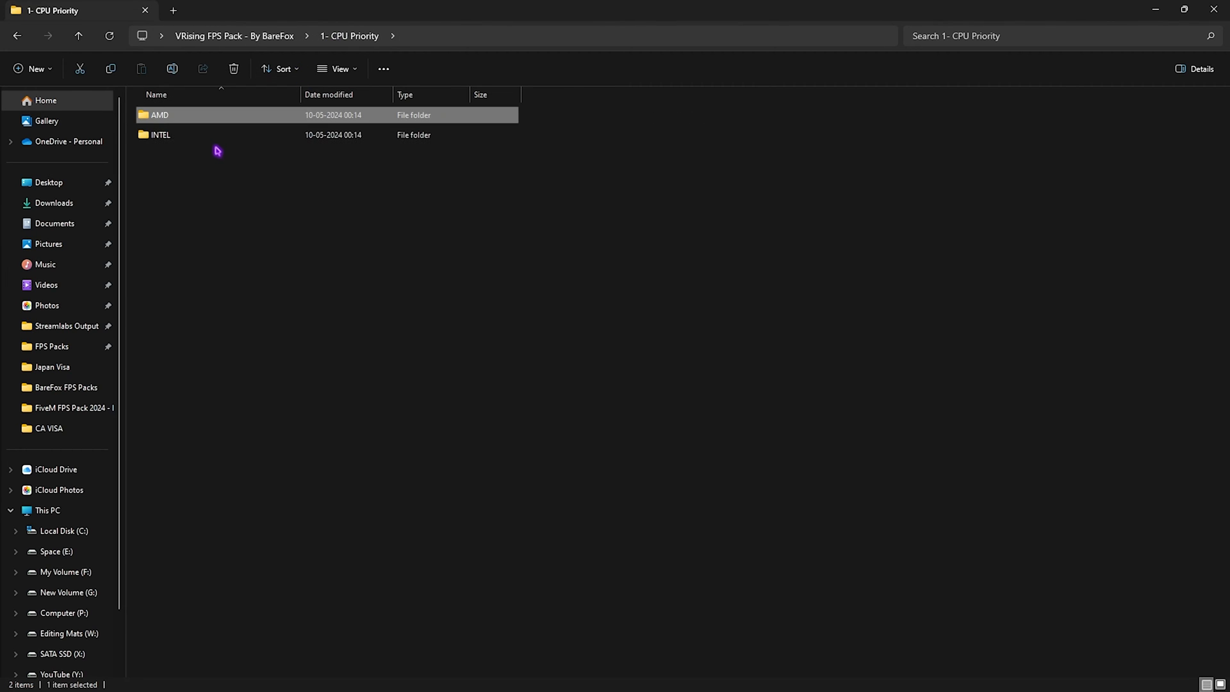
double_click(160, 134)
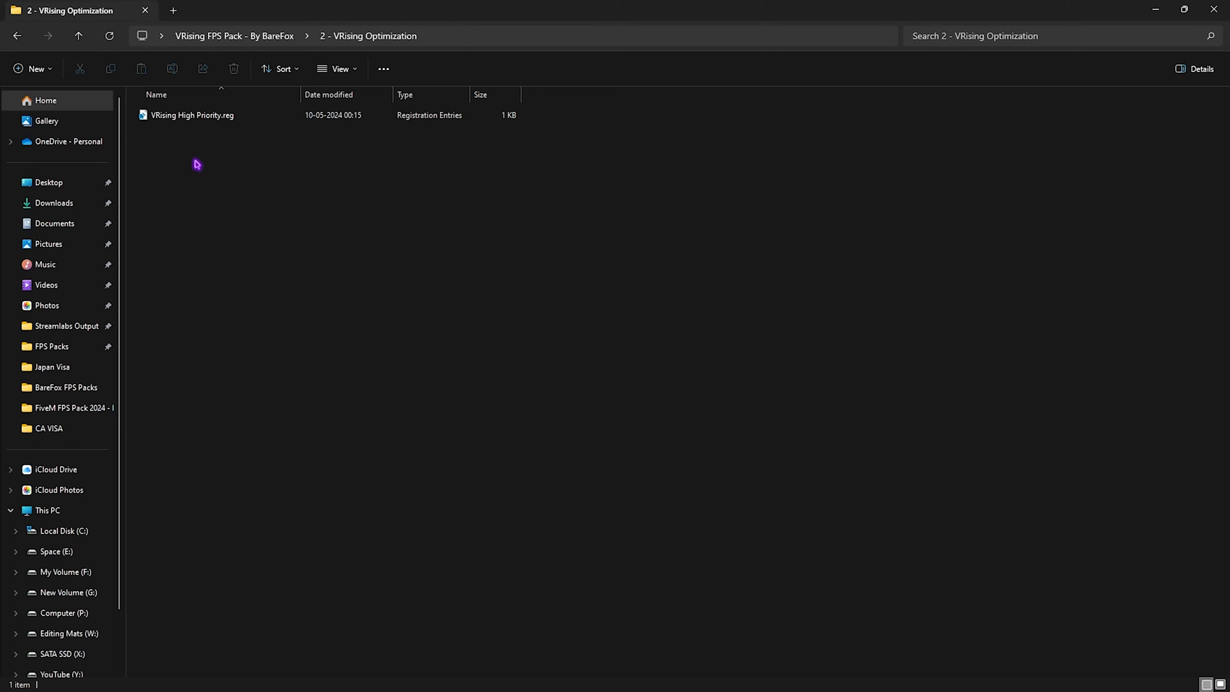
click(191, 115)
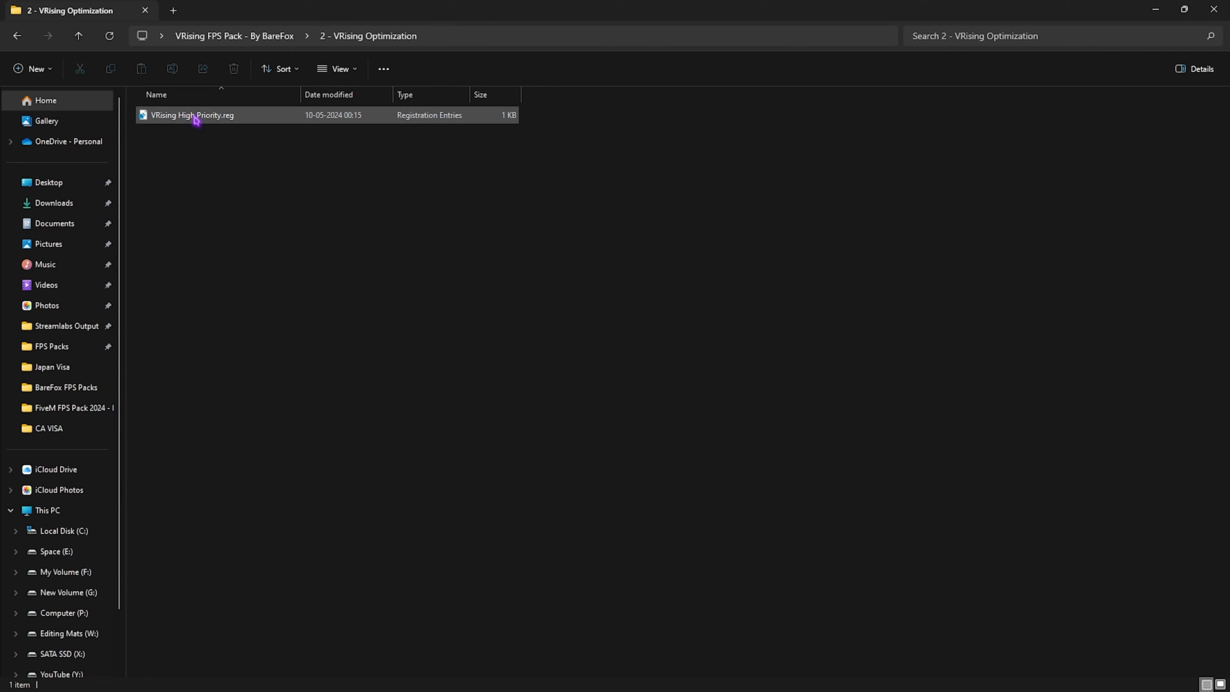
mouse_move(193, 115)
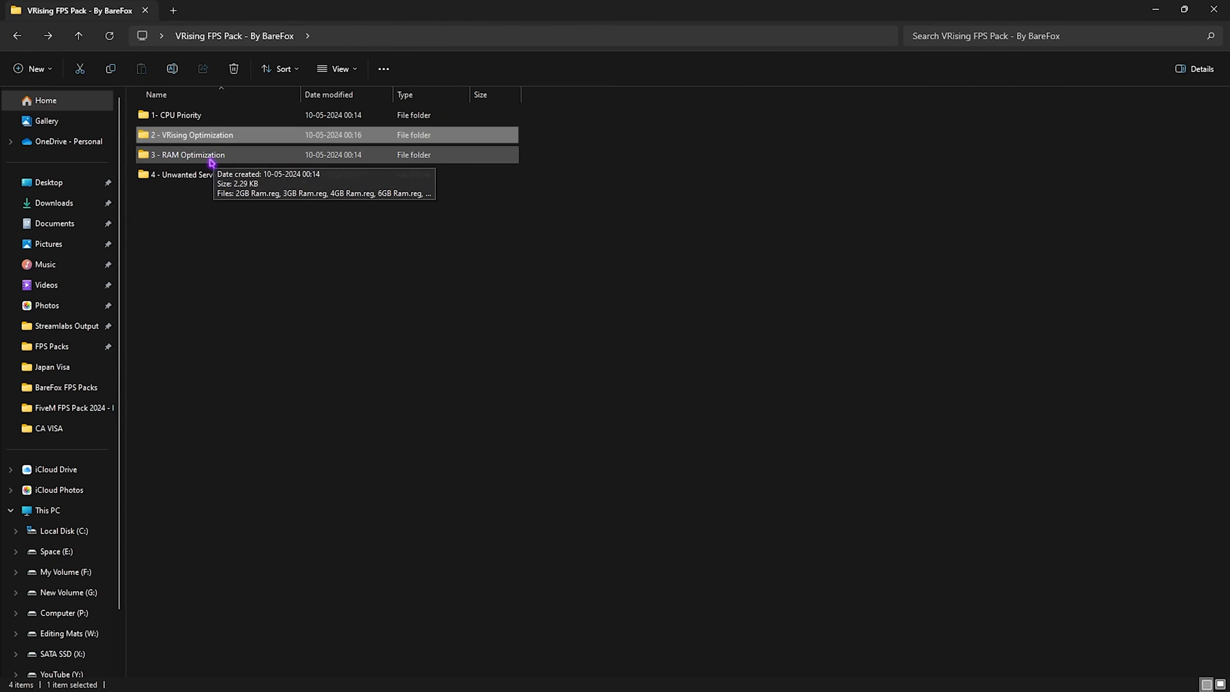
Review the 3 - RAM Optimization registry files, then open 4 - Unwanted Services
double_click(188, 154)
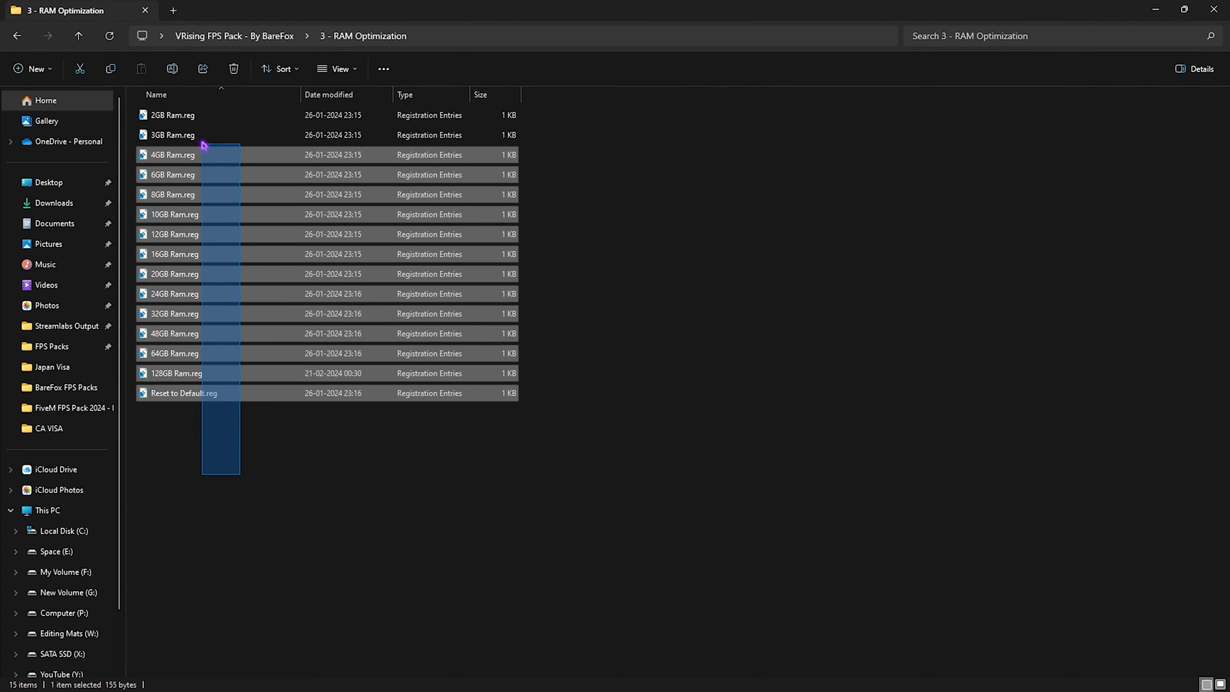
click(184, 393)
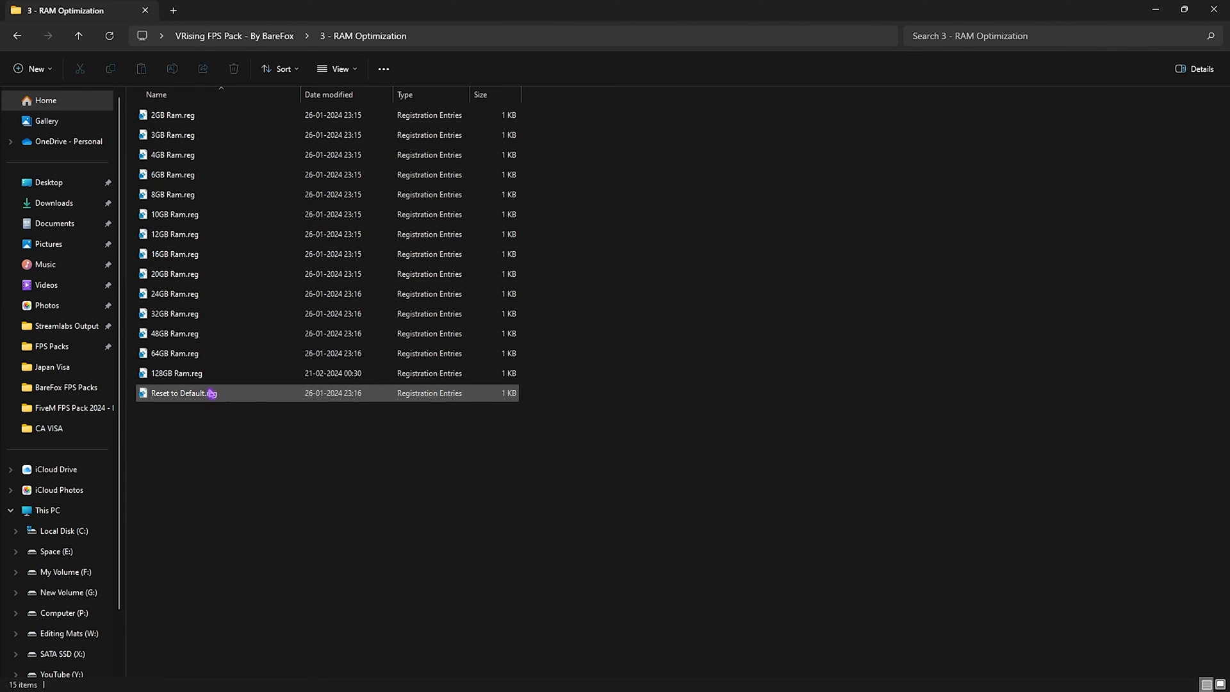
click(174, 313)
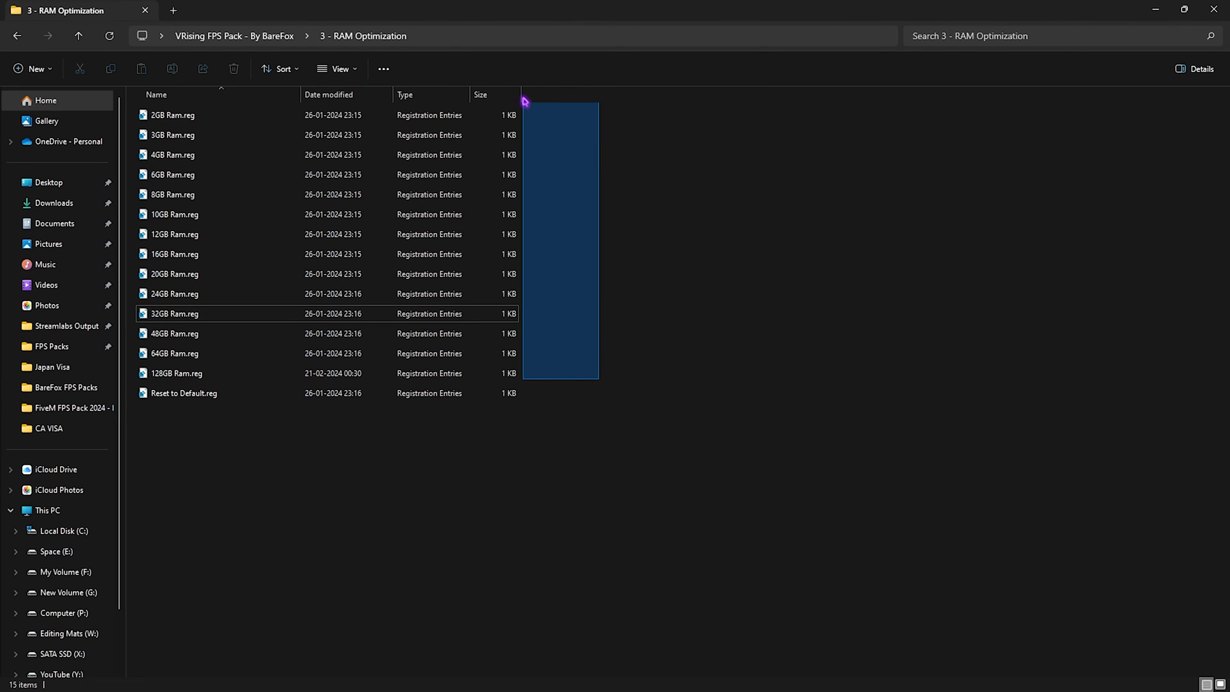
click(184, 393)
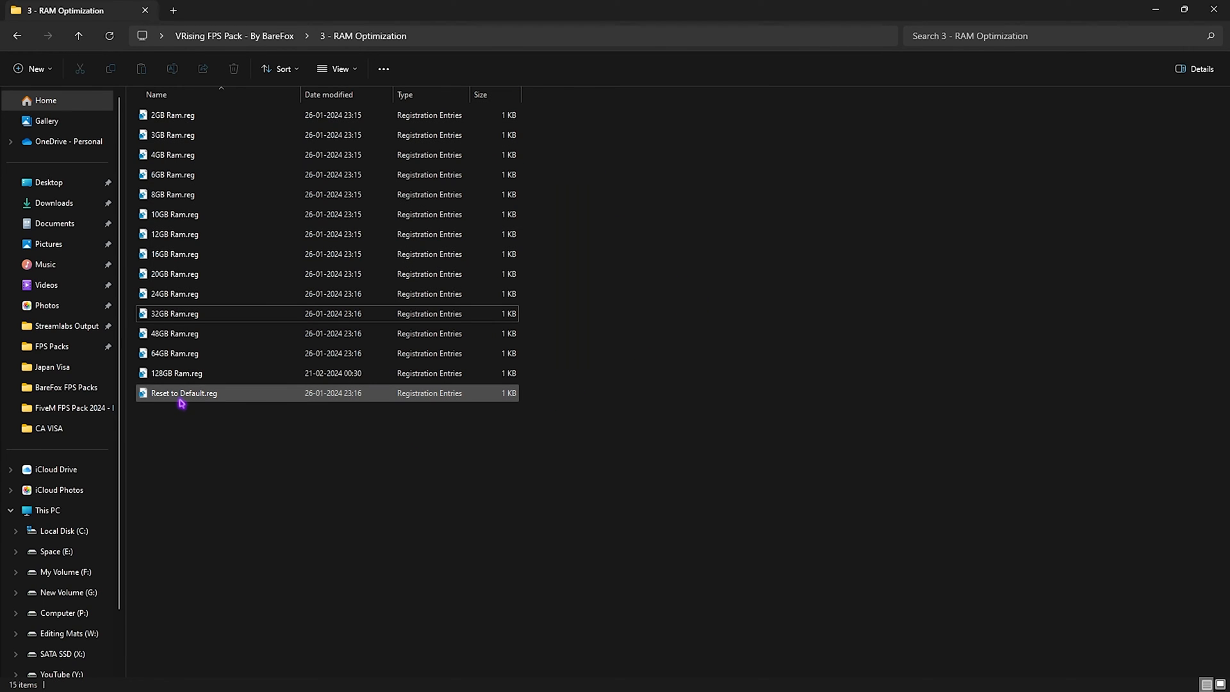
click(17, 35)
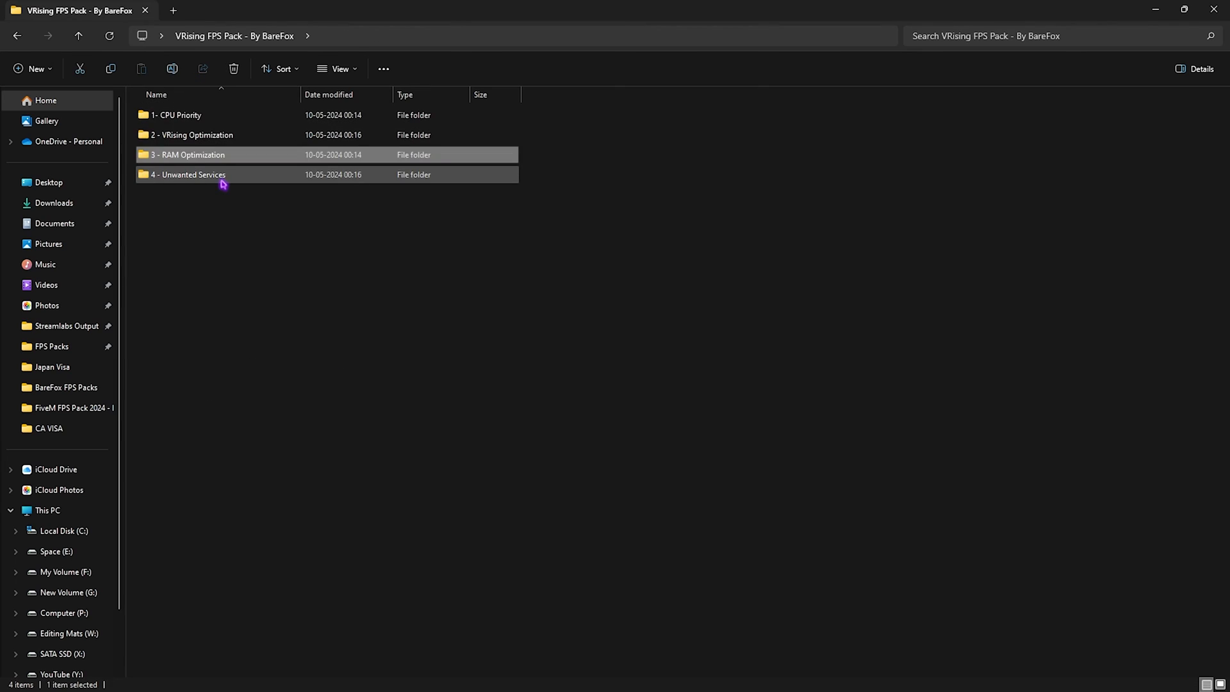
double_click(189, 174)
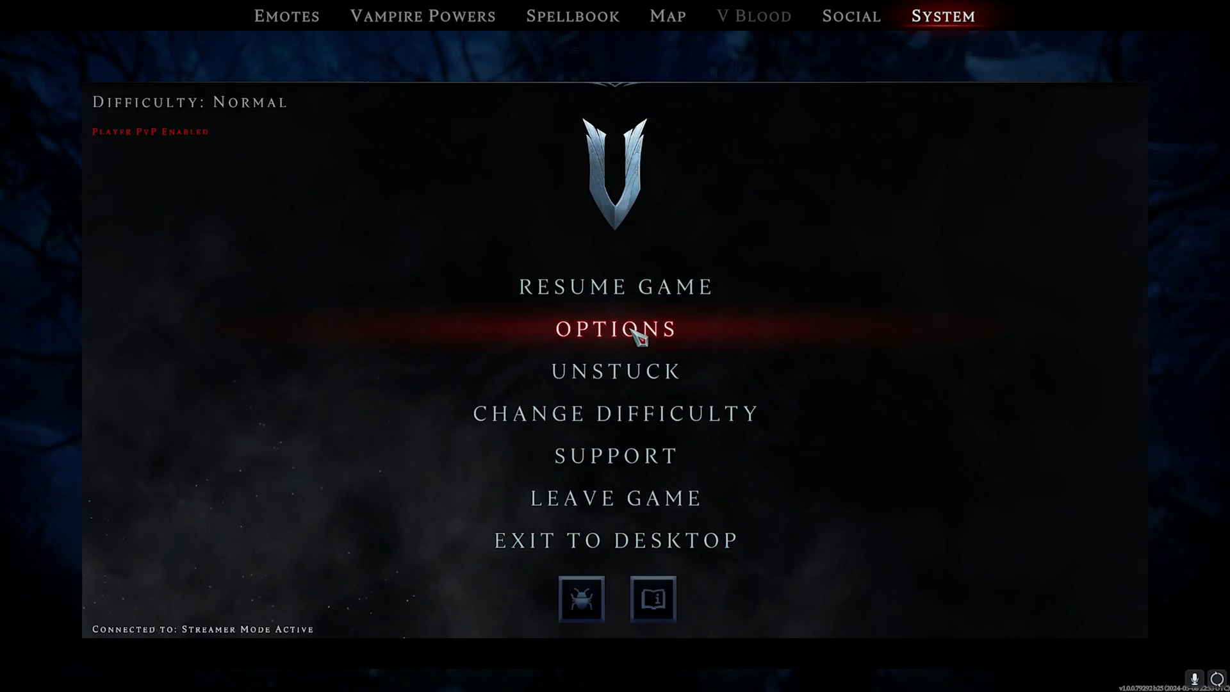
Open V Rising's Options and toggle Skip Intro Cinematic in the General tab
click(615, 329)
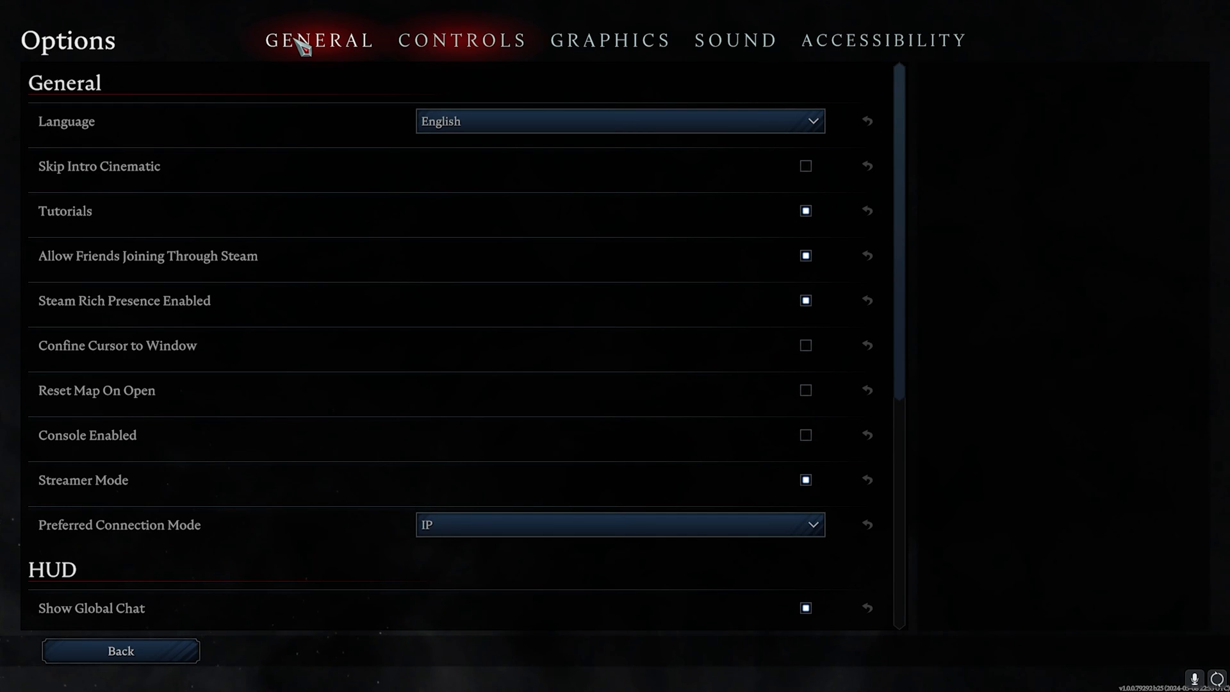
mouse_move(207, 141)
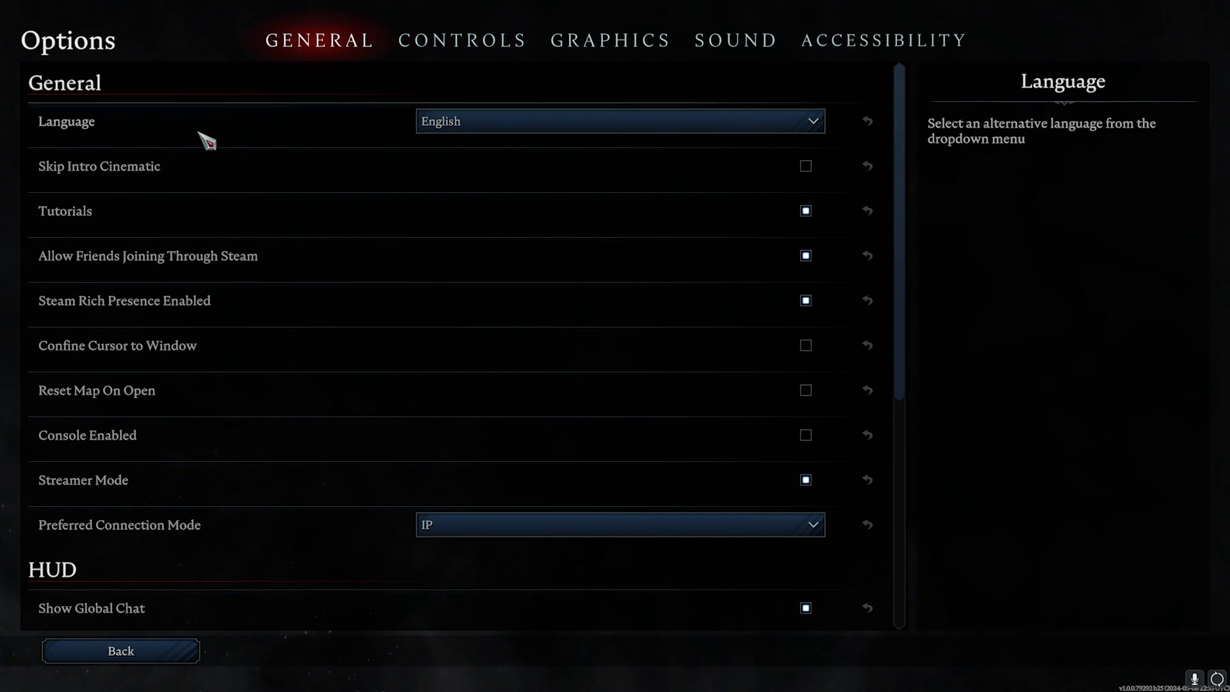
mouse_move(808, 170)
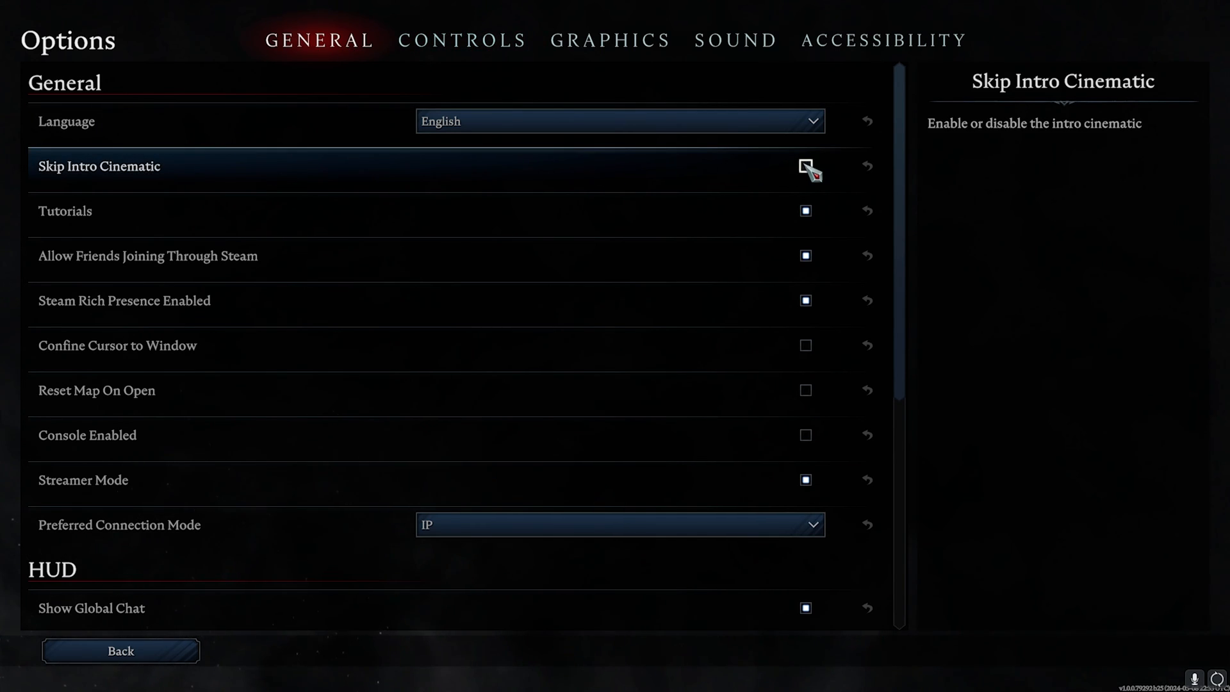
click(609, 40)
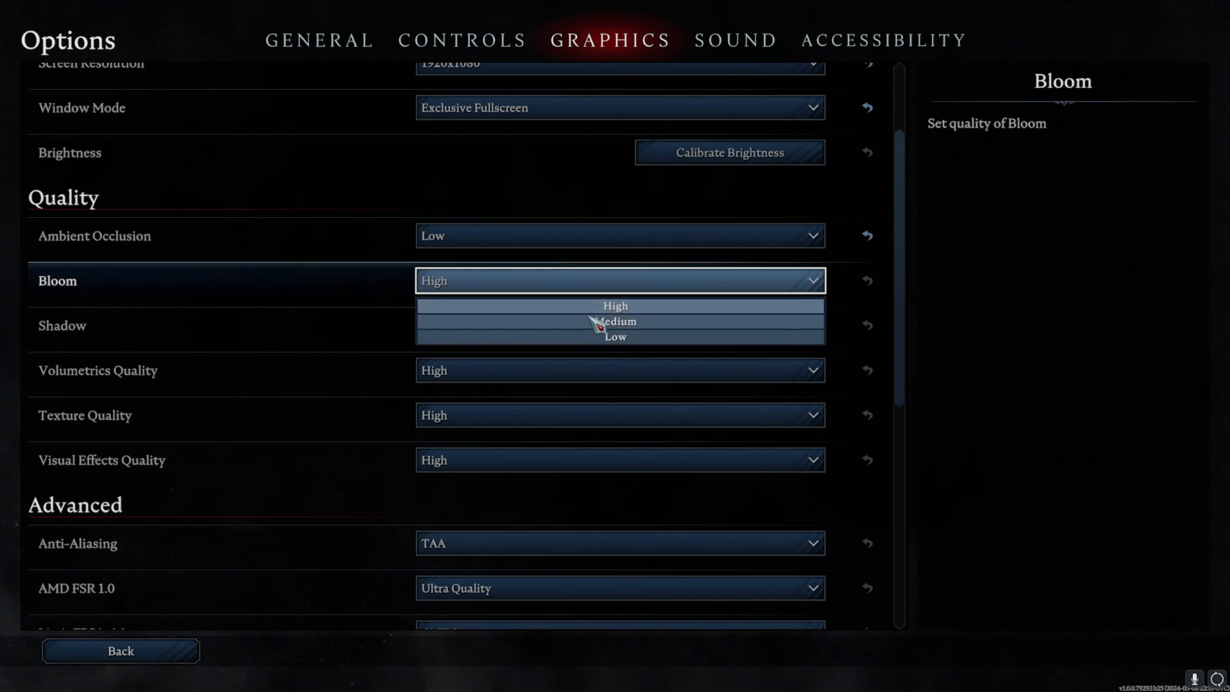
Set Bloom and Texture Quality to Medium, Shadows Low, keep TAA, adjust FSR mode
click(614, 320)
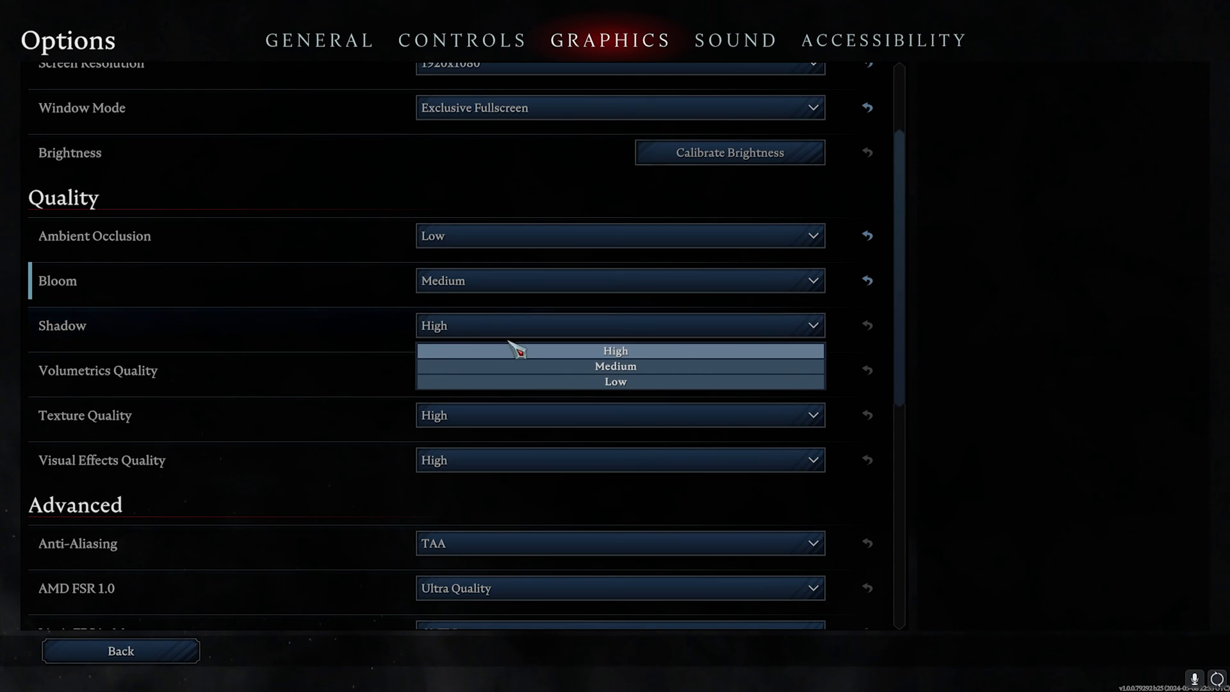
click(615, 381)
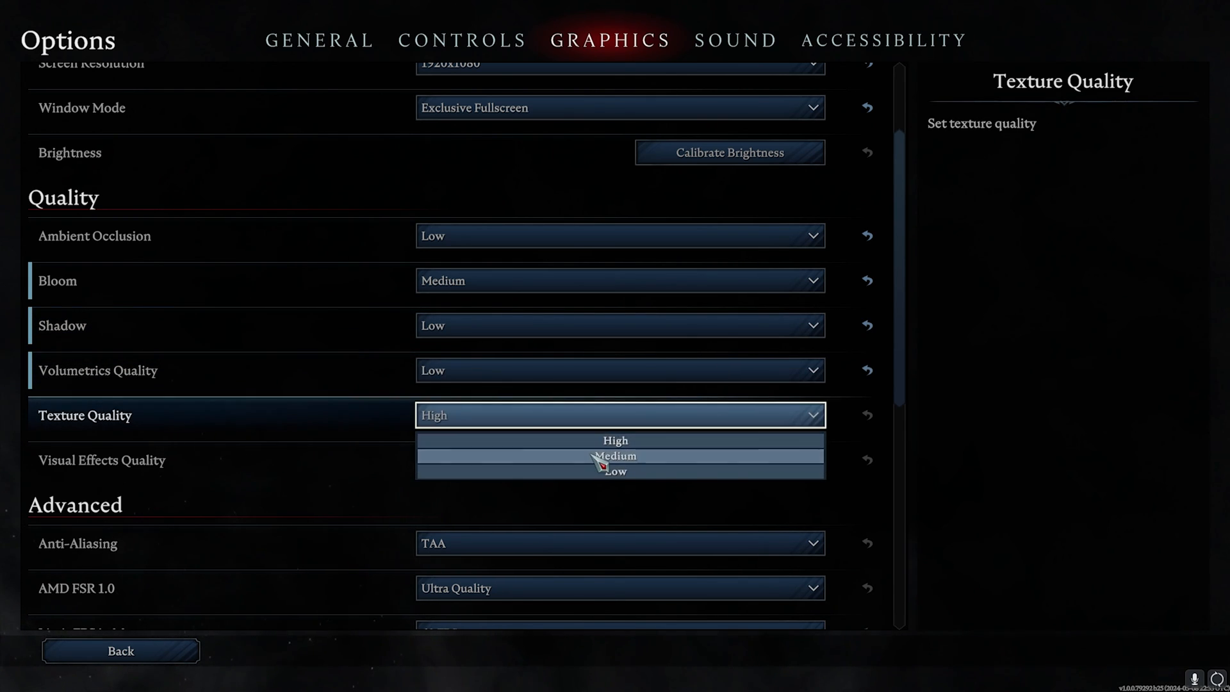
click(615, 456)
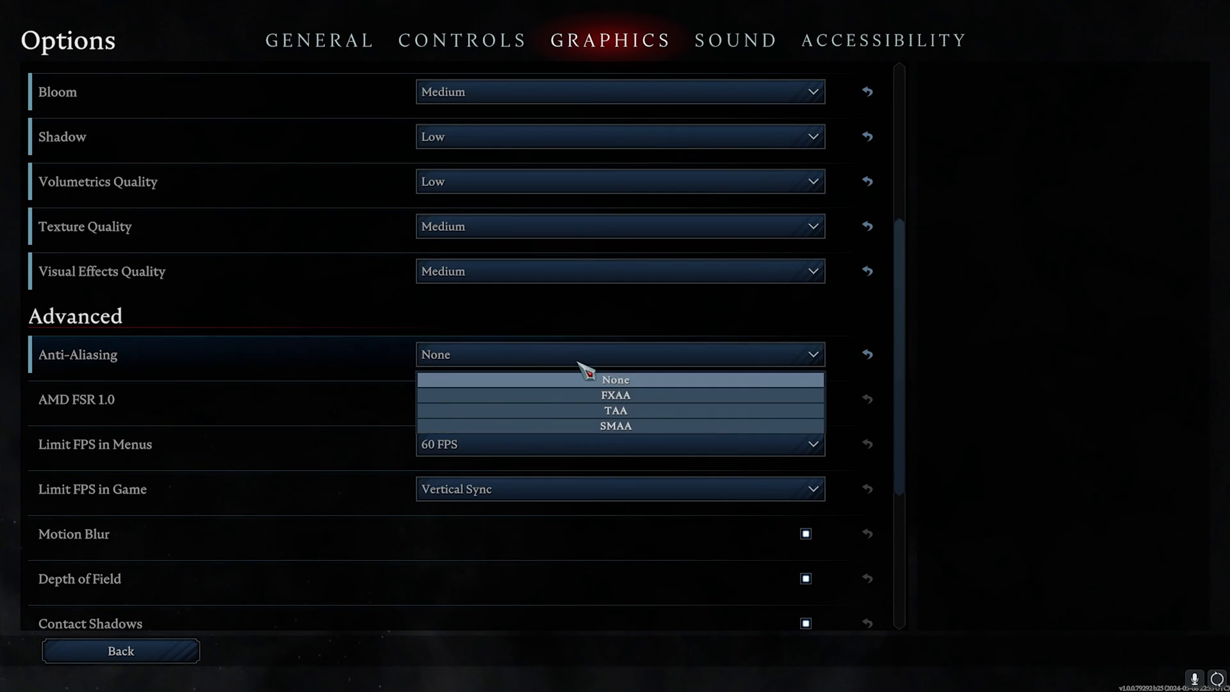
click(616, 409)
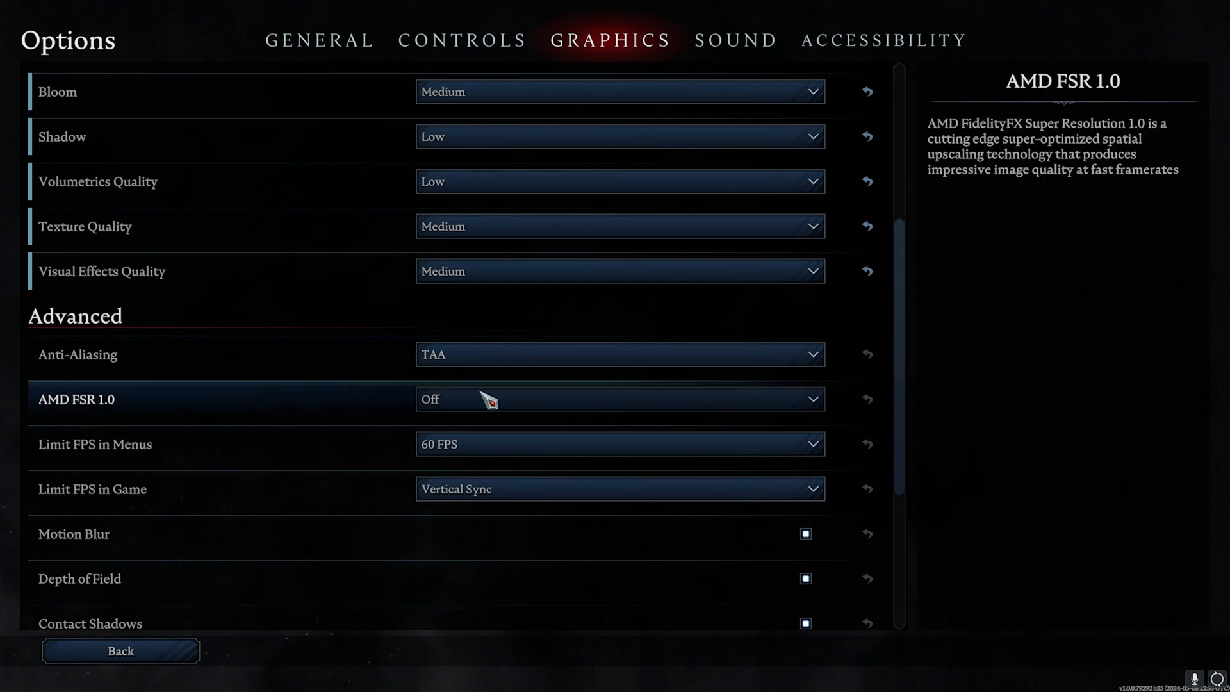
click(618, 398)
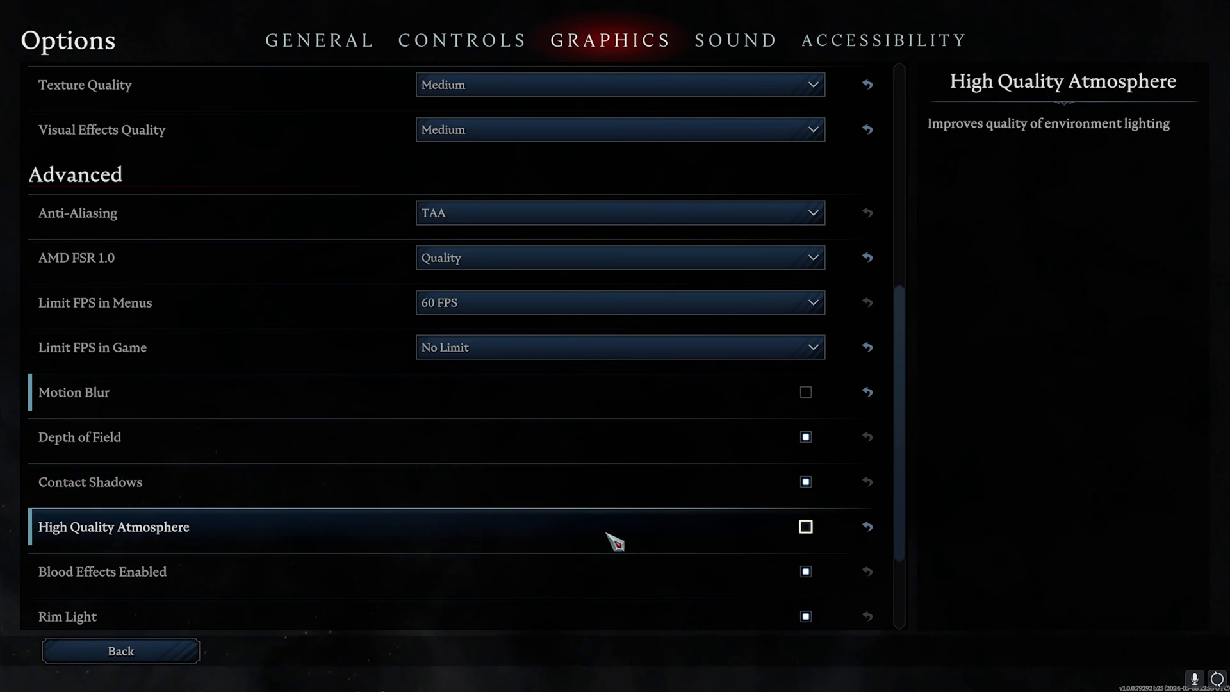
Reduce Screen Shake to 35 and set Cloth Quality to Medium
scroll(down, 3)
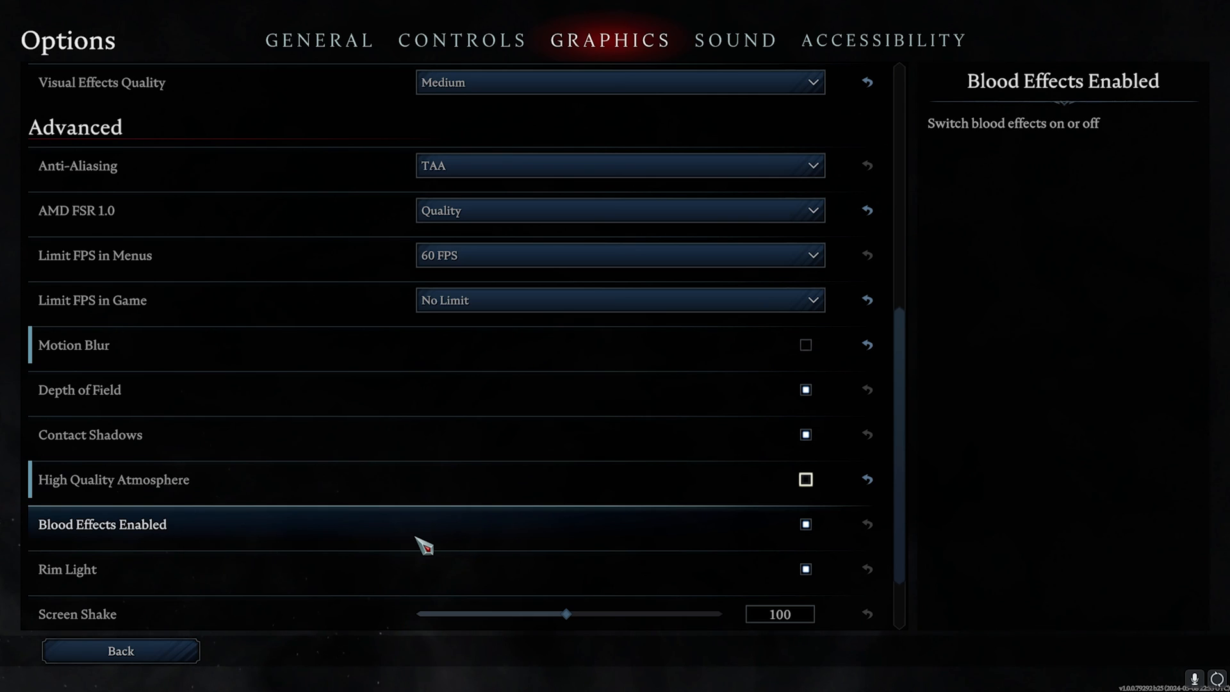
scroll(down, 3)
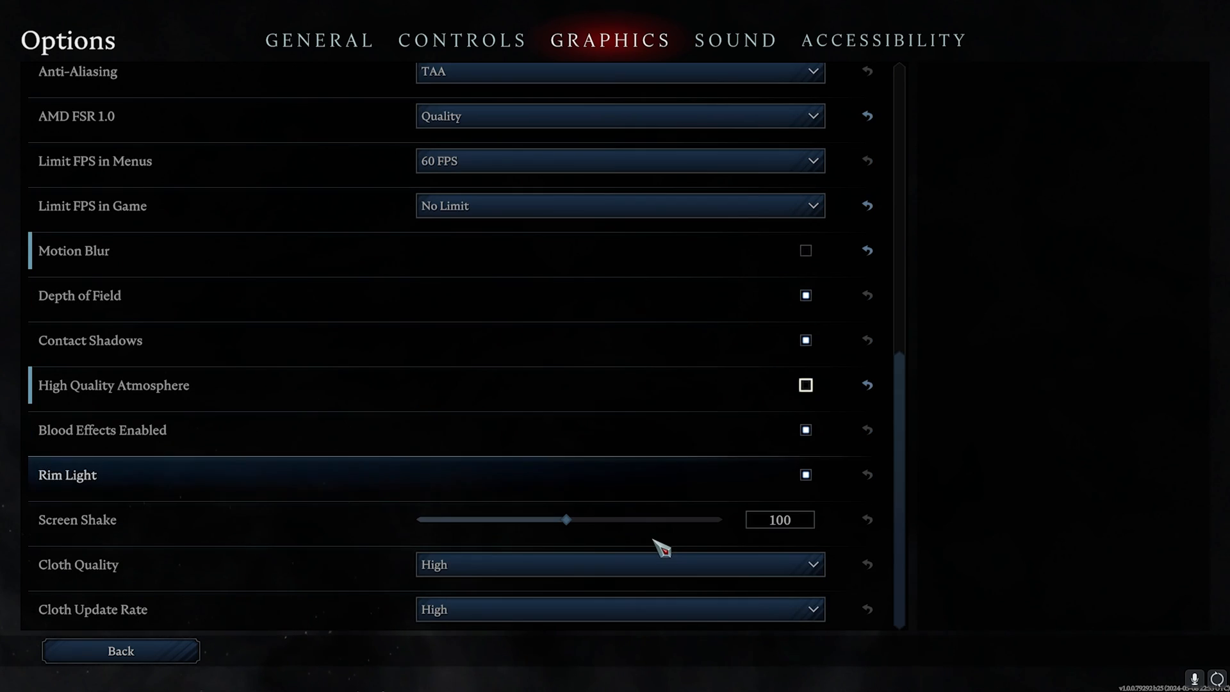
drag(567, 520, 463, 519)
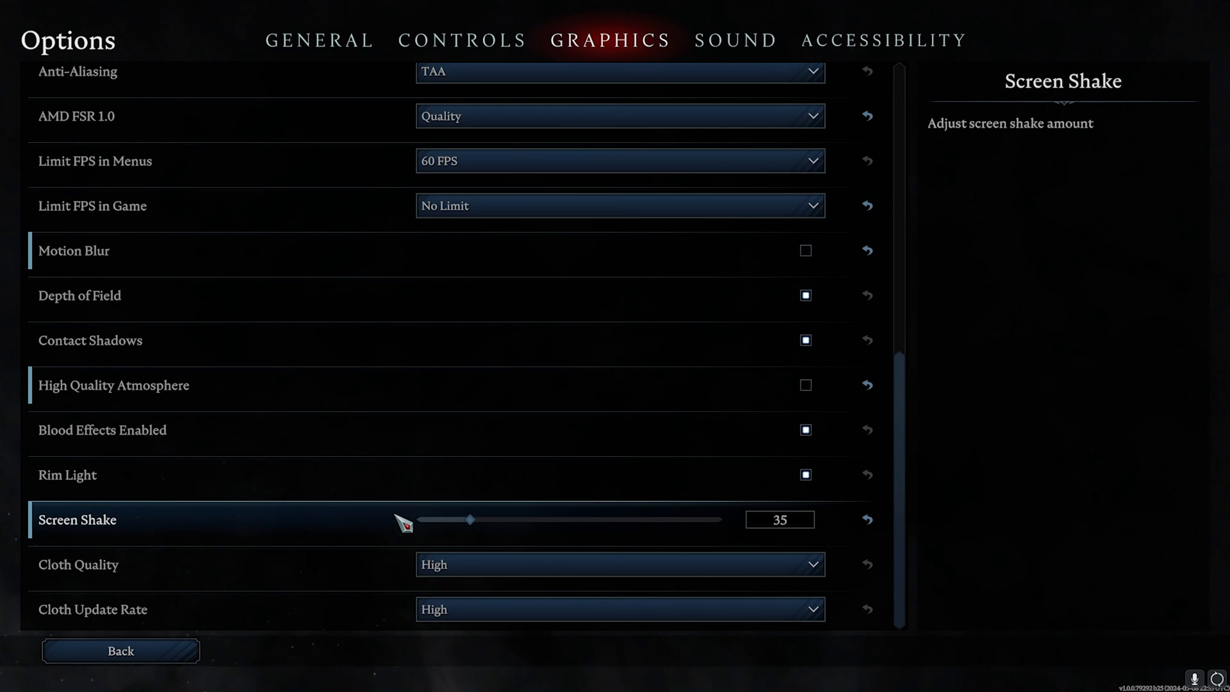
click(618, 564)
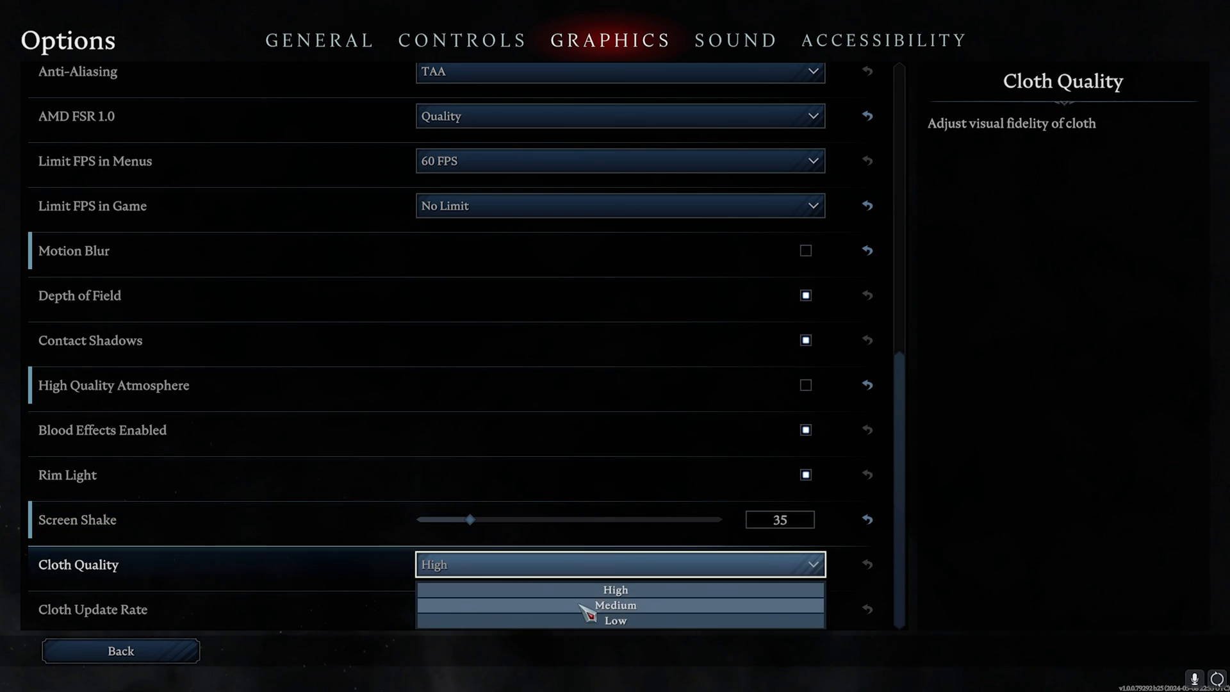
click(614, 604)
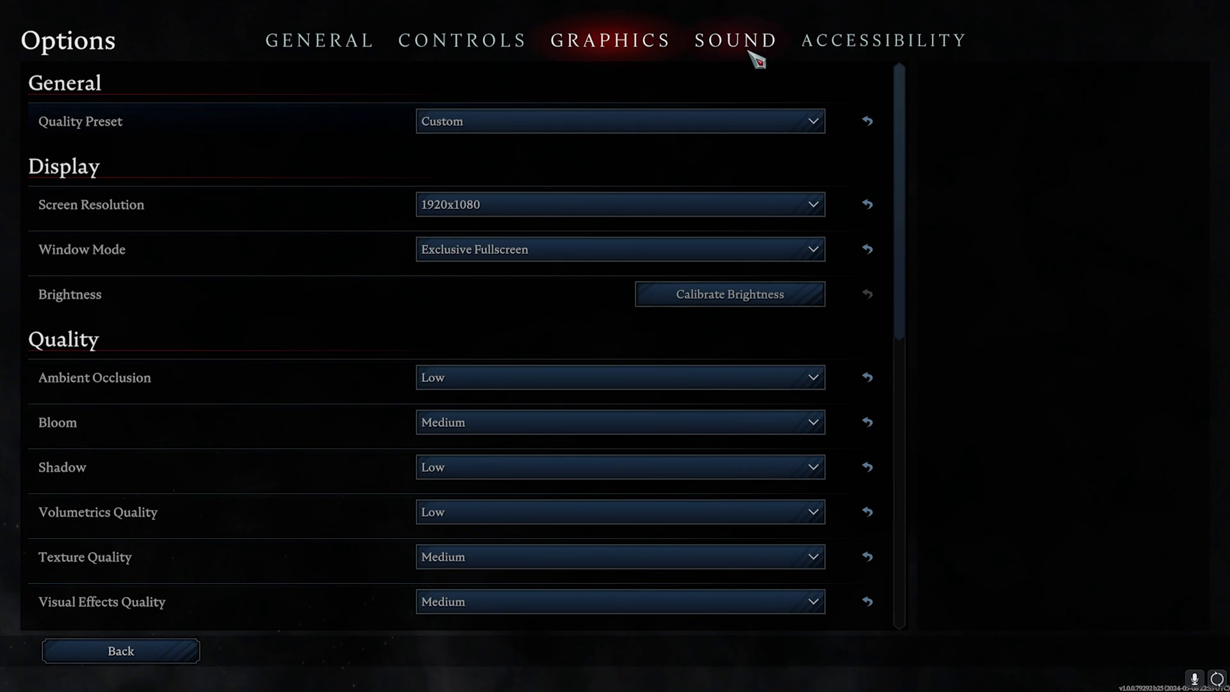
Set Master volume to 0 in the Sound settings and resume the game
click(734, 39)
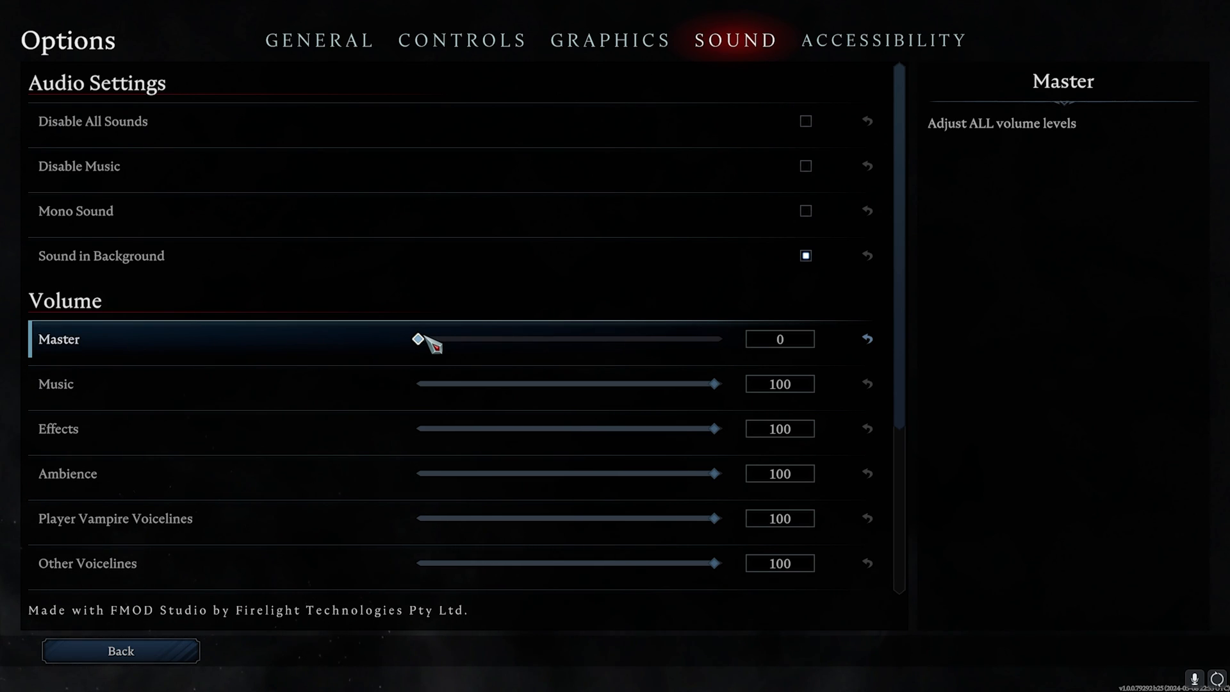
scroll(down, 3)
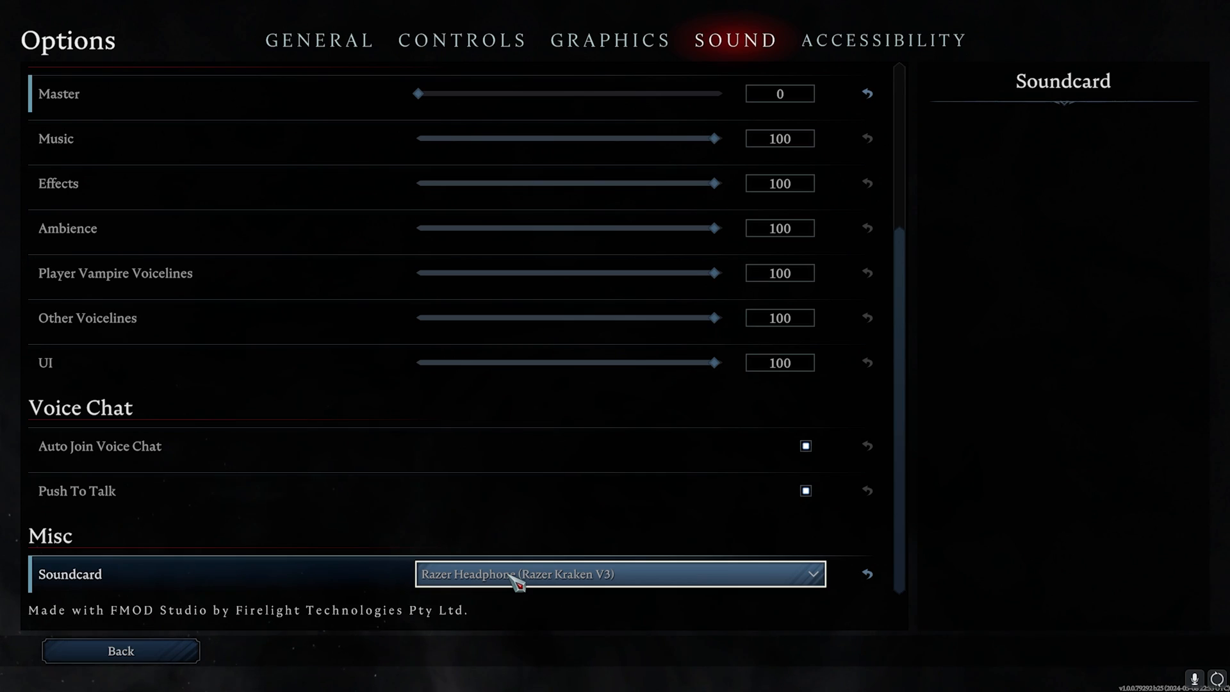
click(120, 650)
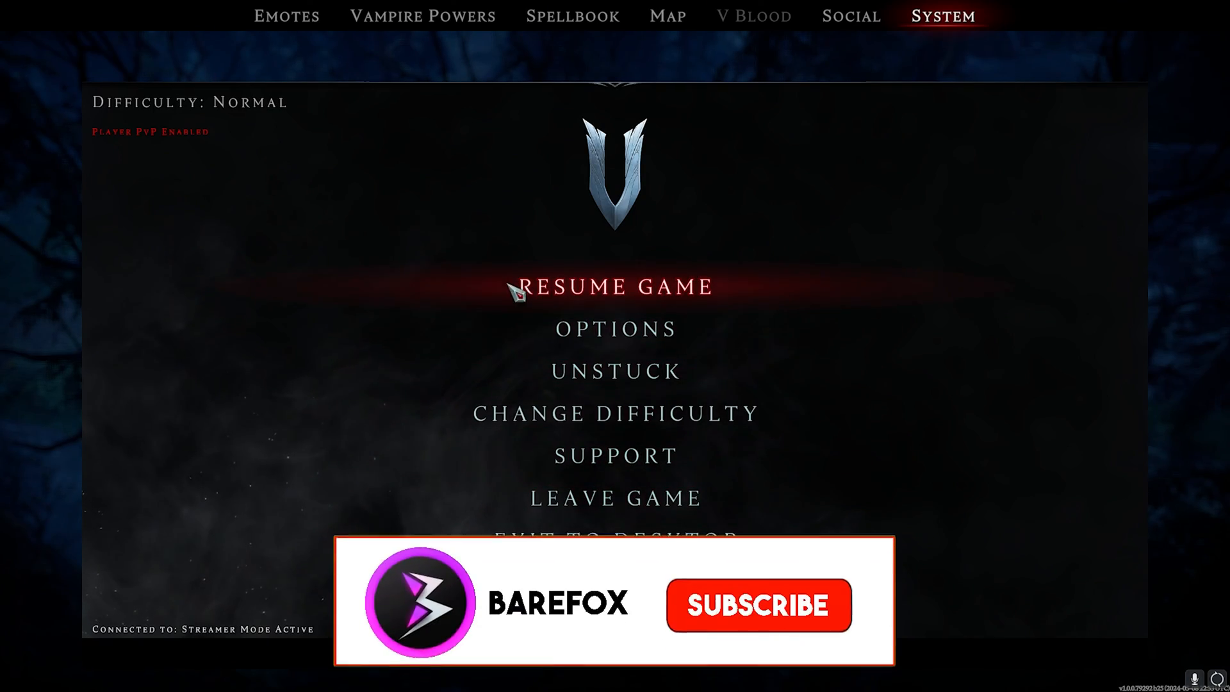
click(615, 287)
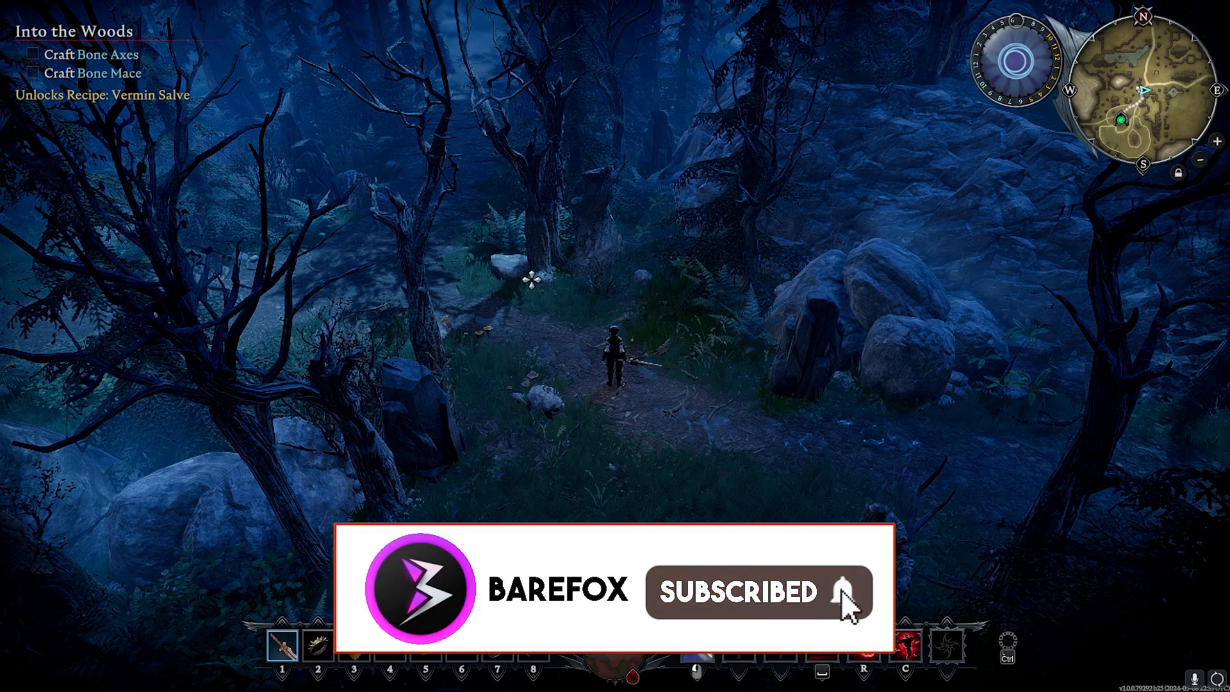